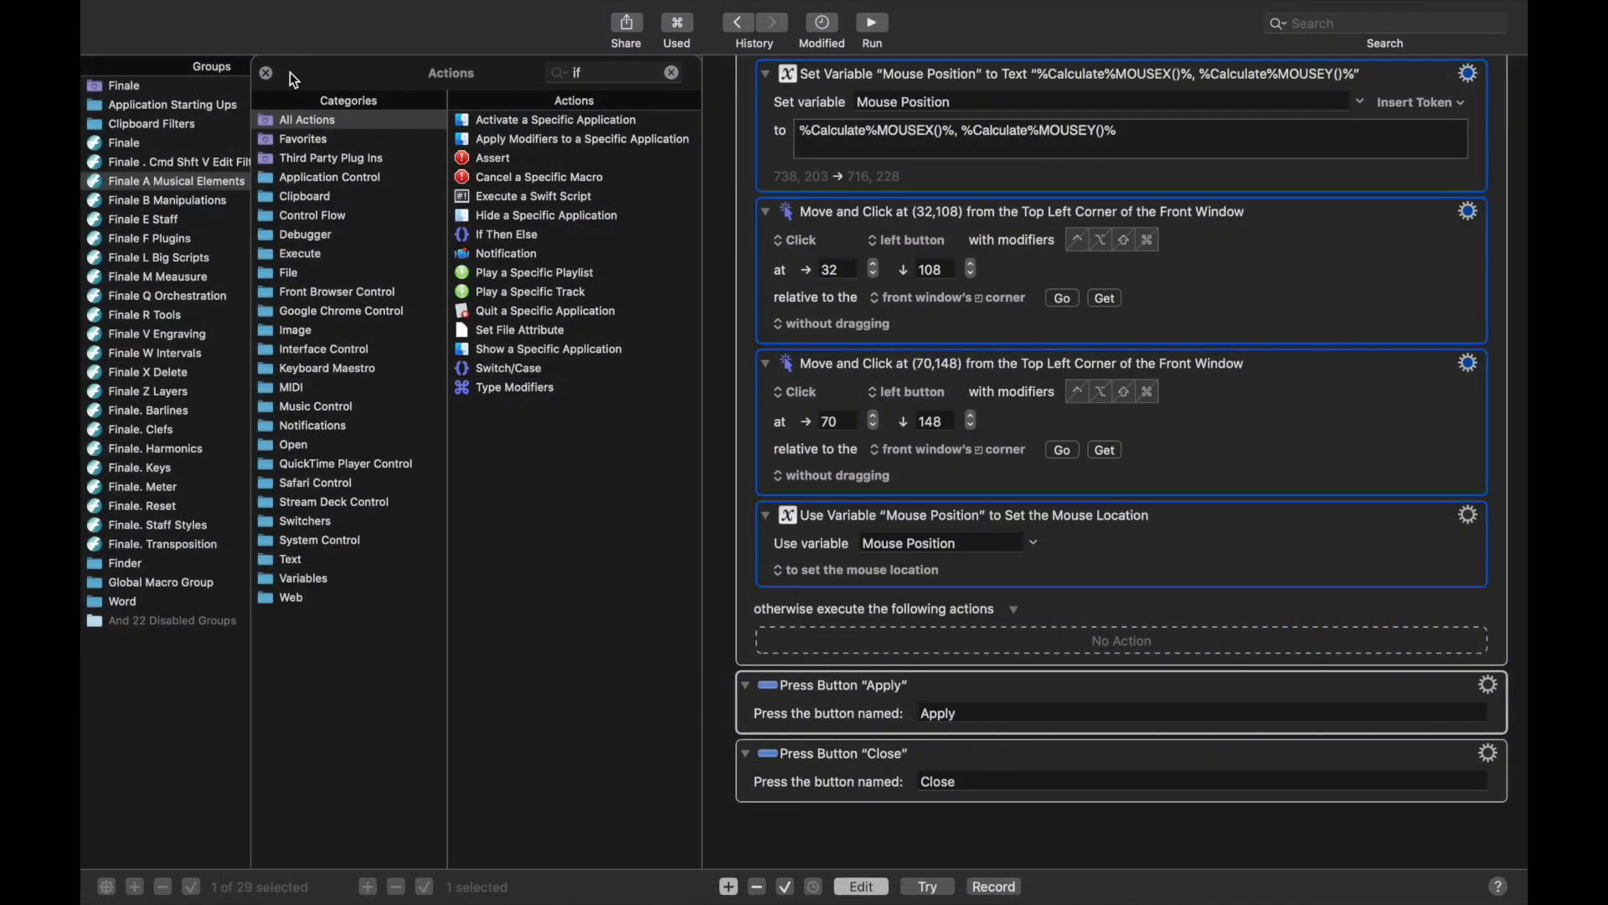
Hide the Actions palette and scroll through the Hairpins – Decrescendo macro's click and wait actions
{"action": "left_click", "coordinate": [265, 72]}
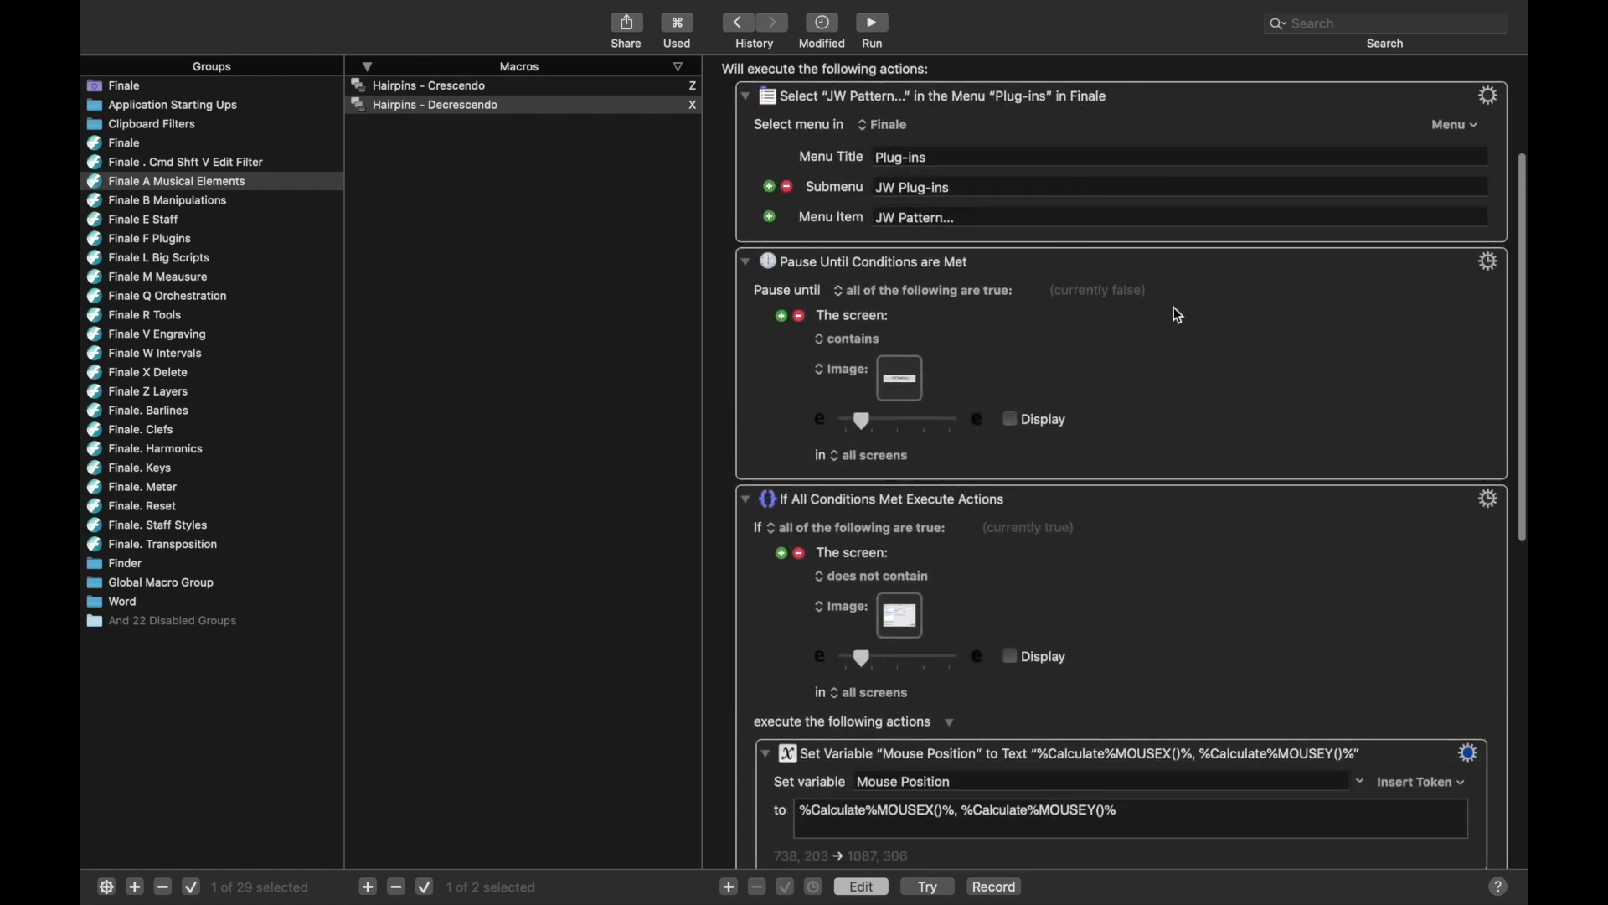
{"action": "scroll", "scroll_direction": "down", "scroll_amount": 3}
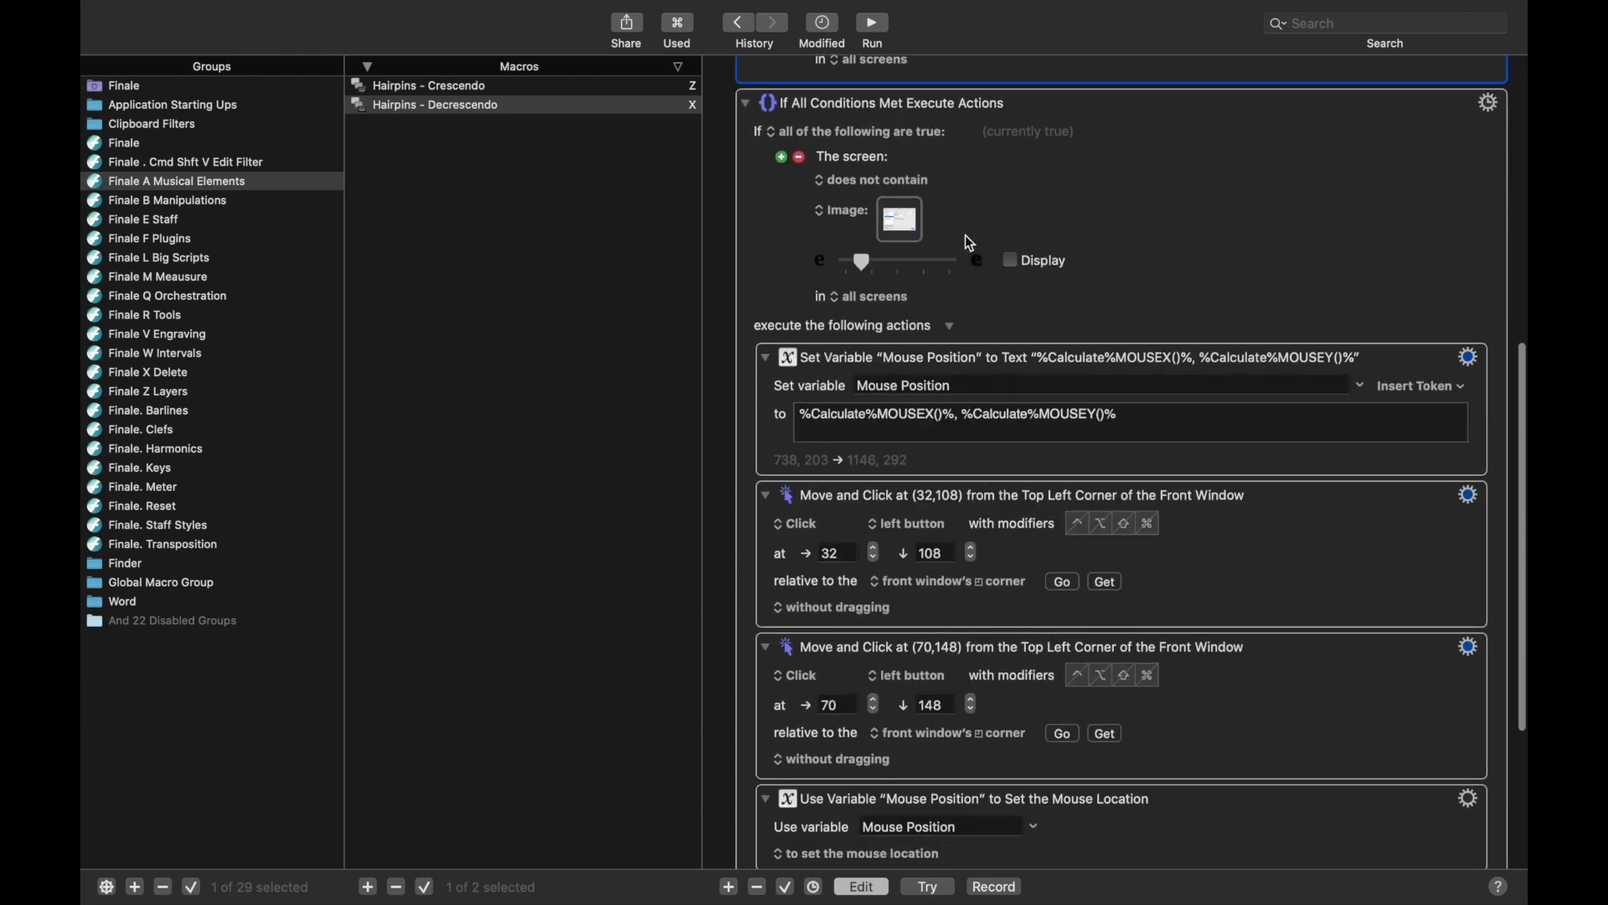
{"action": "left_click", "coordinate": [898, 217]}
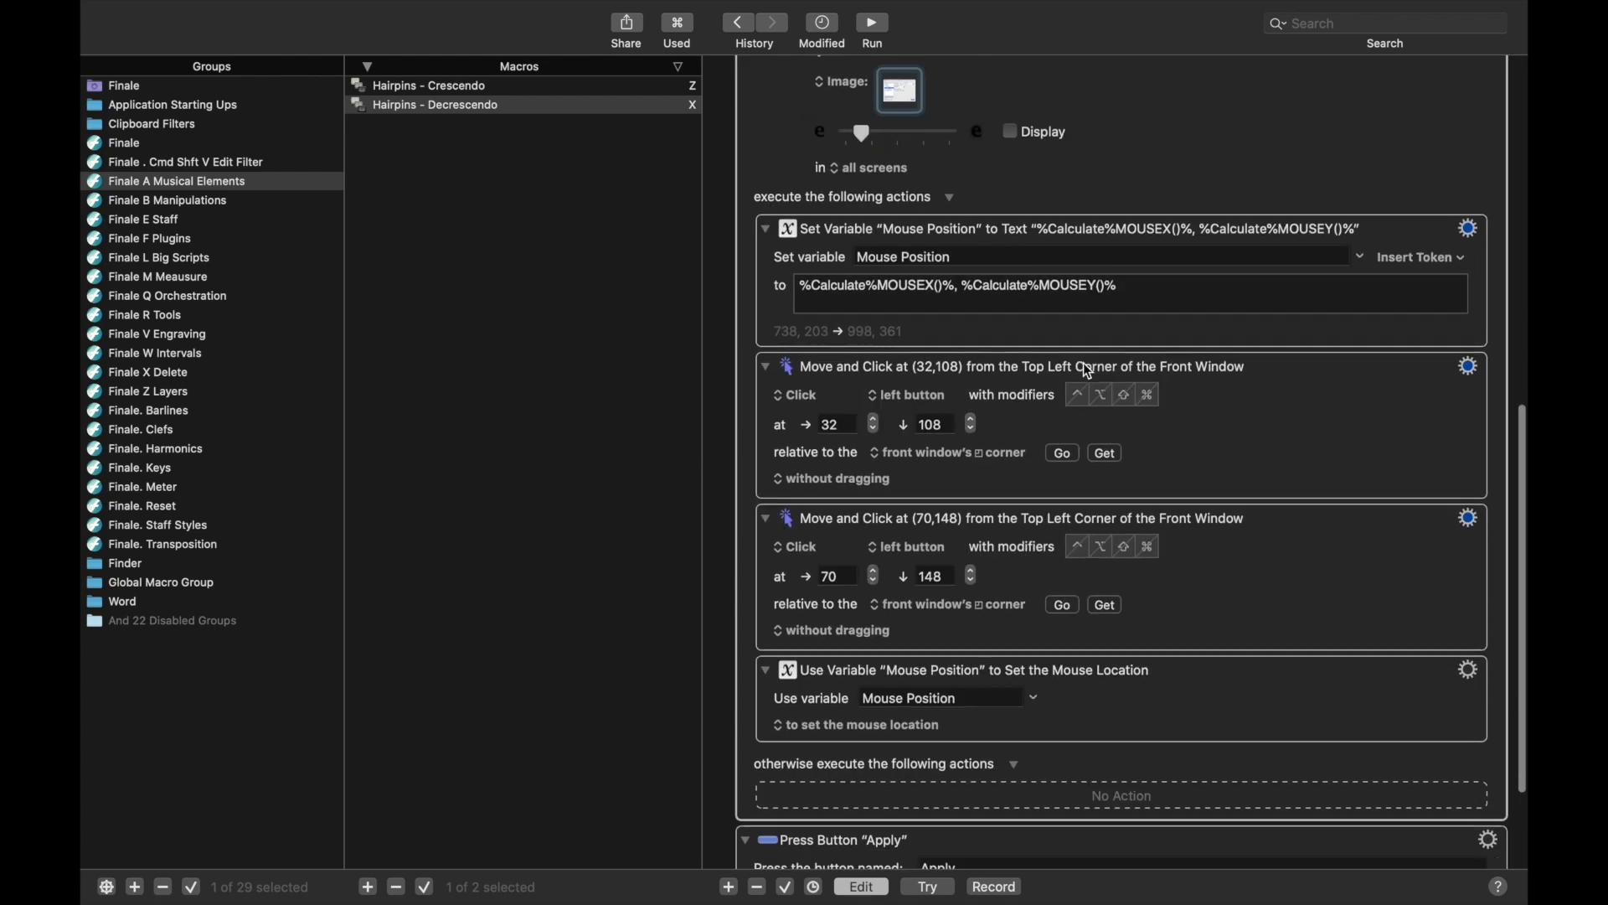
{"action": "scroll", "scroll_direction": "down", "scroll_amount": 3}
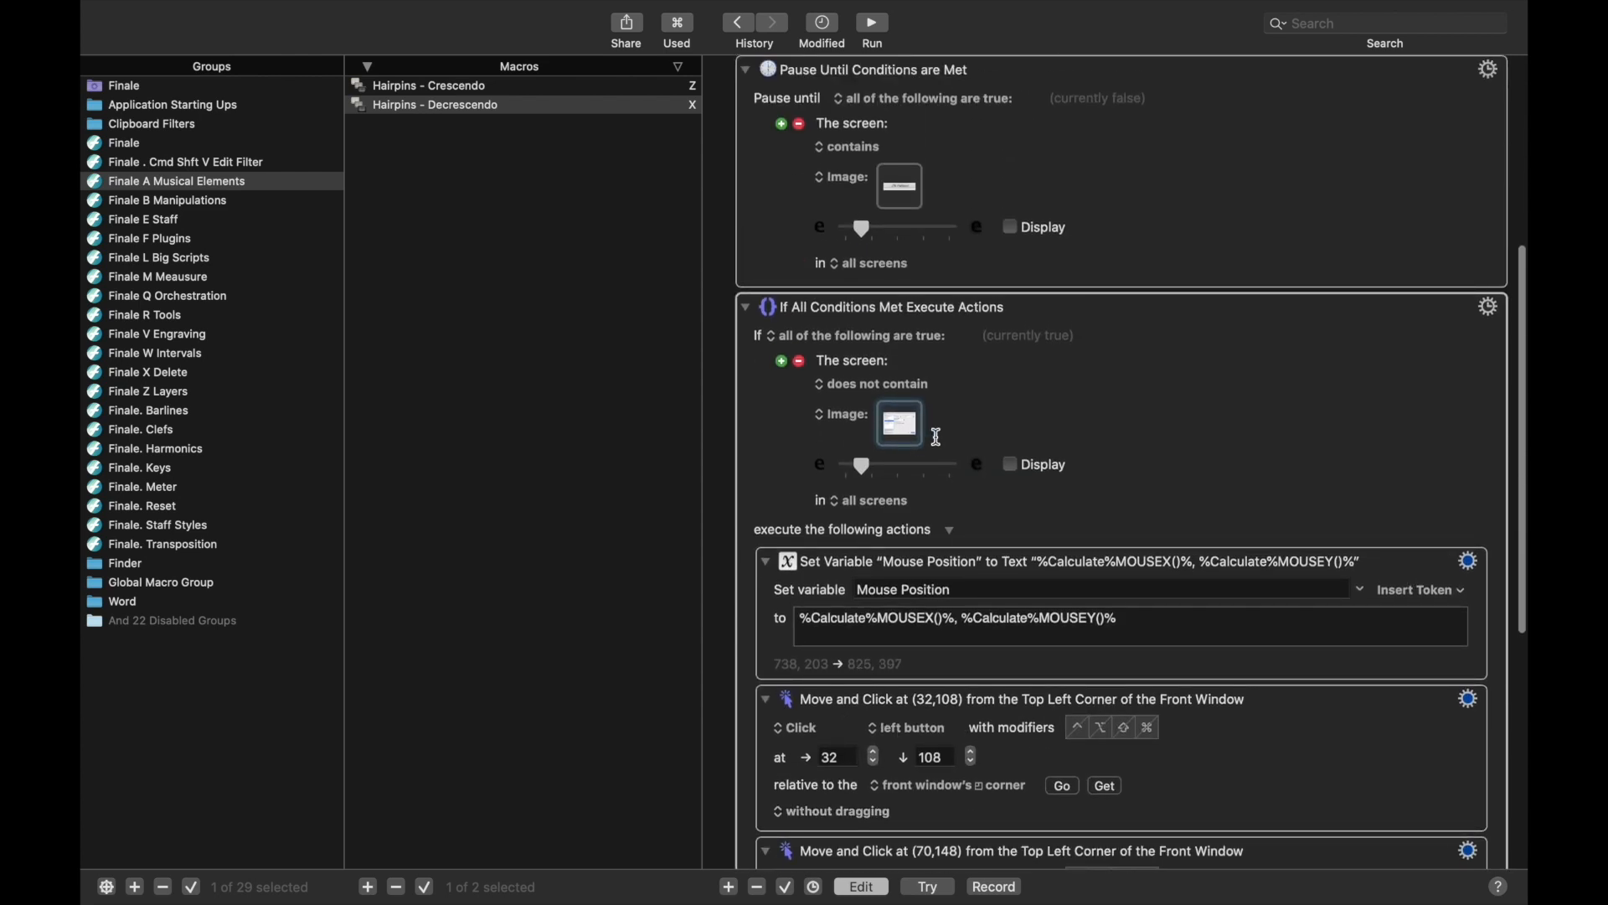
{"action": "mouse_move", "coordinate": [911, 429]}
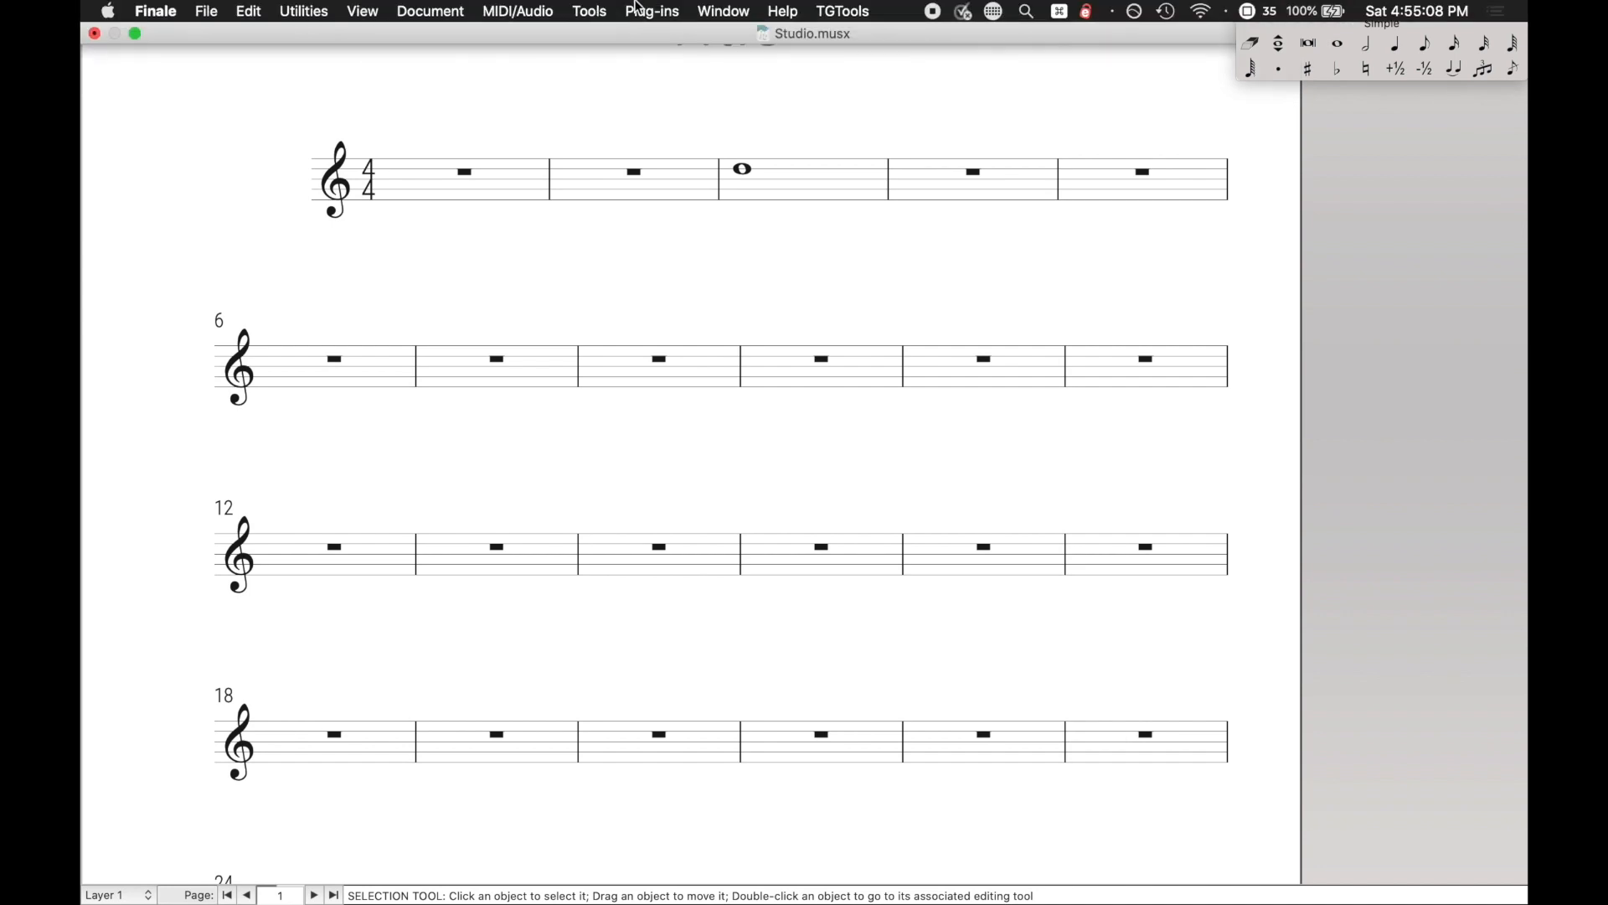
Launch JW Pattern from the Plug-ins menu and show its Dynamics > Hairpins crescendo-below settings
{"action": "left_click", "coordinate": [652, 12]}
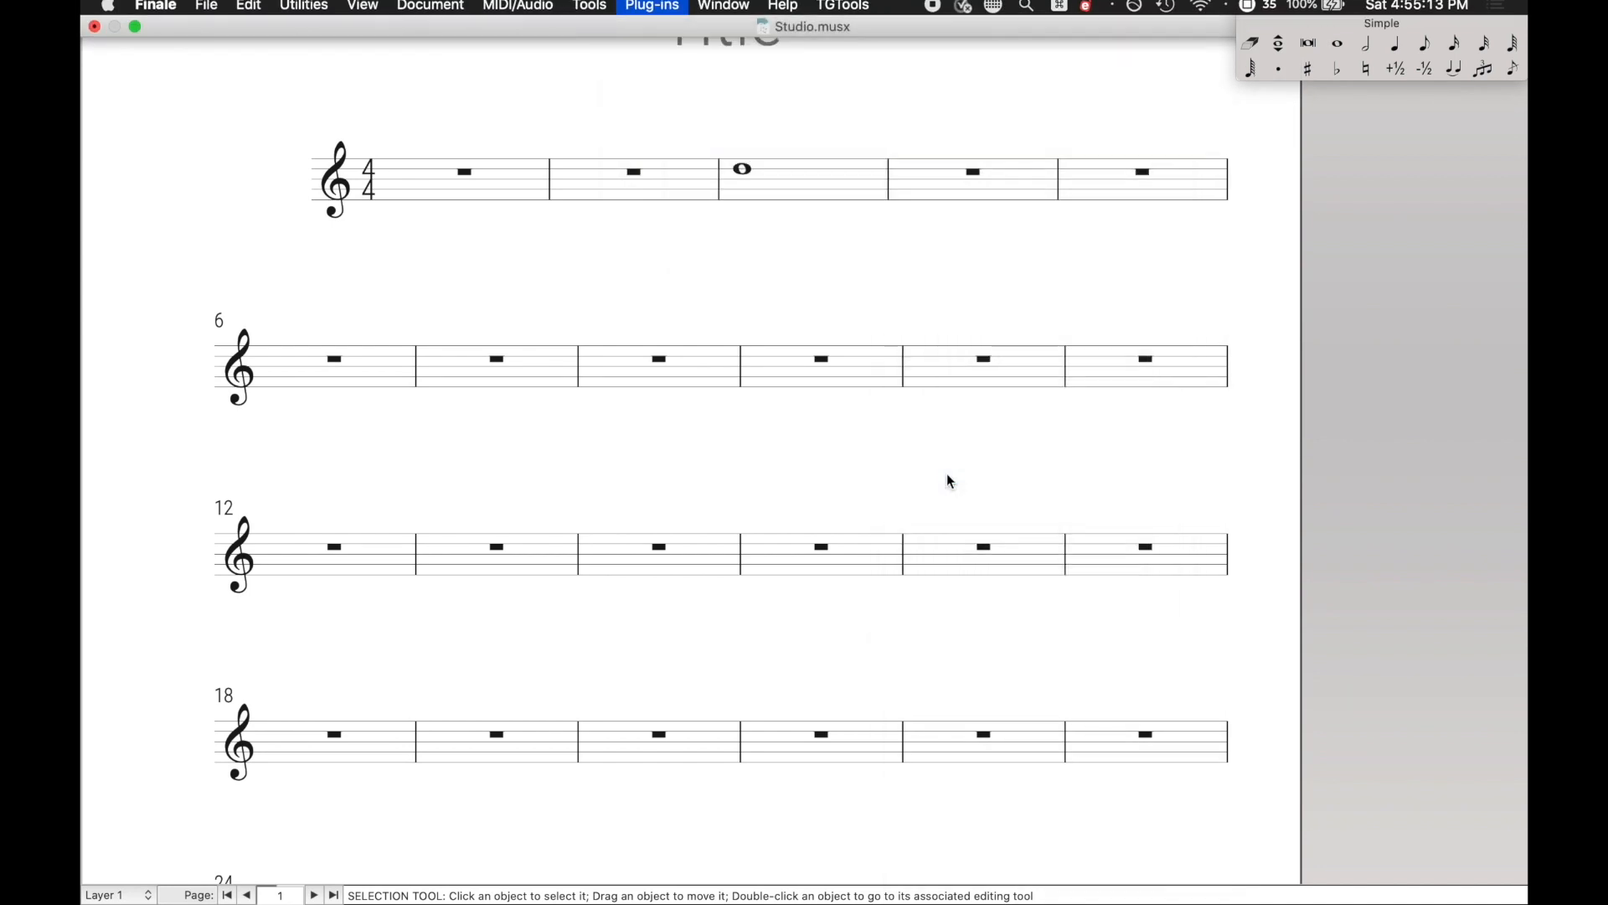
{"action": "left_click", "coordinate": [651, 6]}
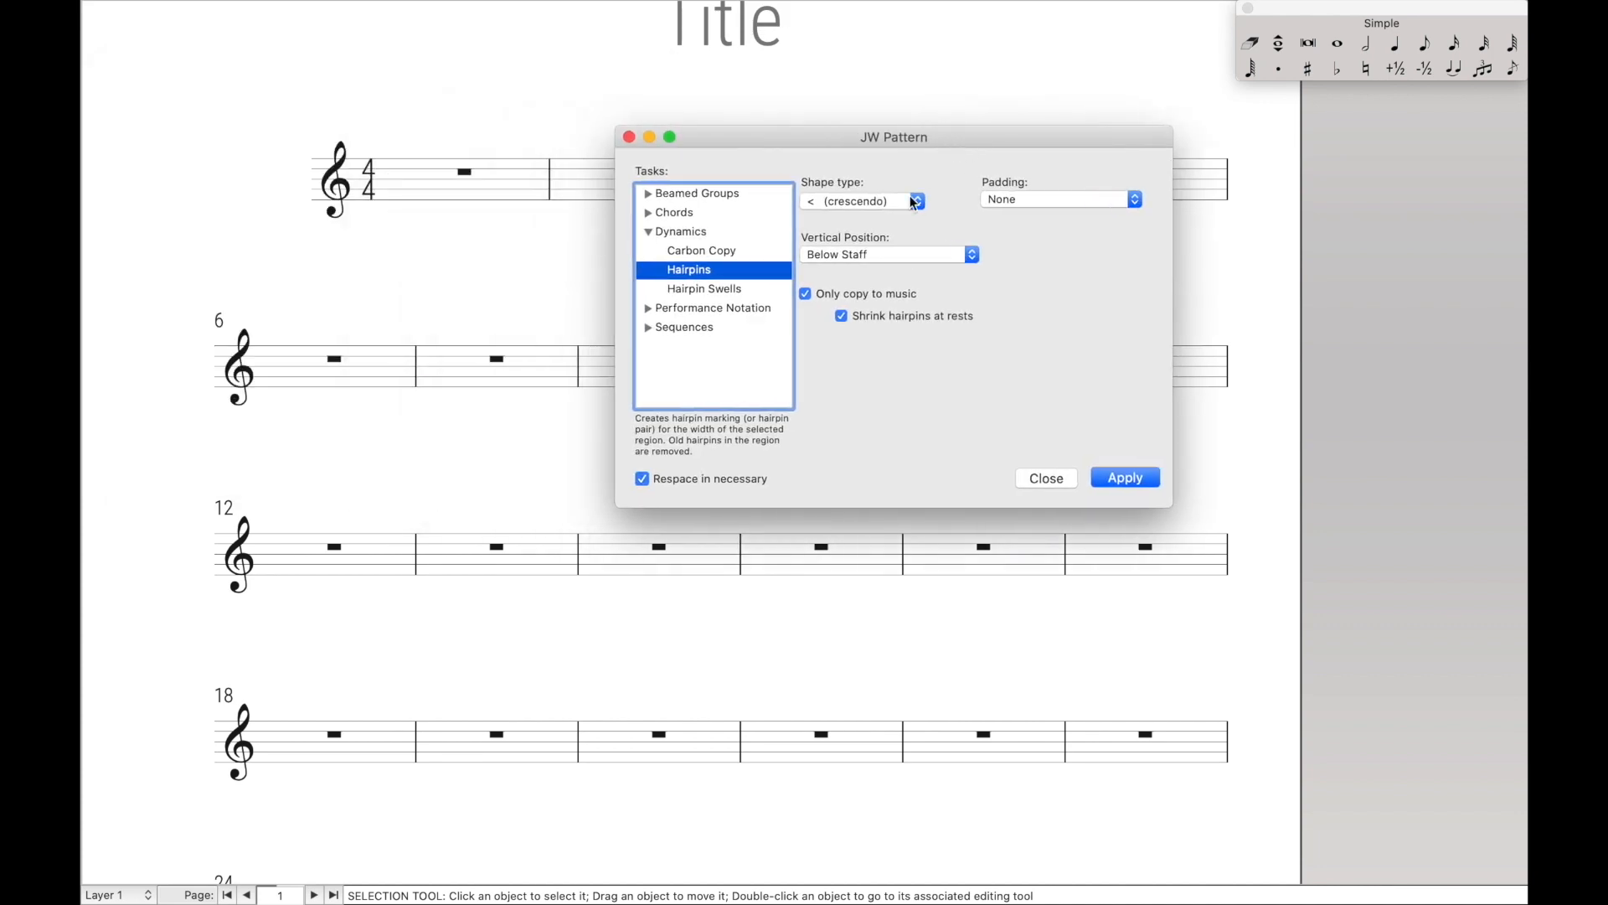
{"action": "left_click", "coordinate": [916, 199]}
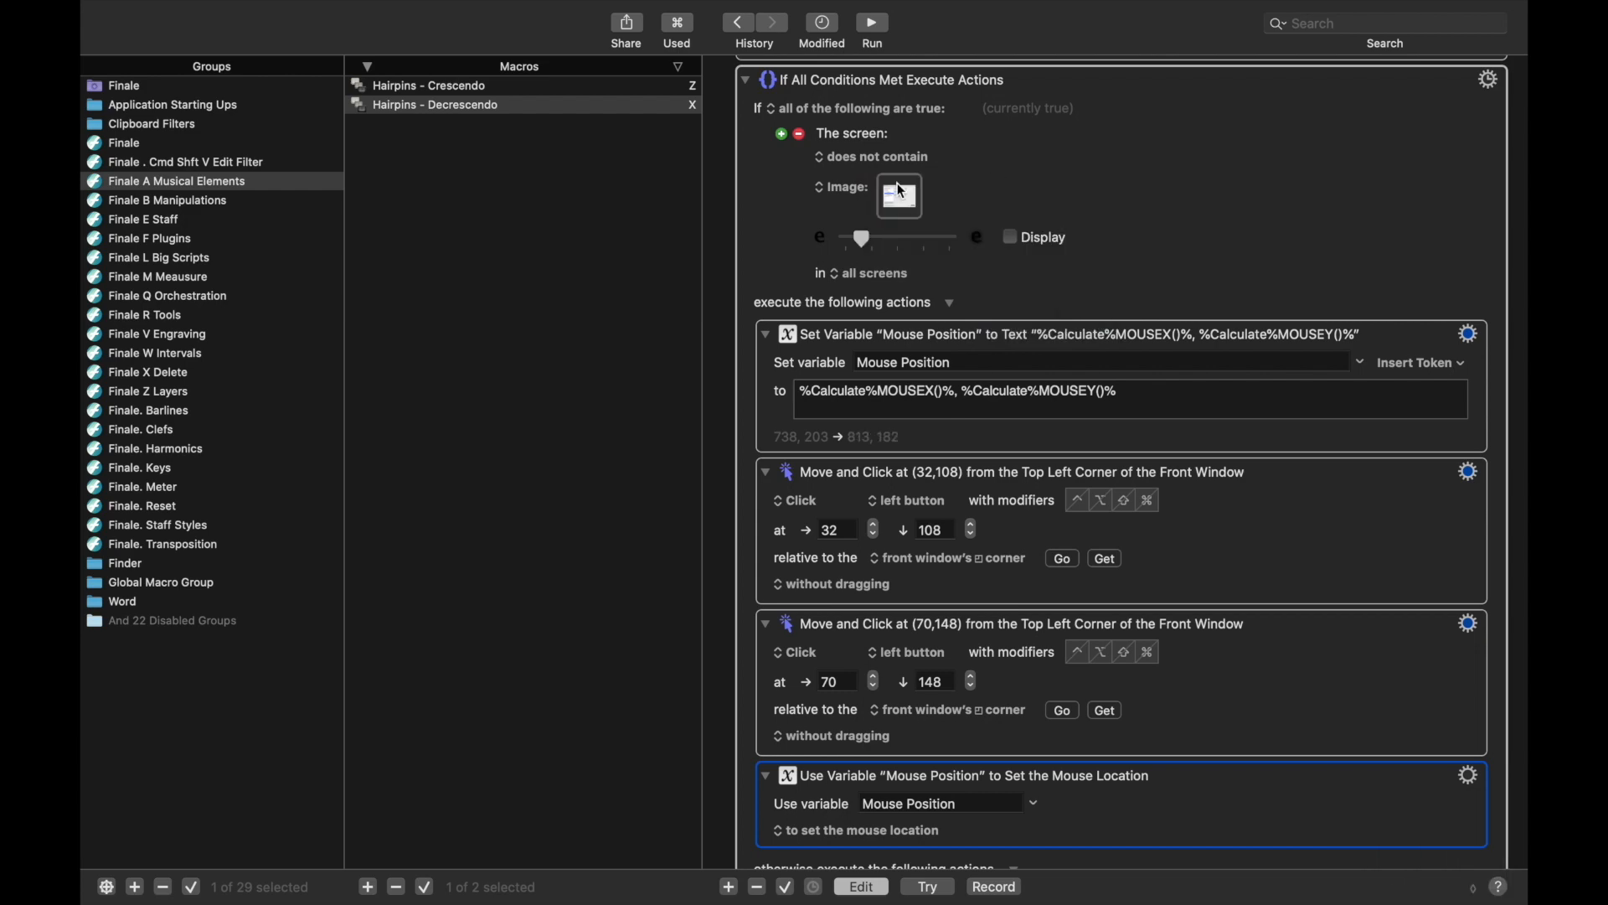
Give the duplicated Move and Click action coordinates 245, 75 and search the actions for 'keystroke'
{"action": "scroll", "scroll_direction": "down", "scroll_amount": 3}
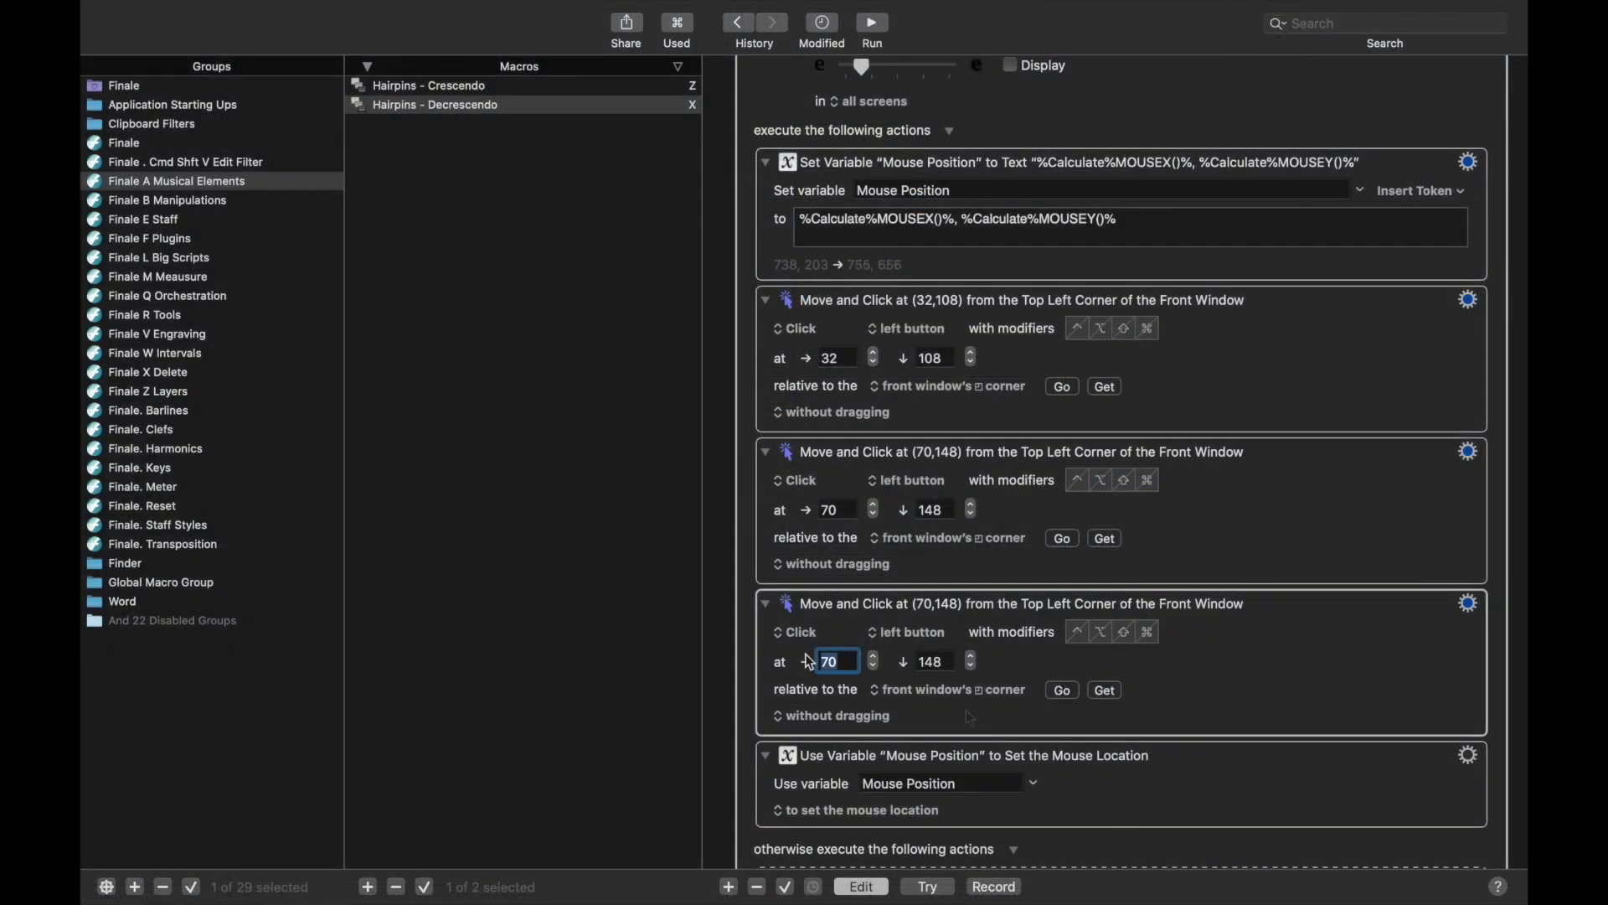
{"action": "type", "text": "245"}
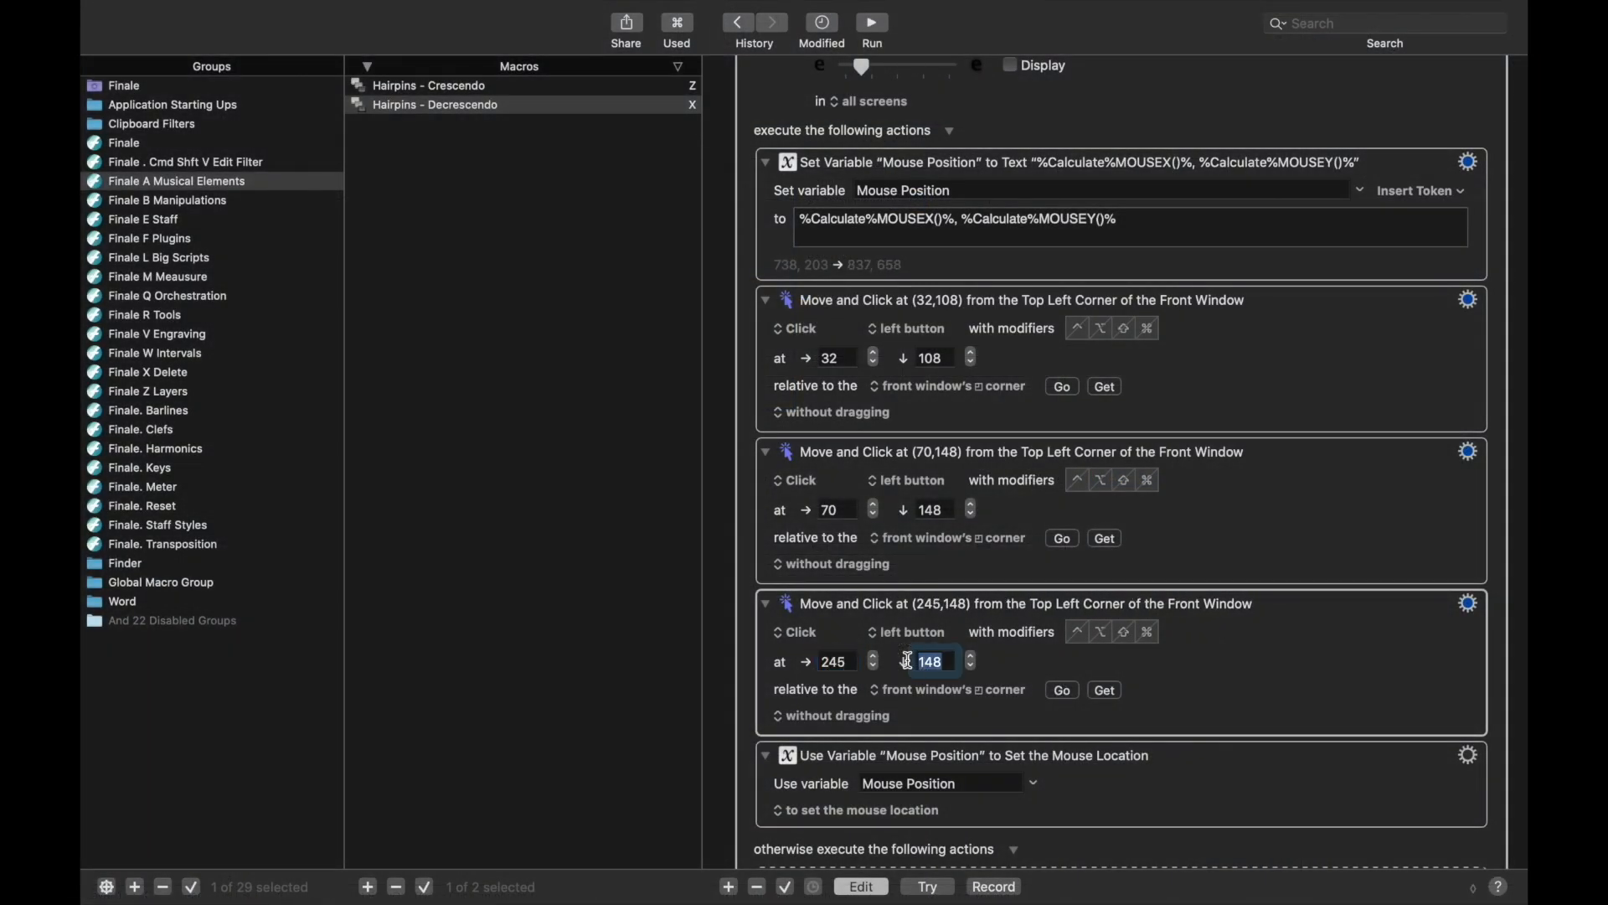
{"action": "type", "text": "75"}
{"action": "type", "text": "if"}
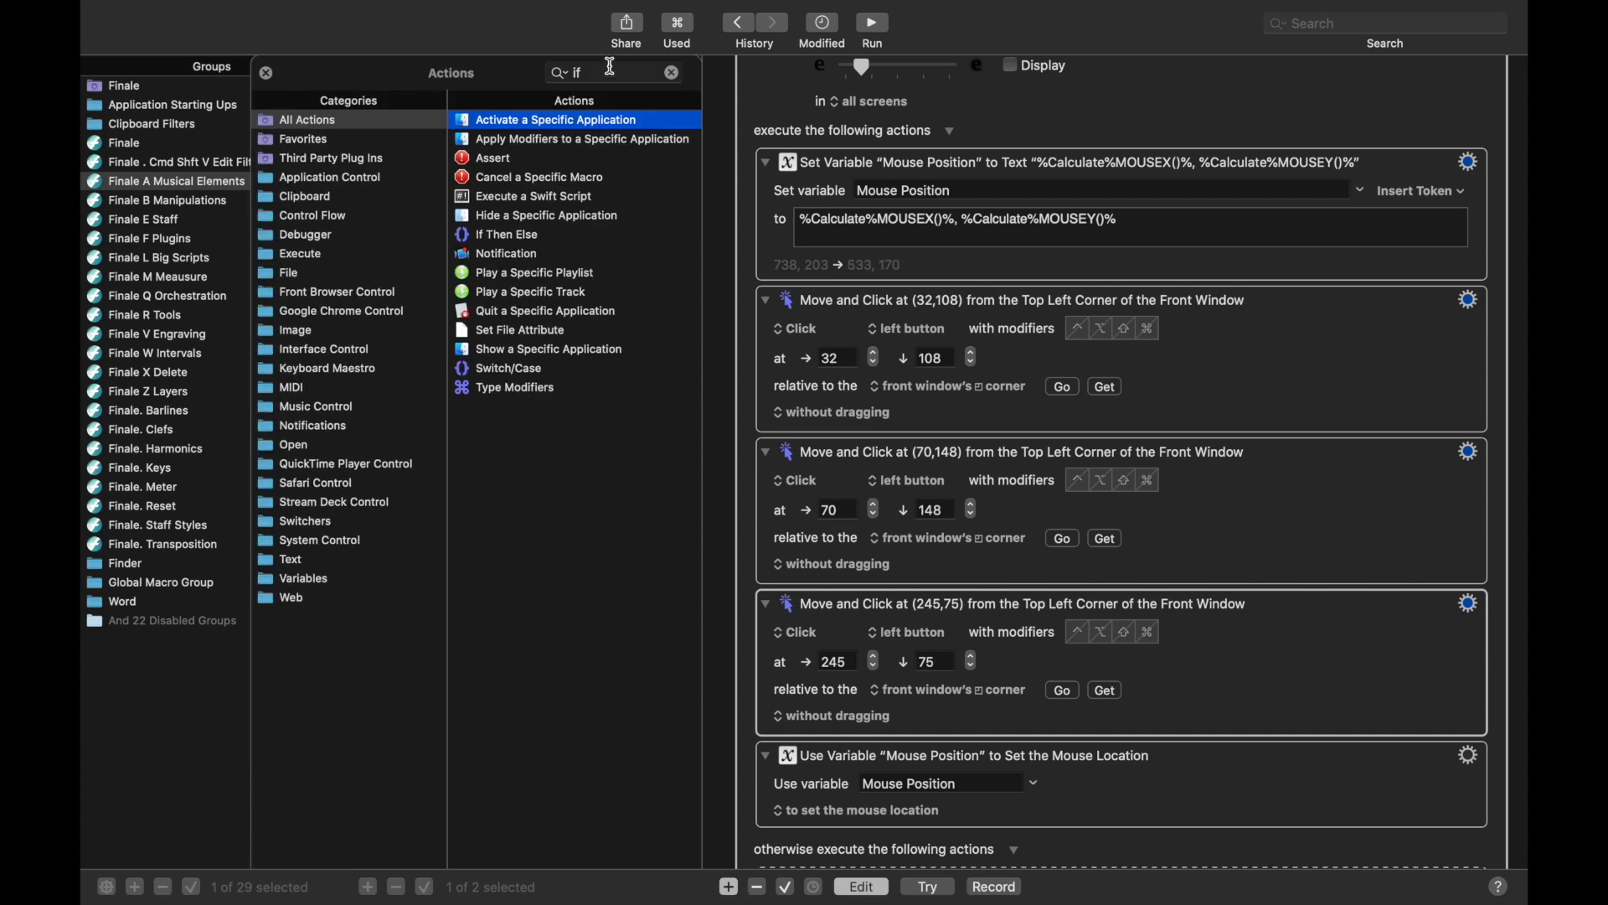
{"action": "type", "text": "keystroke"}
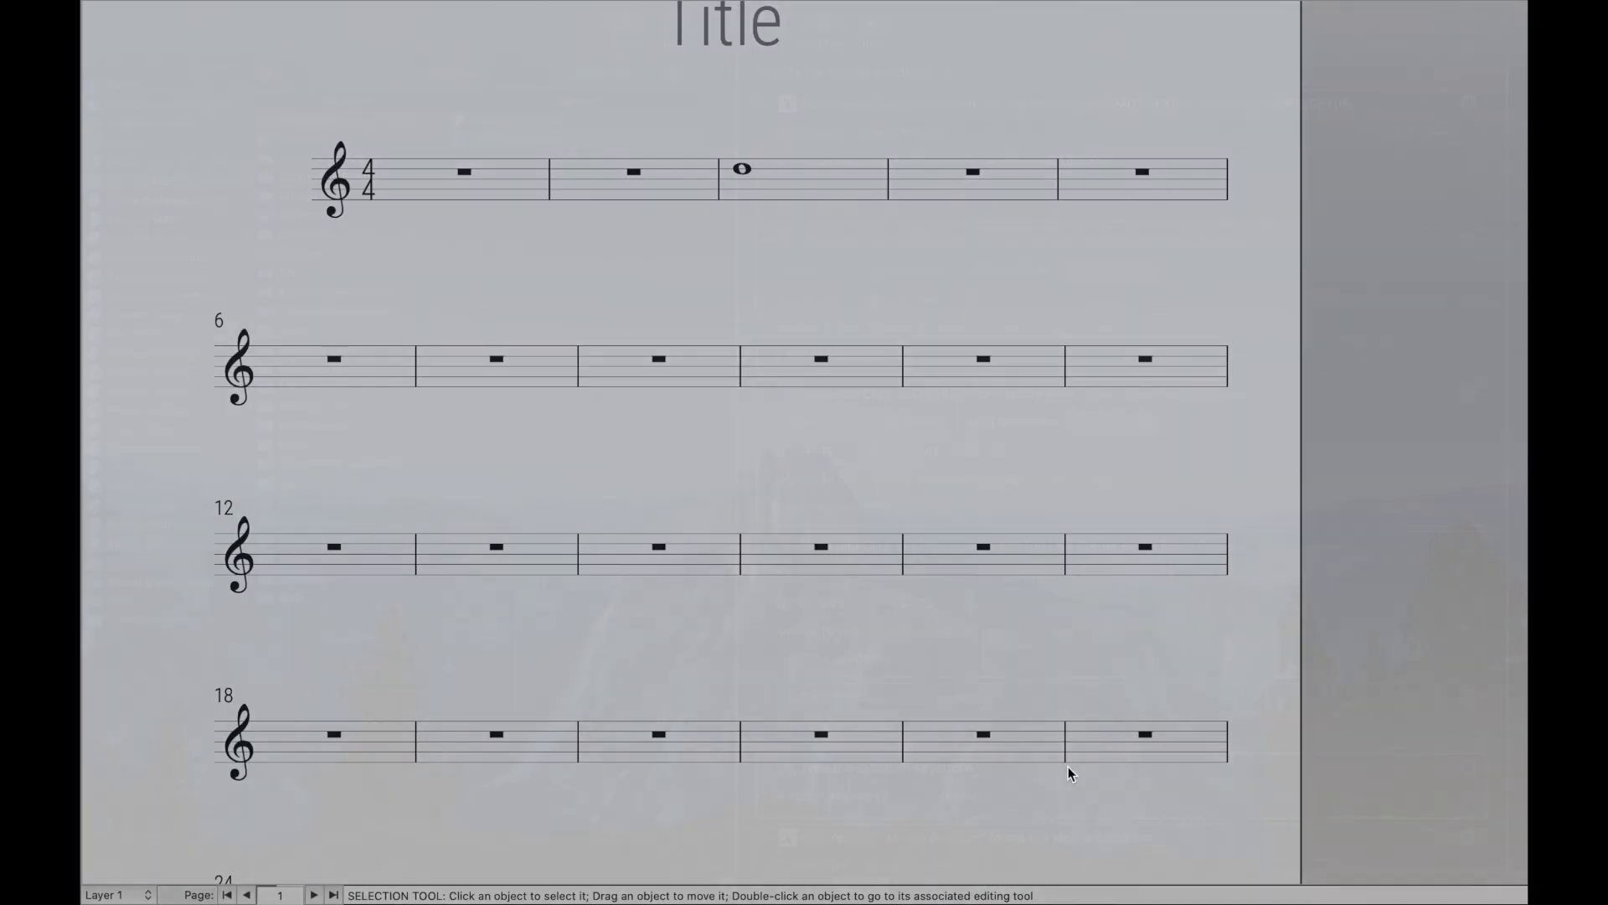
In JW Pattern's Shape type pop-up choose crescendo, then change it to diminuendo
{"action": "left_click", "coordinate": [851, 199]}
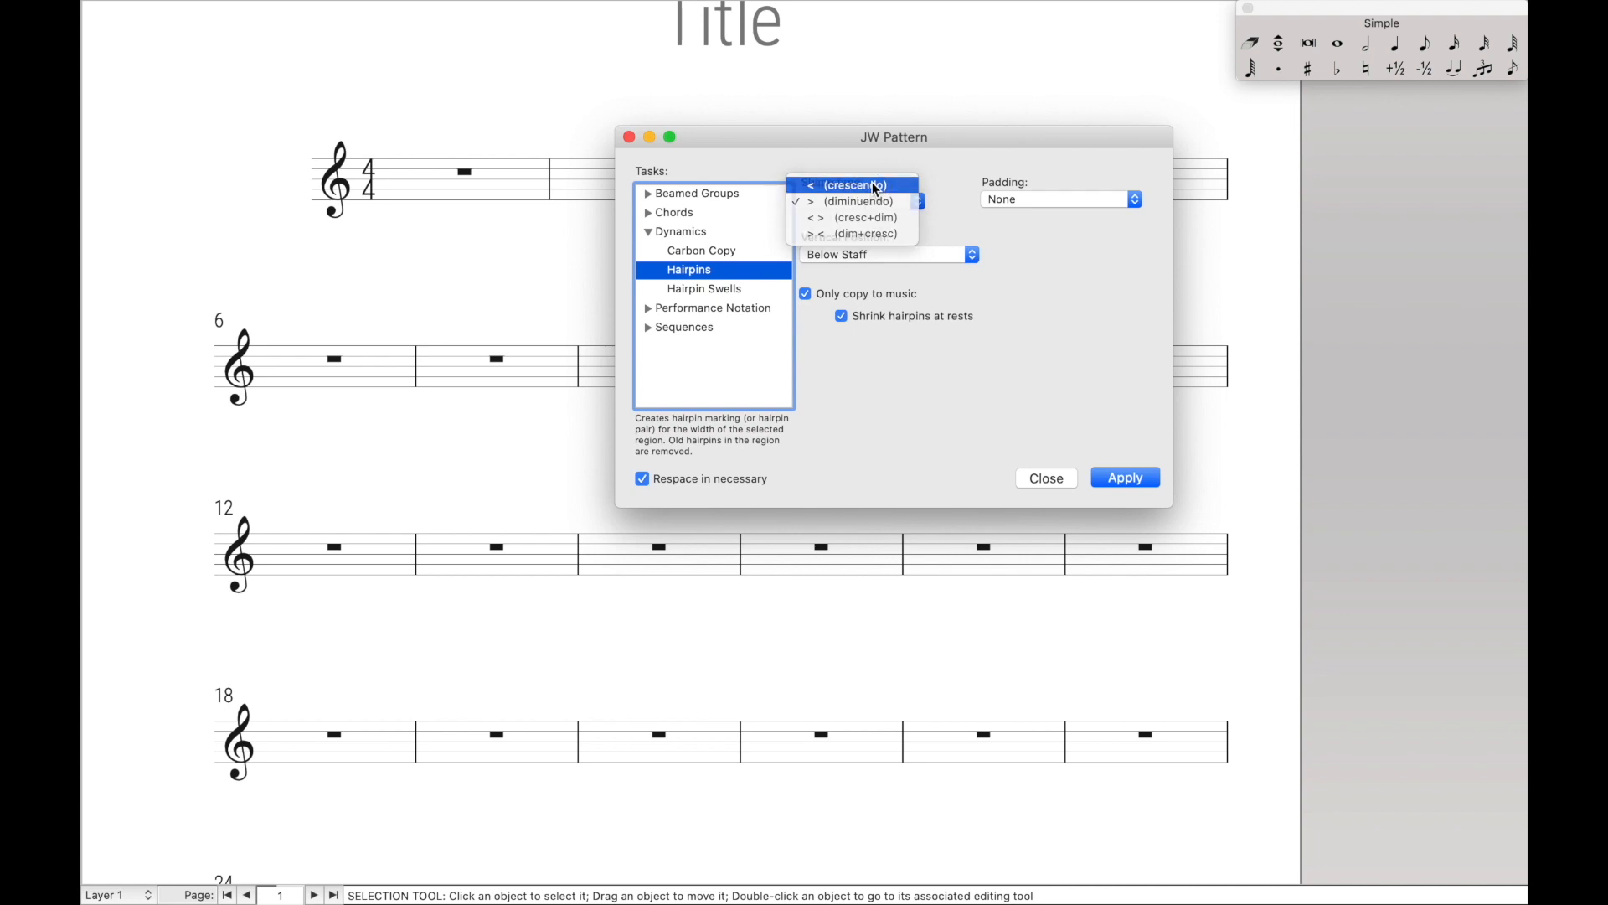
{"action": "left_click", "coordinate": [847, 186]}
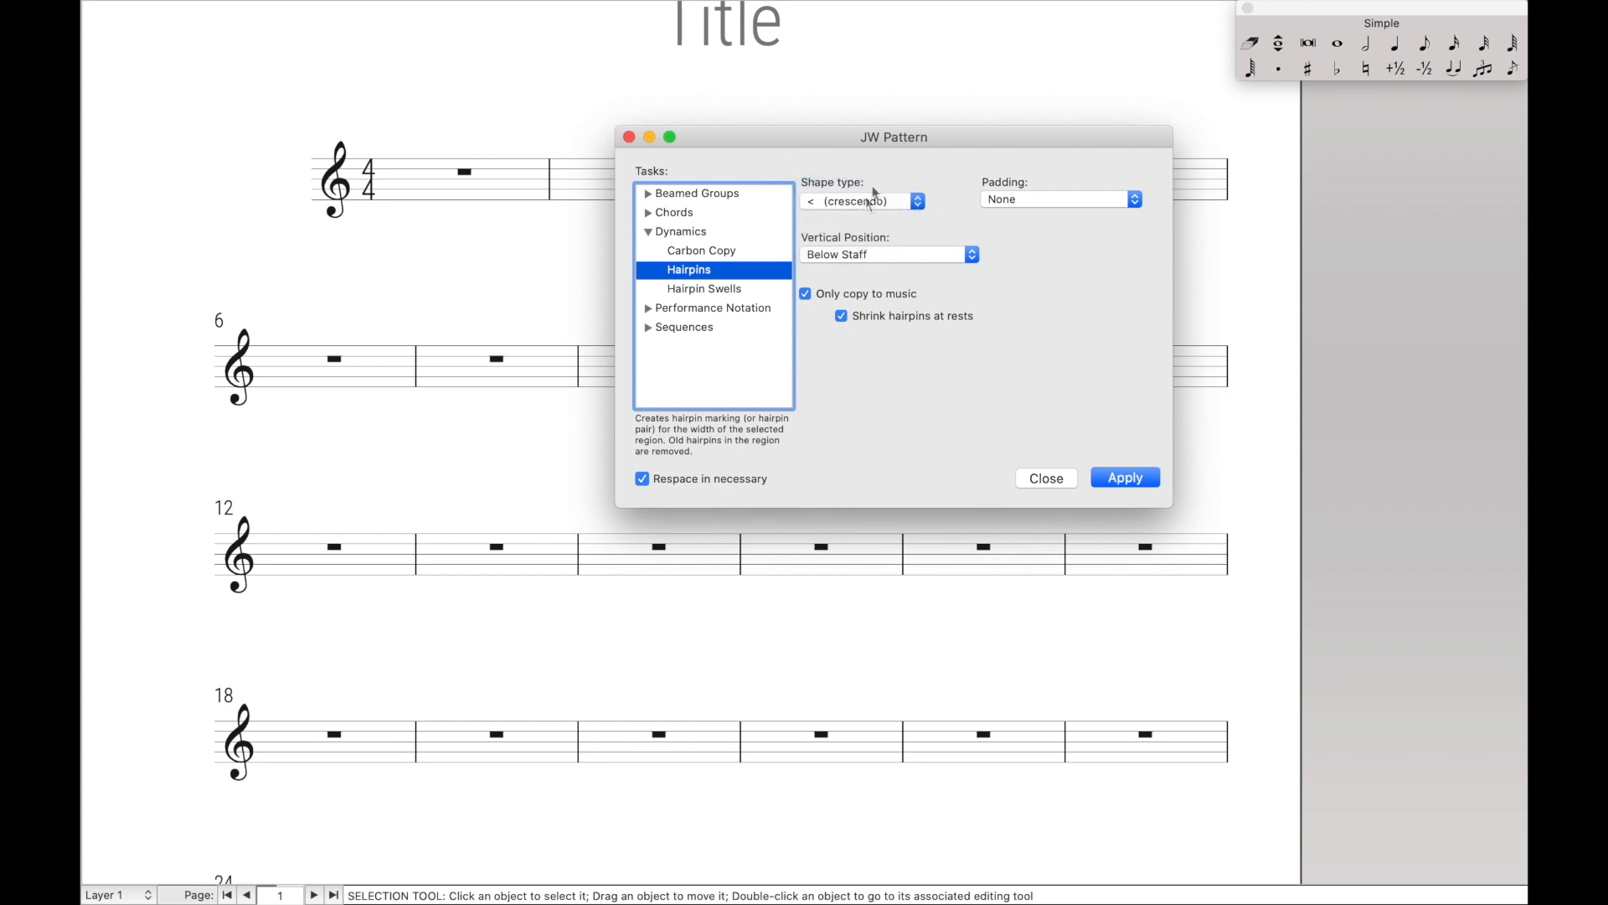
{"action": "left_click", "coordinate": [861, 199]}
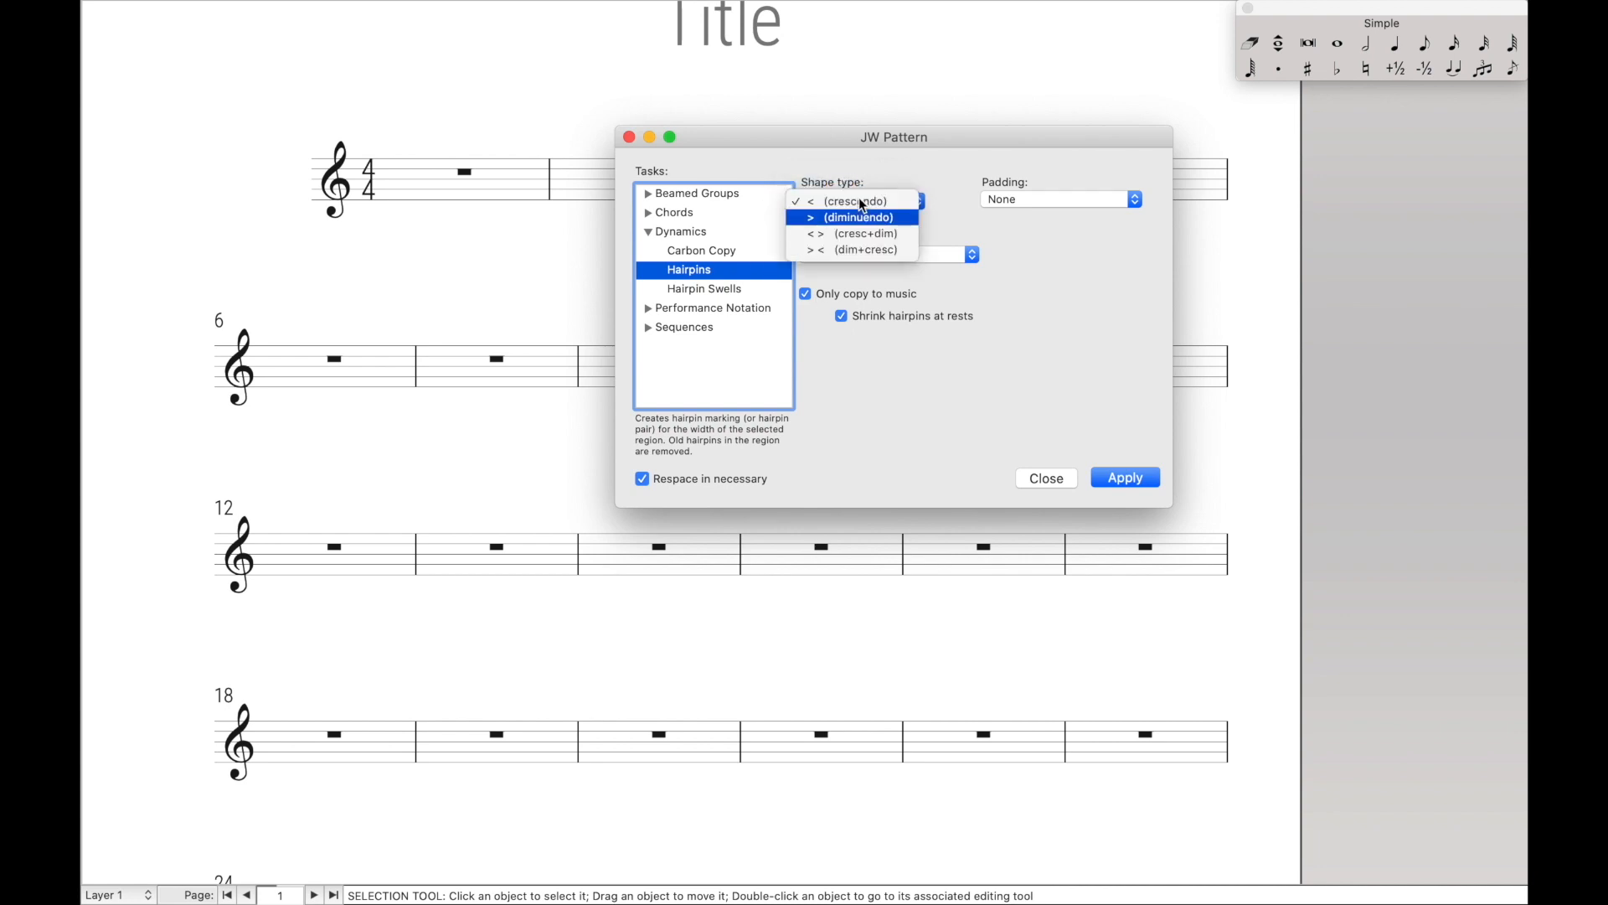
{"action": "left_click", "coordinate": [854, 216]}
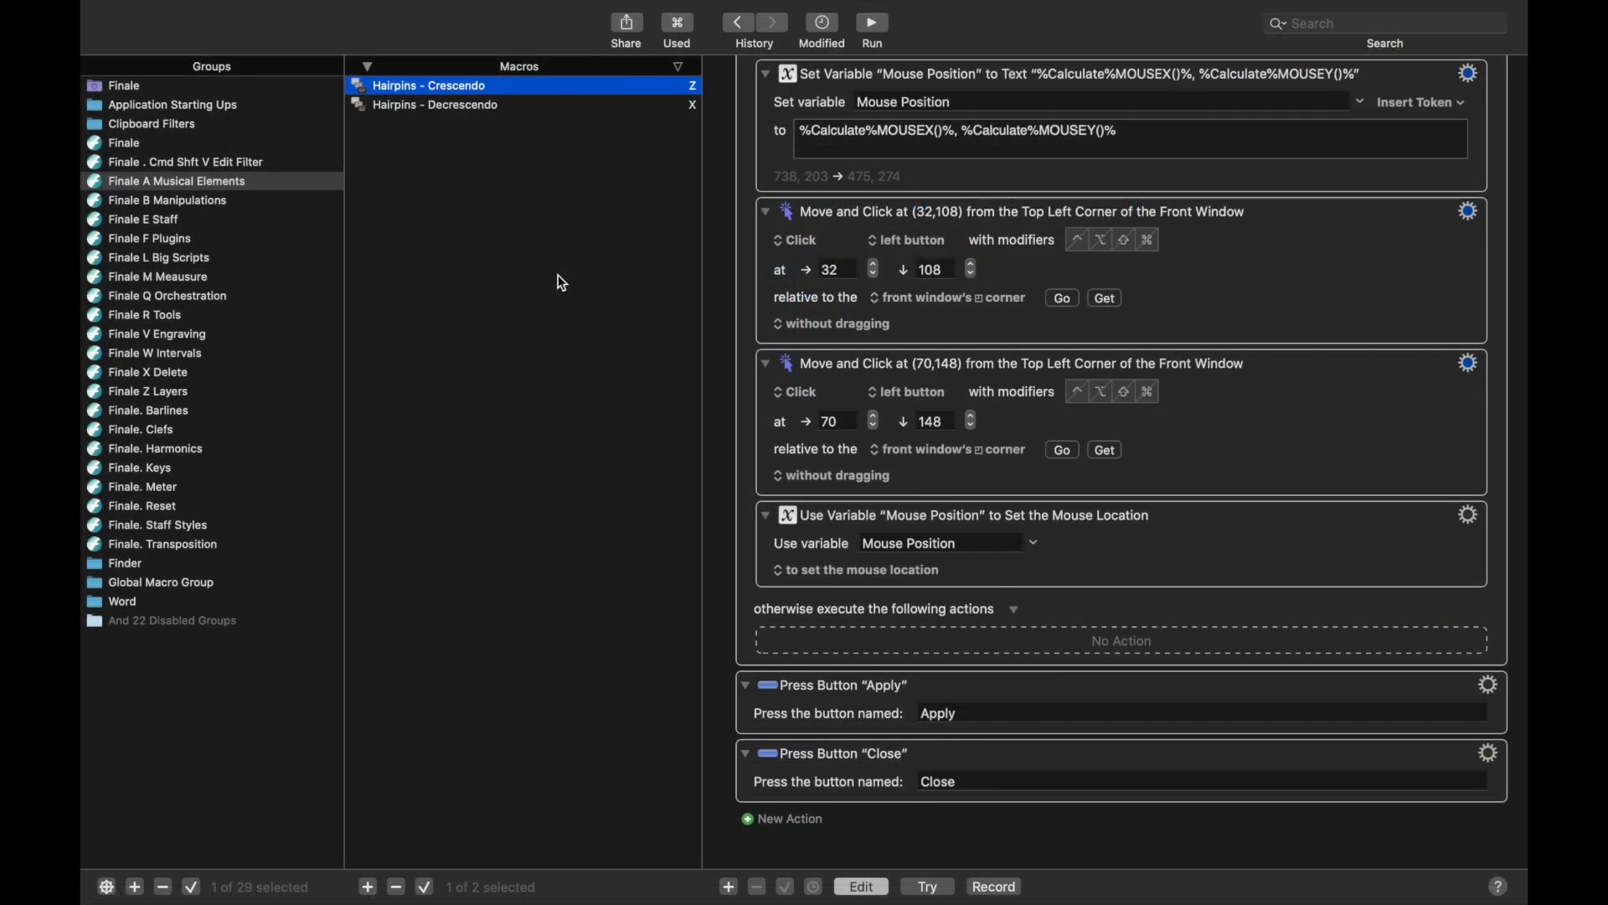
Compare the Hairpins – Crescendo and Decrescendo macros, scrolling the Decrescendo's down-arrow and Return steps
{"action": "left_click", "coordinate": [434, 104]}
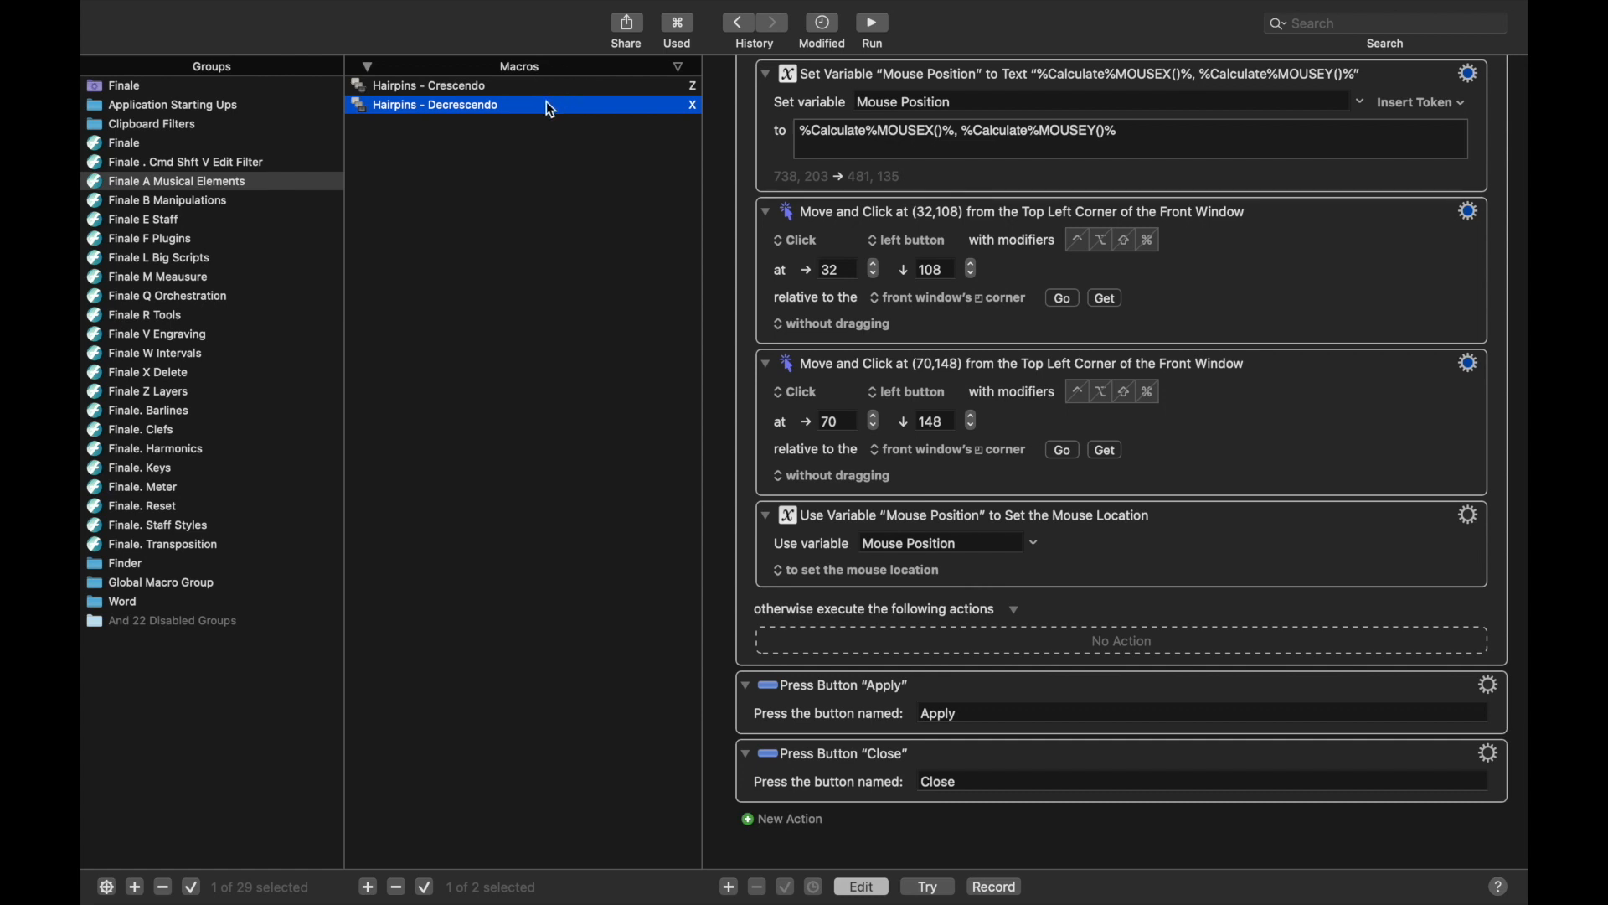
{"action": "left_click", "coordinate": [429, 85]}
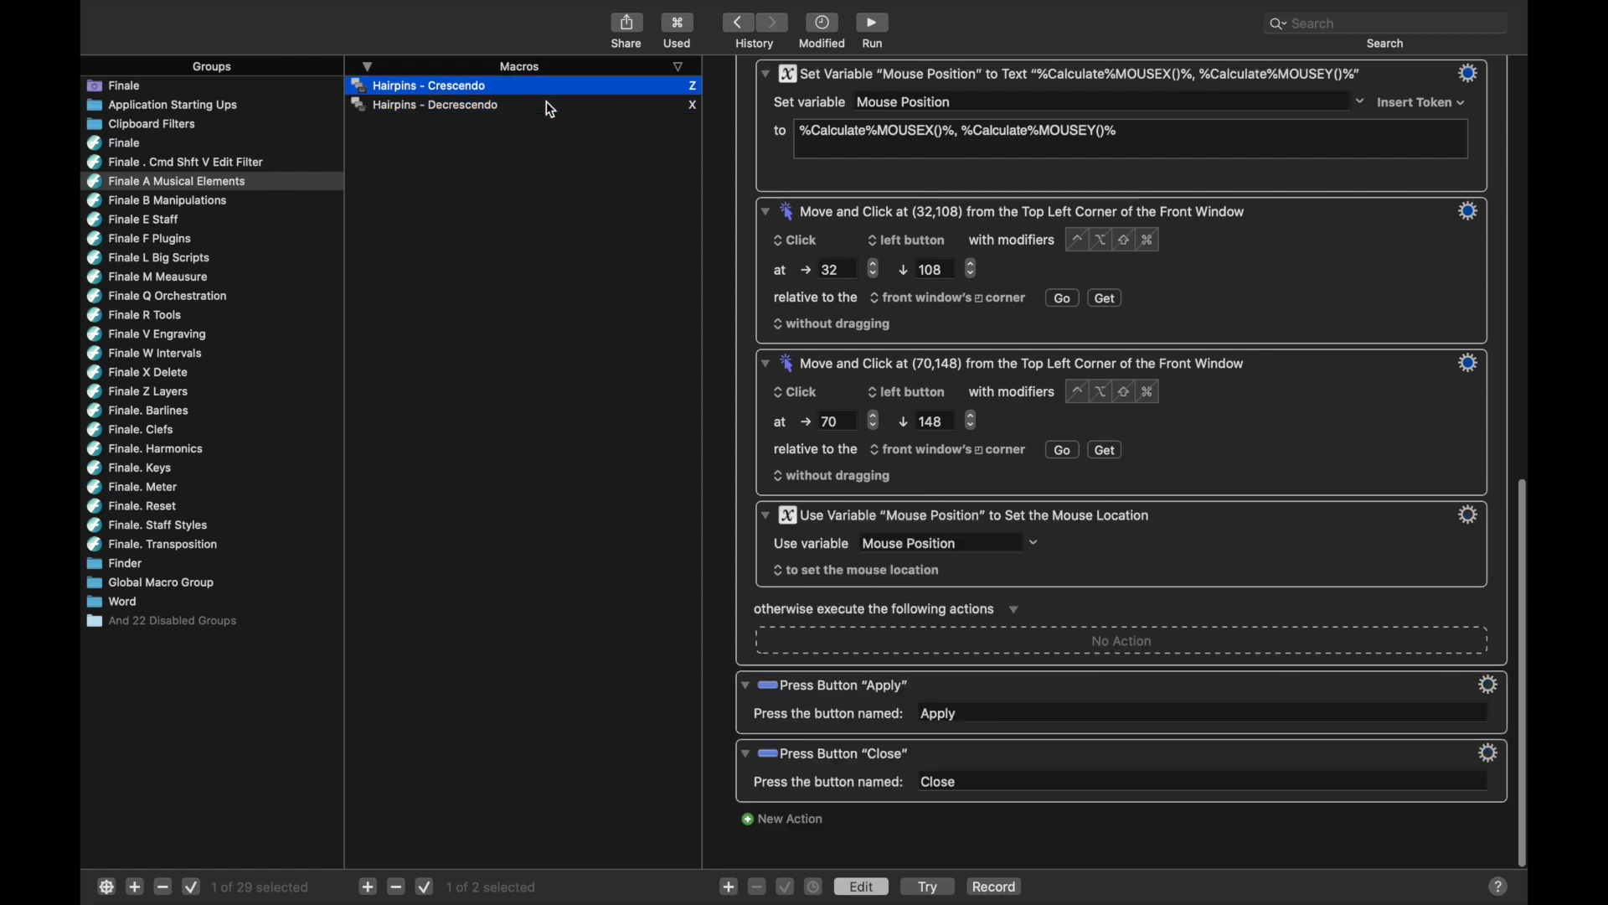
{"action": "left_click", "coordinate": [433, 104]}
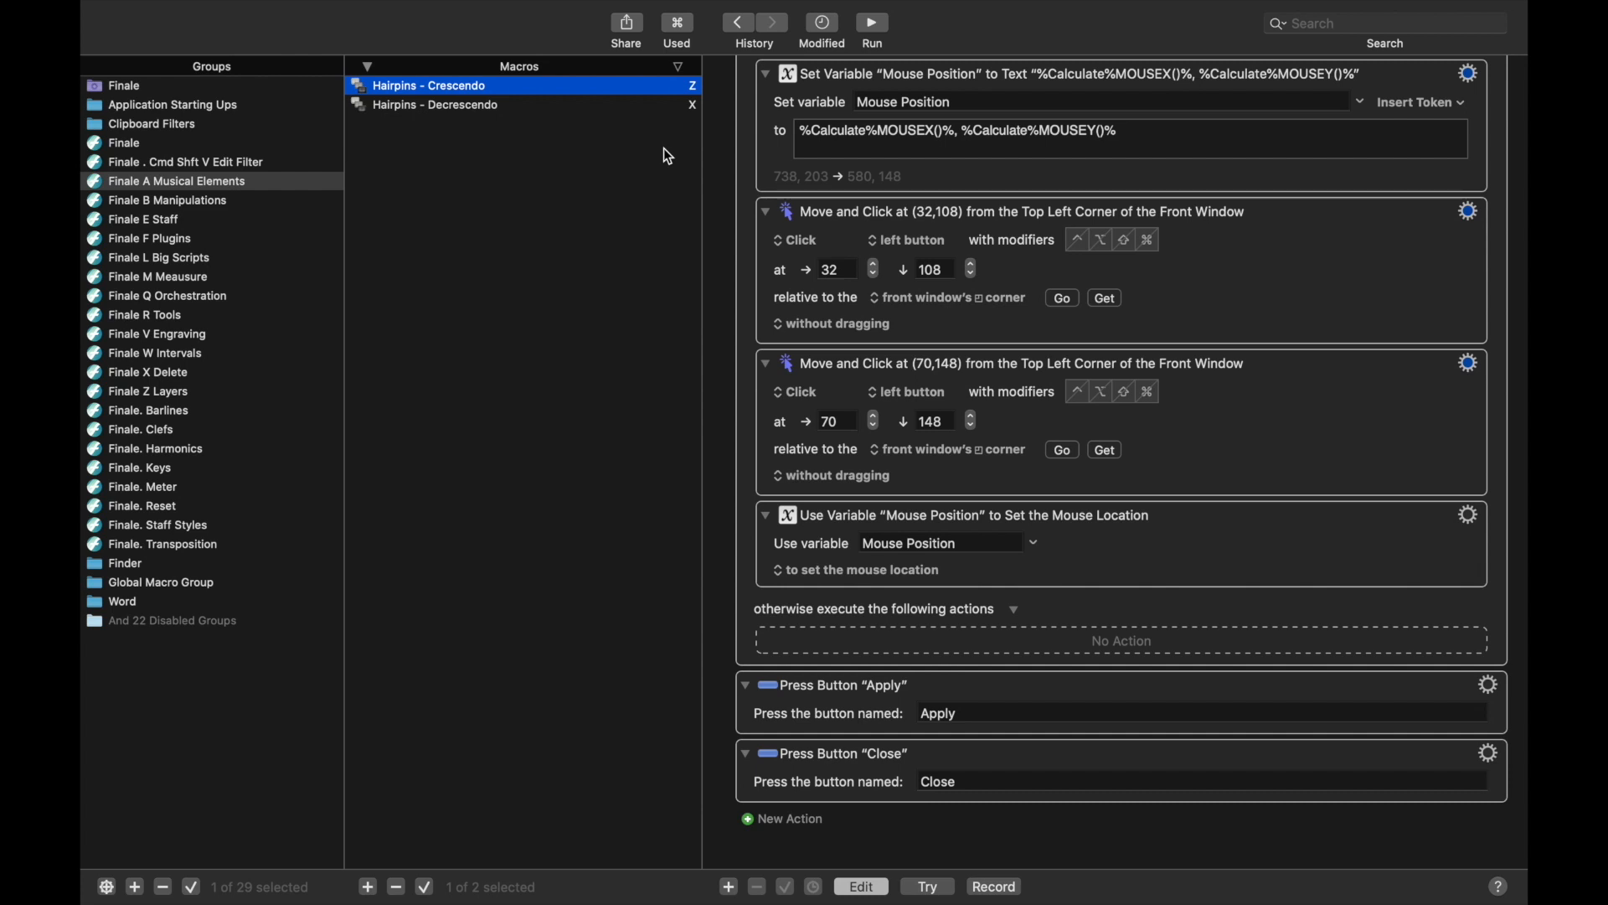
{"action": "mouse_move", "coordinate": [598, 119]}
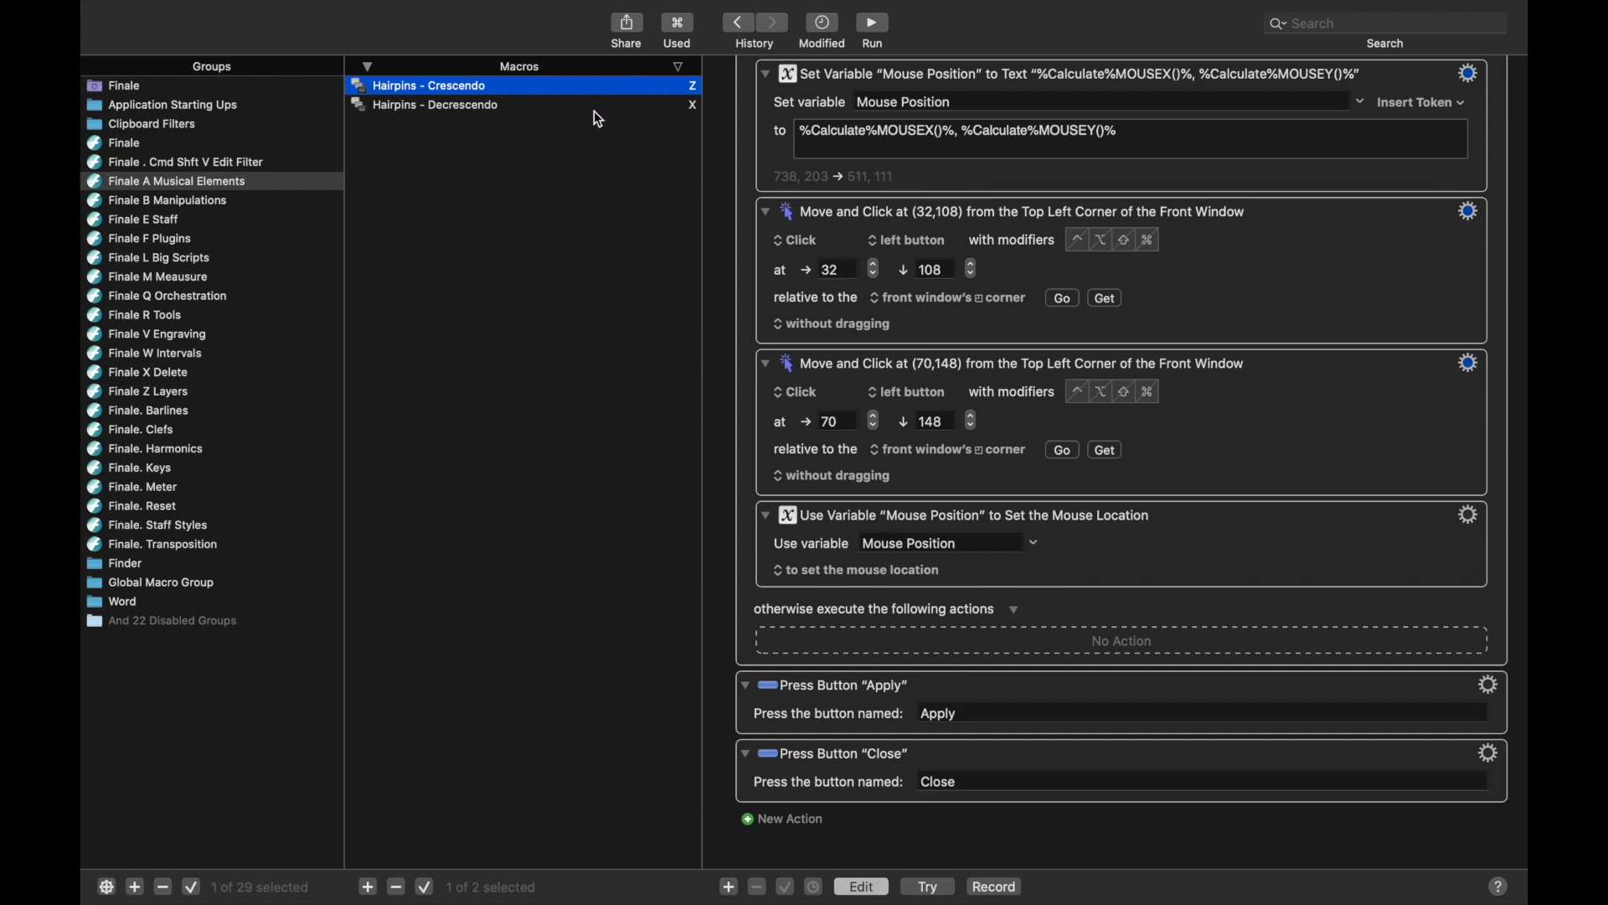
{"action": "left_click", "coordinate": [436, 104]}
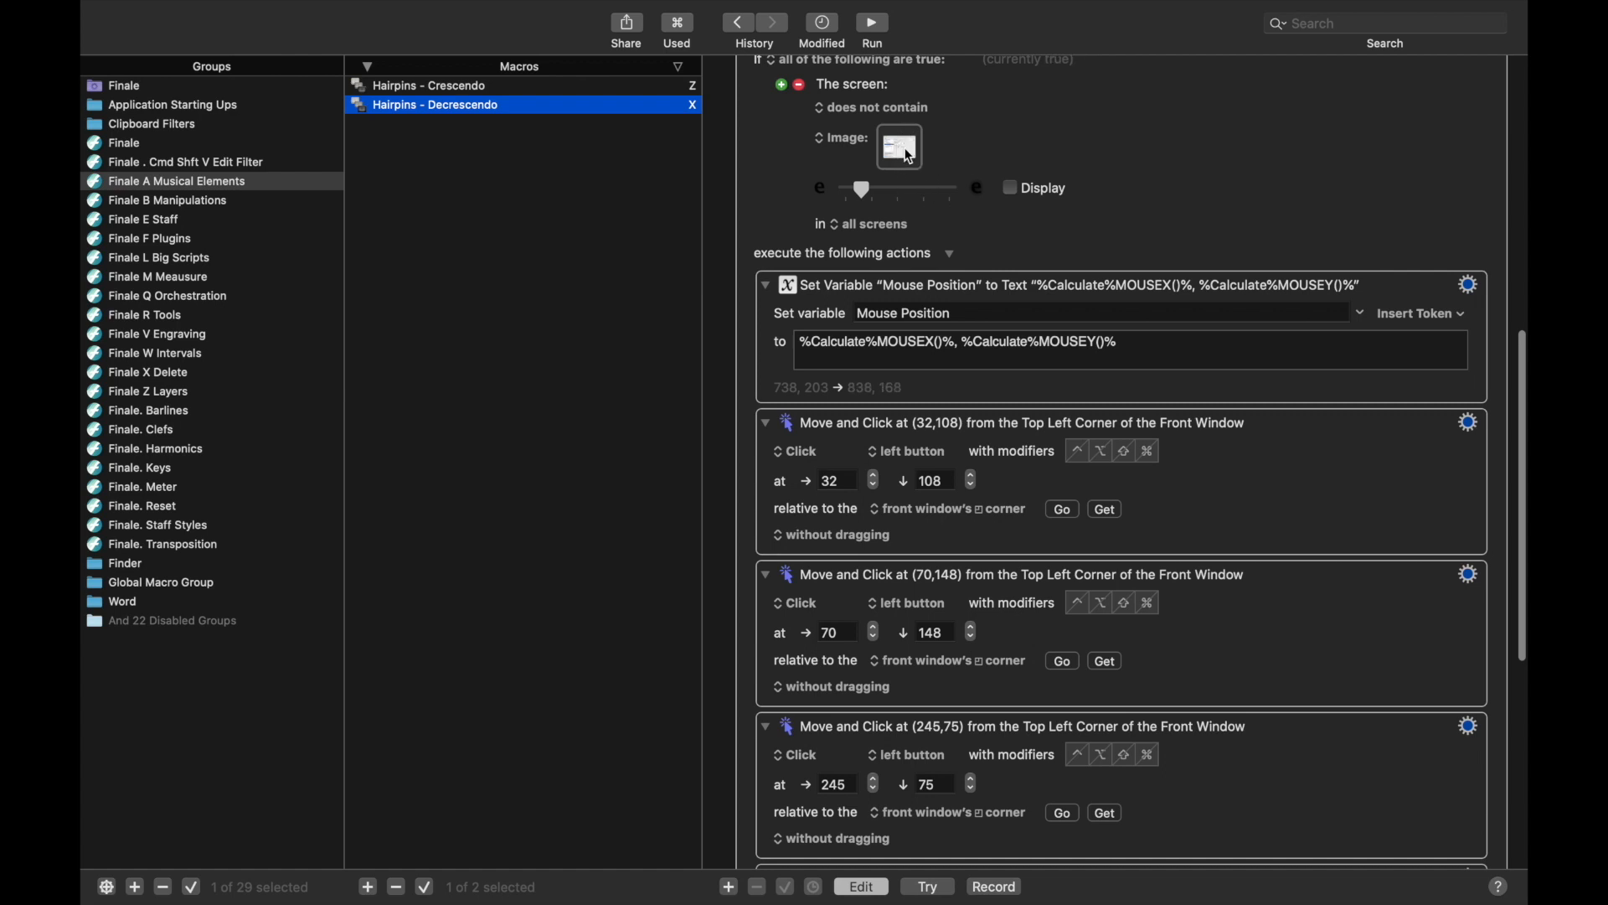
{"action": "scroll", "scroll_direction": "down", "scroll_amount": 3}
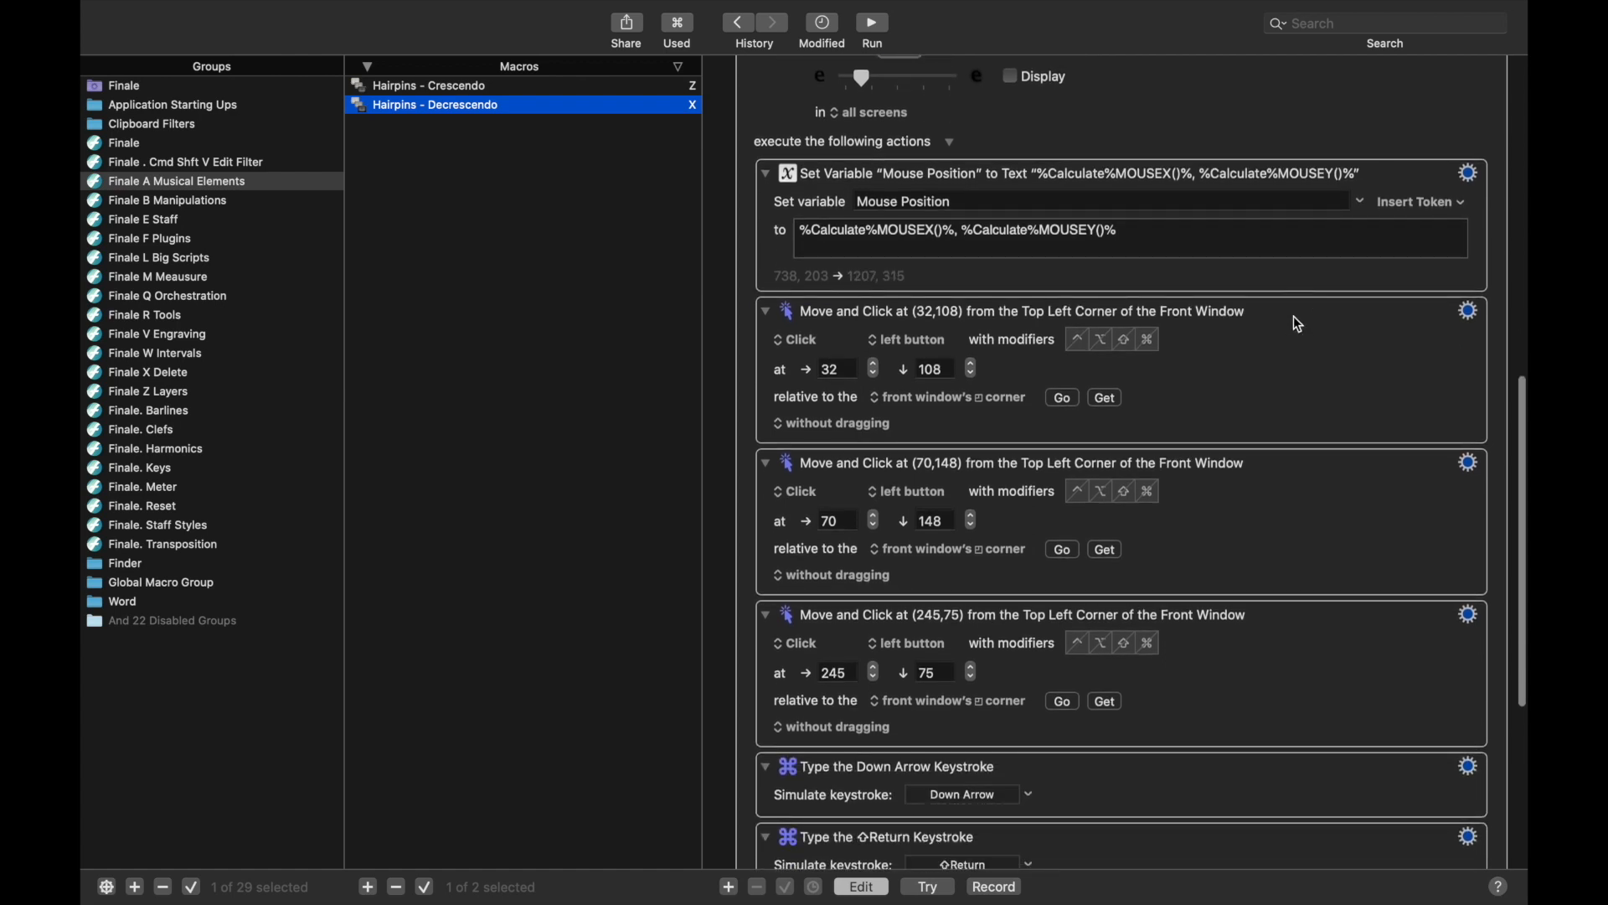
{"action": "scroll", "scroll_direction": "down", "scroll_amount": 3}
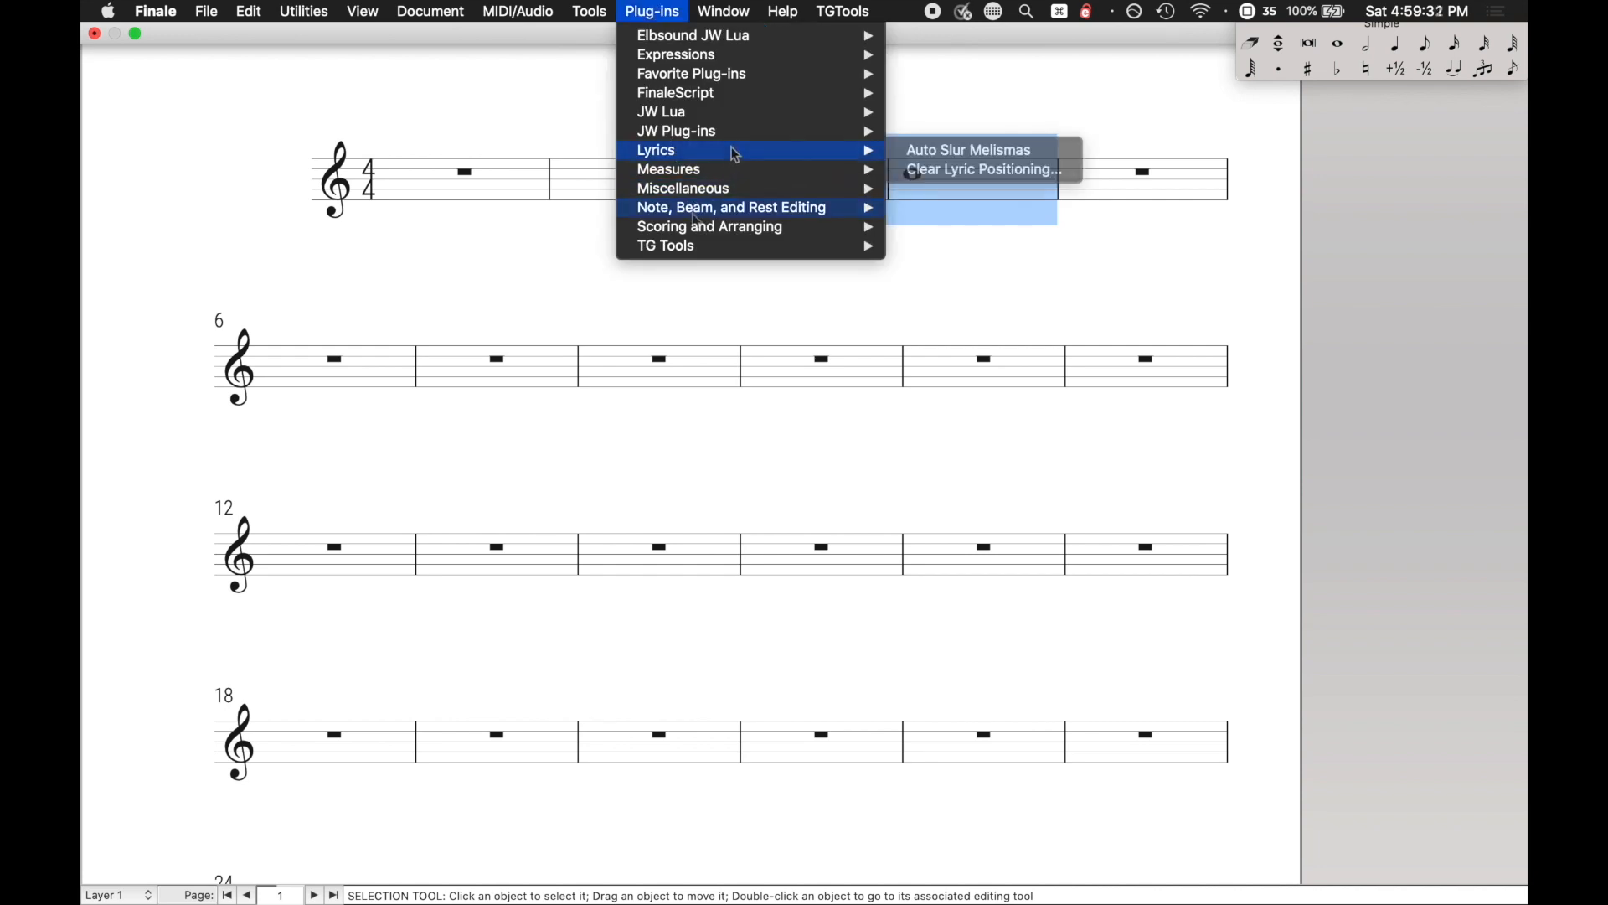
{"action": "mouse_move", "coordinate": [675, 130]}
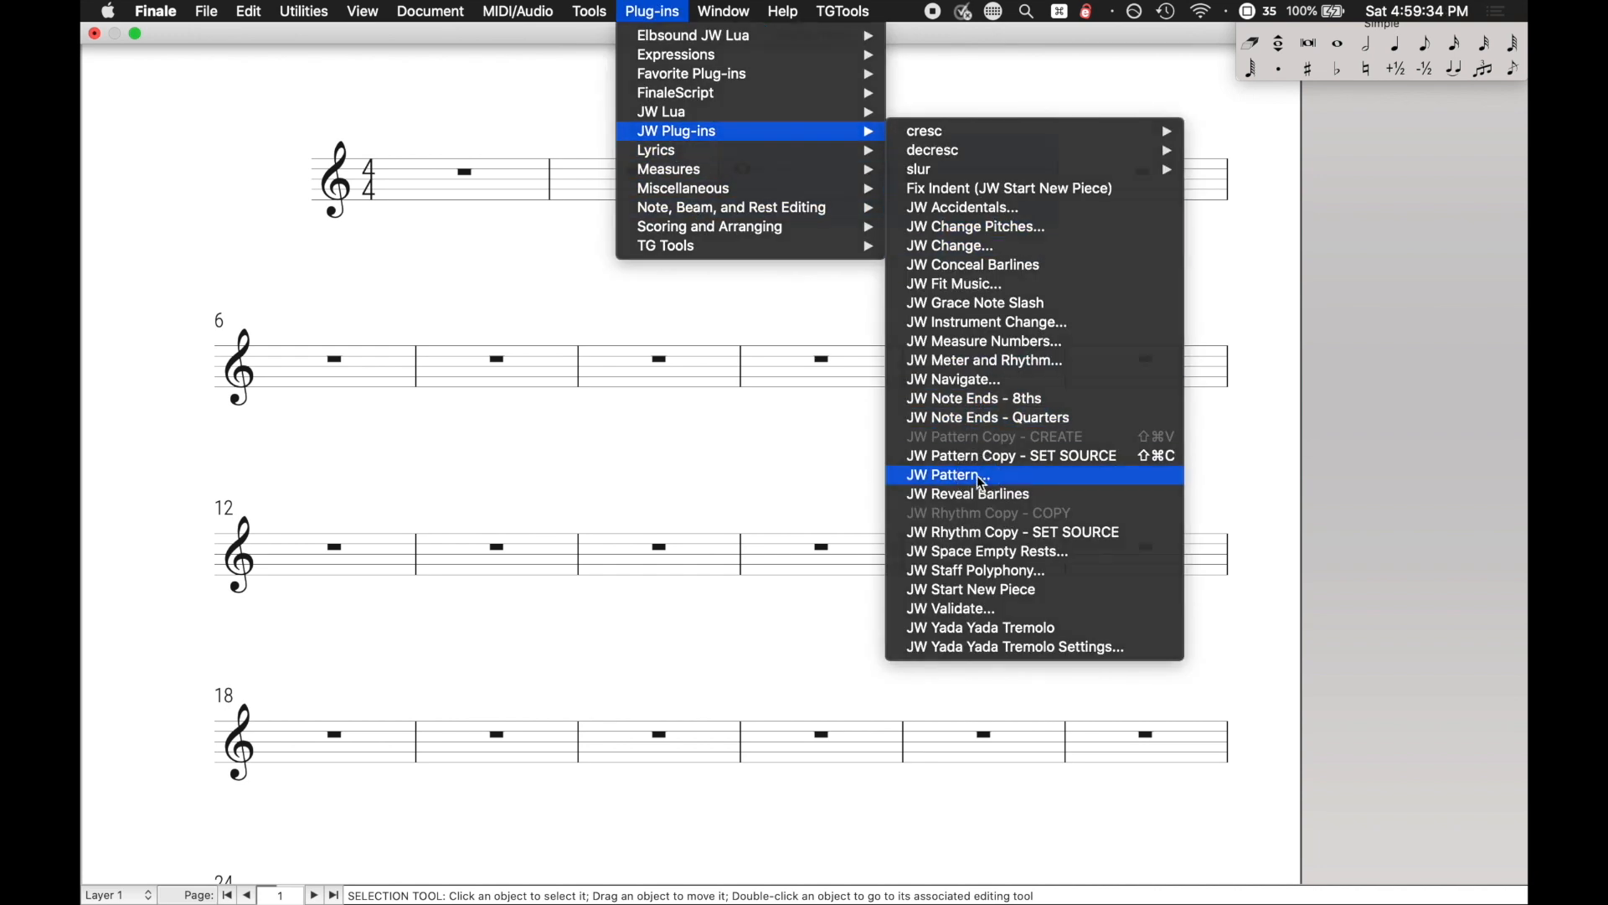
Apply JW Pattern's Performance Notation > Slurs task to the two whole notes and close the dialog
{"action": "left_click", "coordinate": [945, 474]}
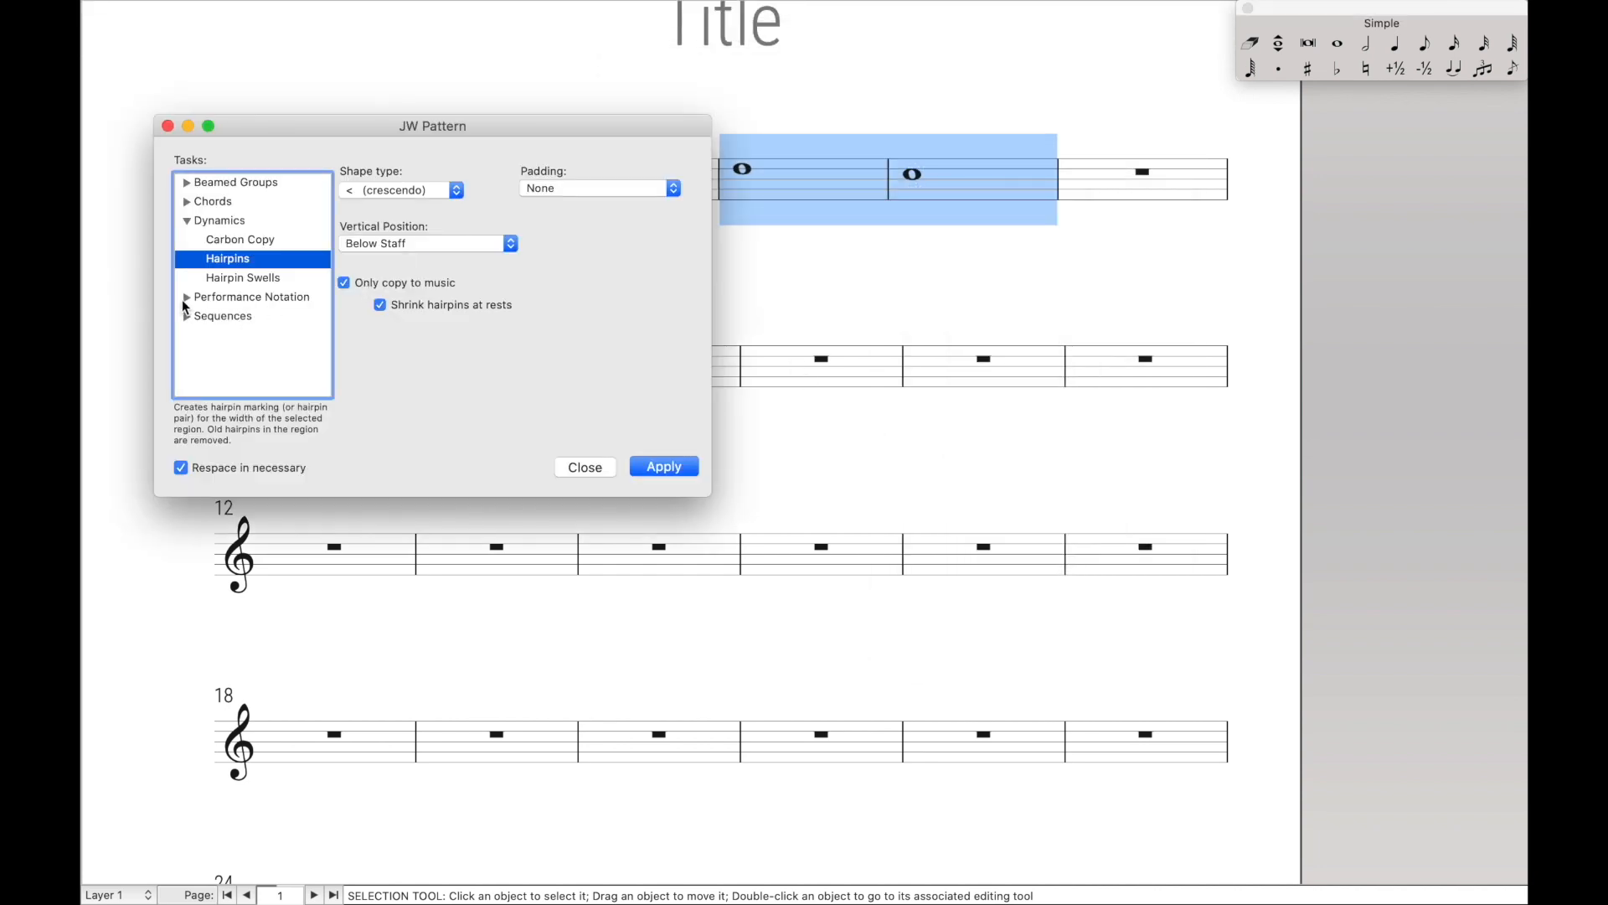
{"action": "left_click", "coordinate": [218, 335]}
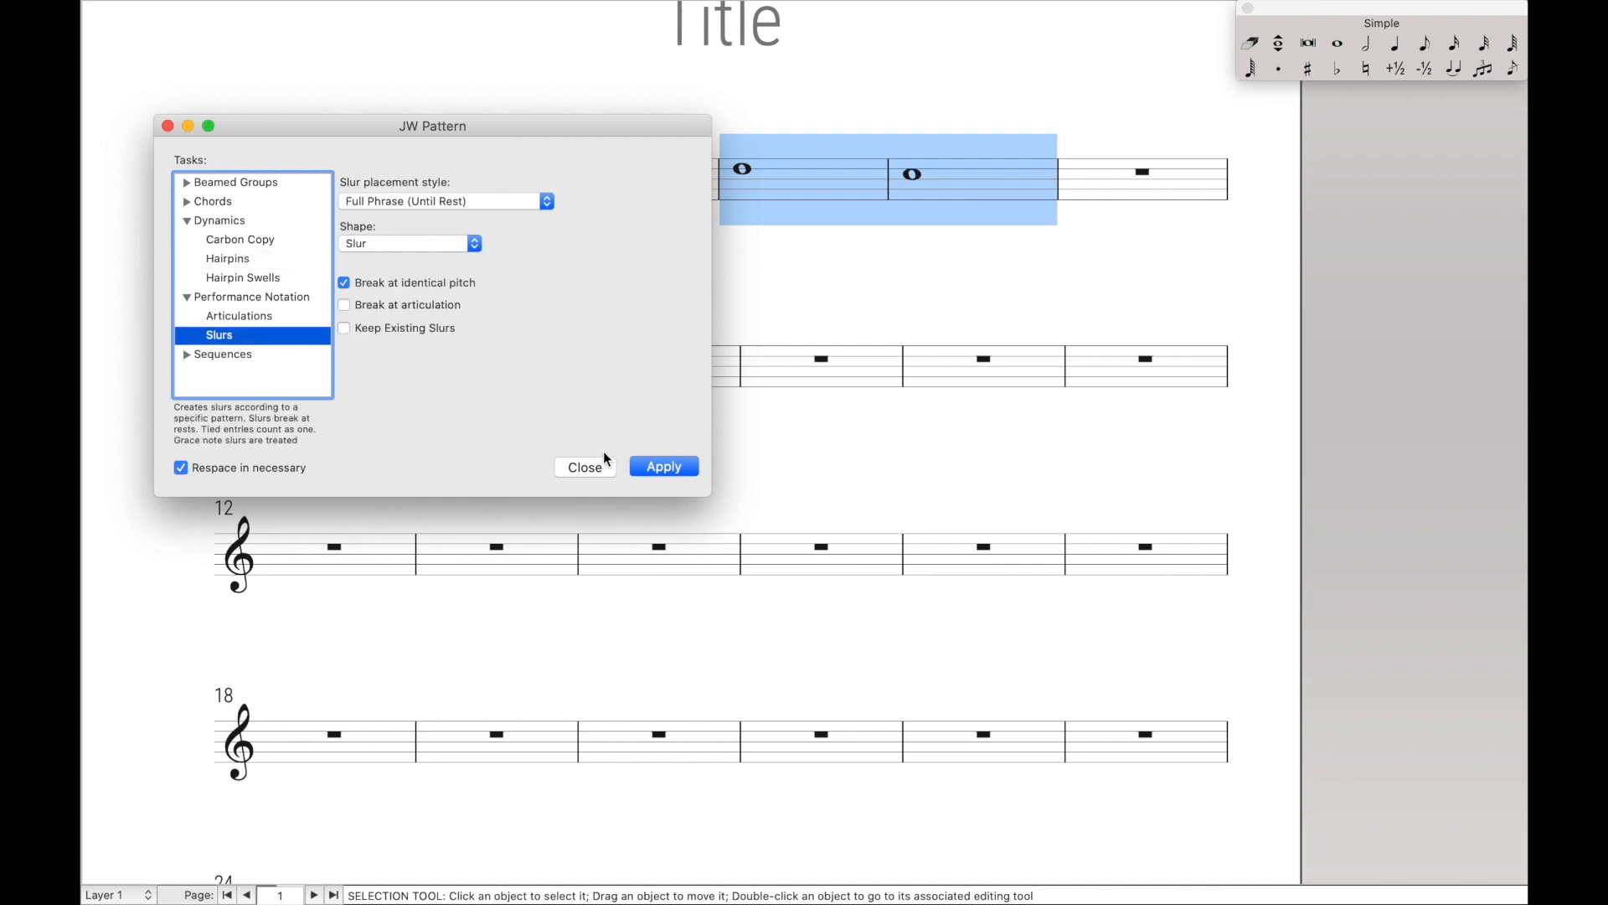
{"action": "left_click", "coordinate": [663, 466]}
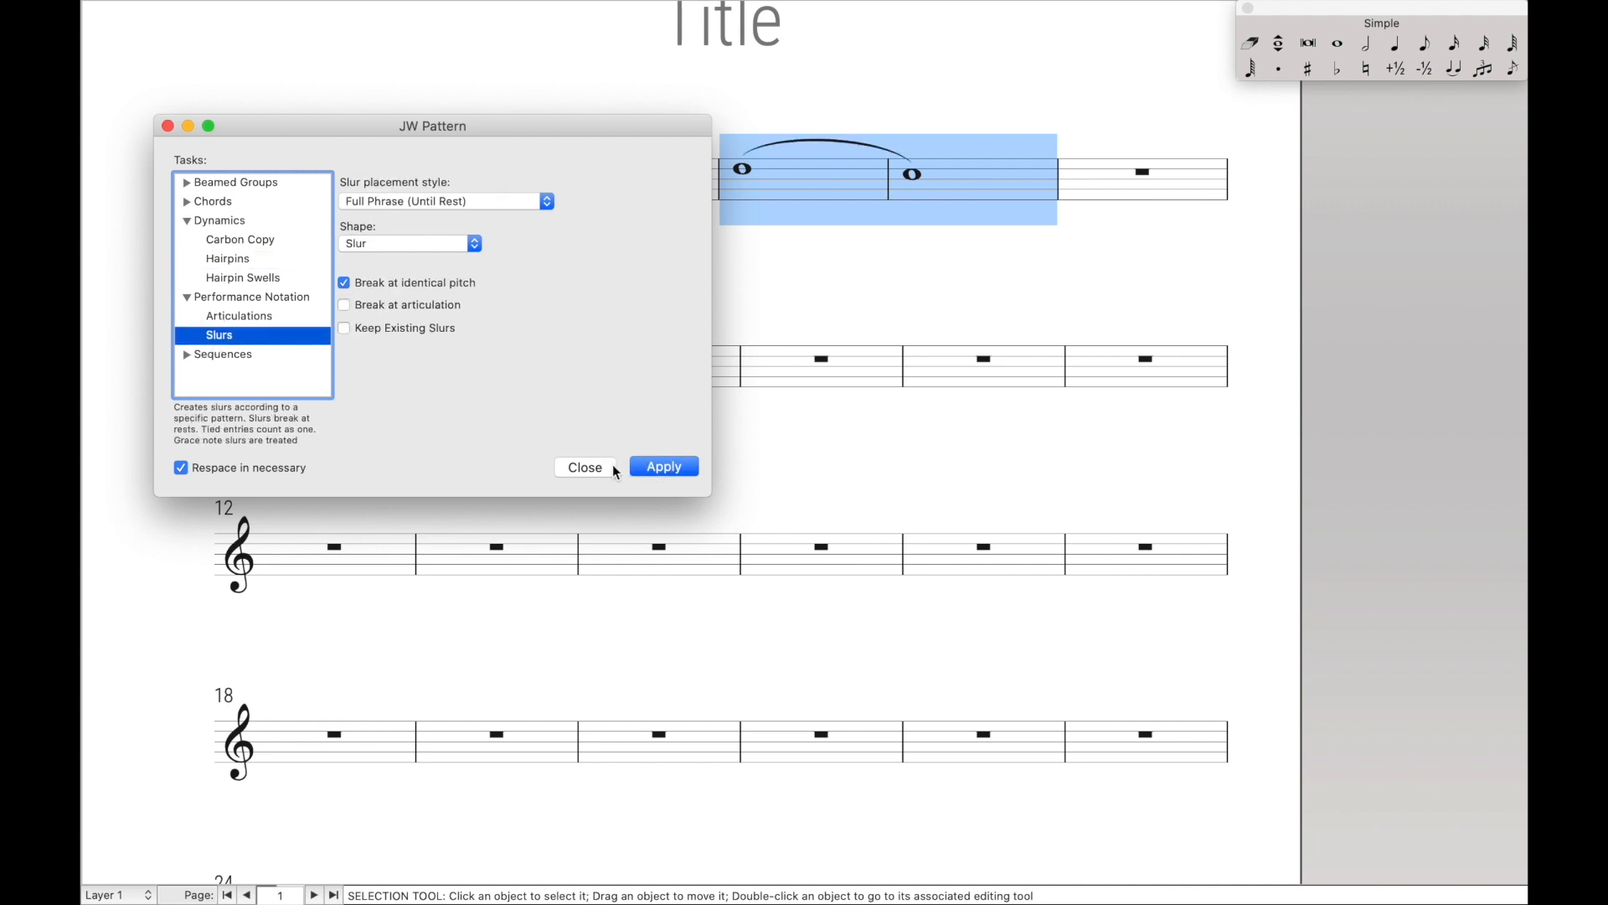
{"action": "left_click", "coordinate": [584, 467]}
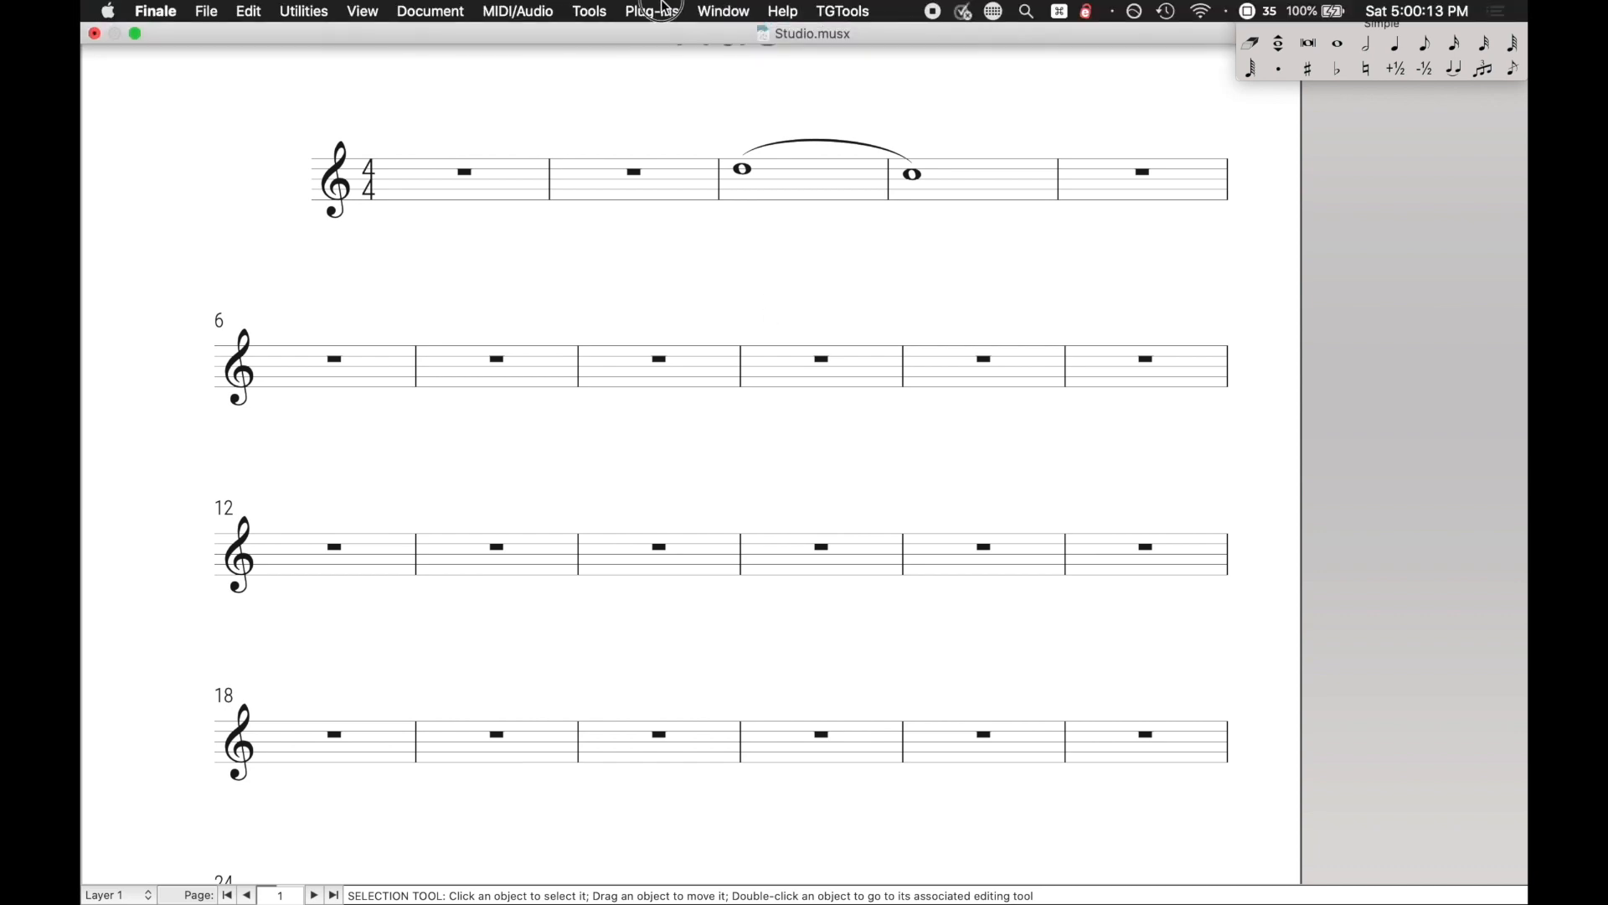
Show the Plug-ins menu's JW Plug-ins list with its cresc, decresc and slur JW Pattern copies
{"action": "left_click", "coordinate": [652, 12]}
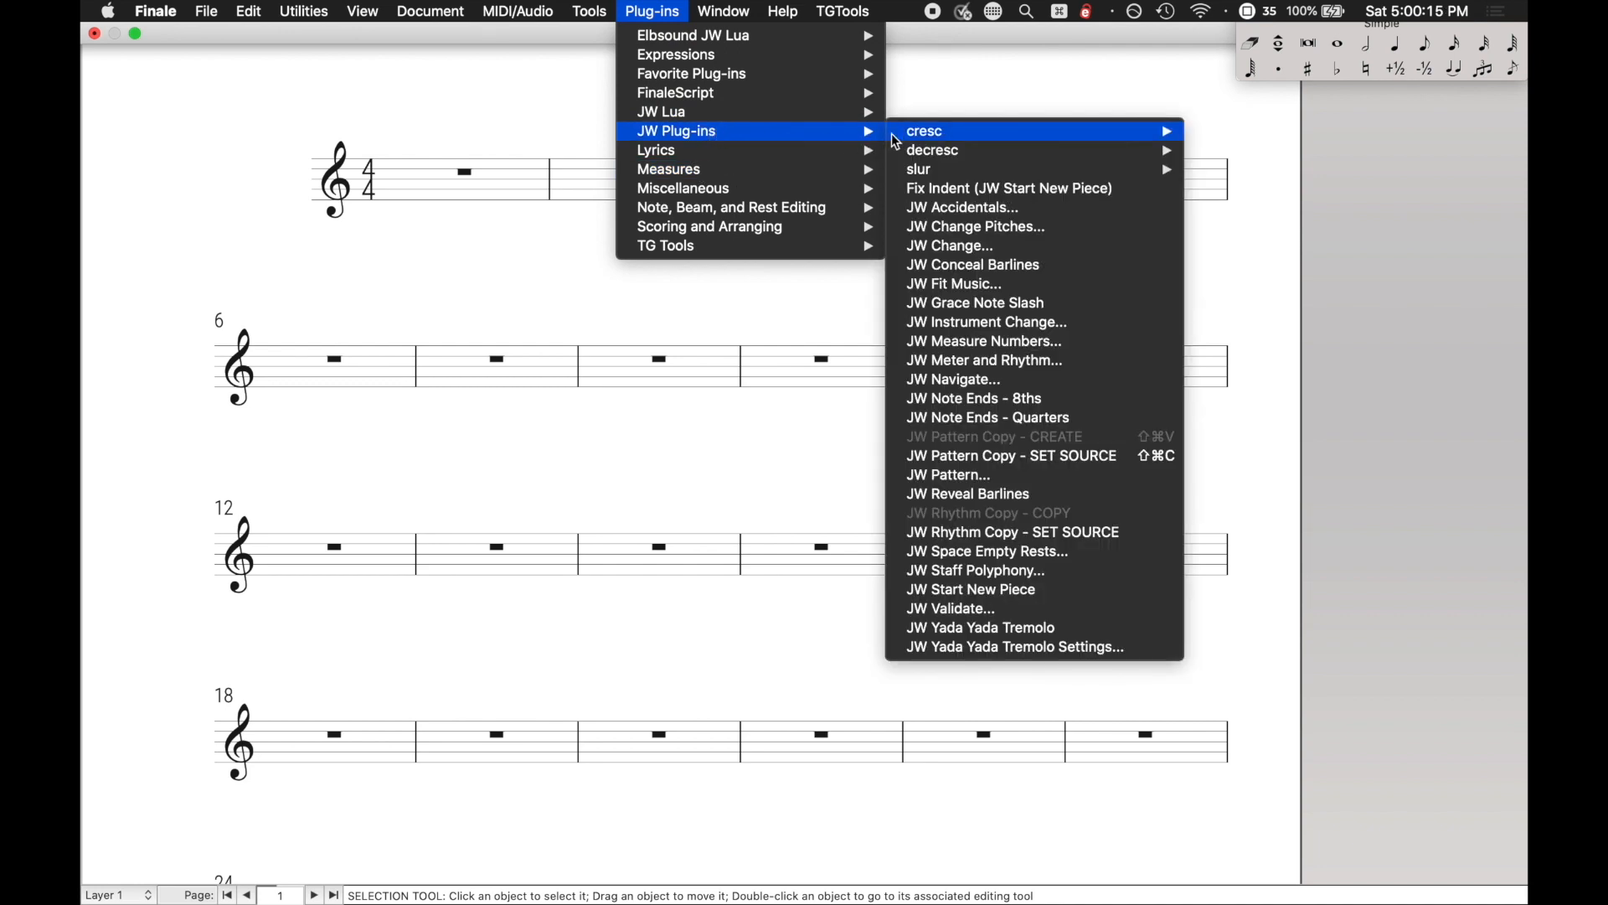
{"action": "mouse_move", "coordinate": [925, 130]}
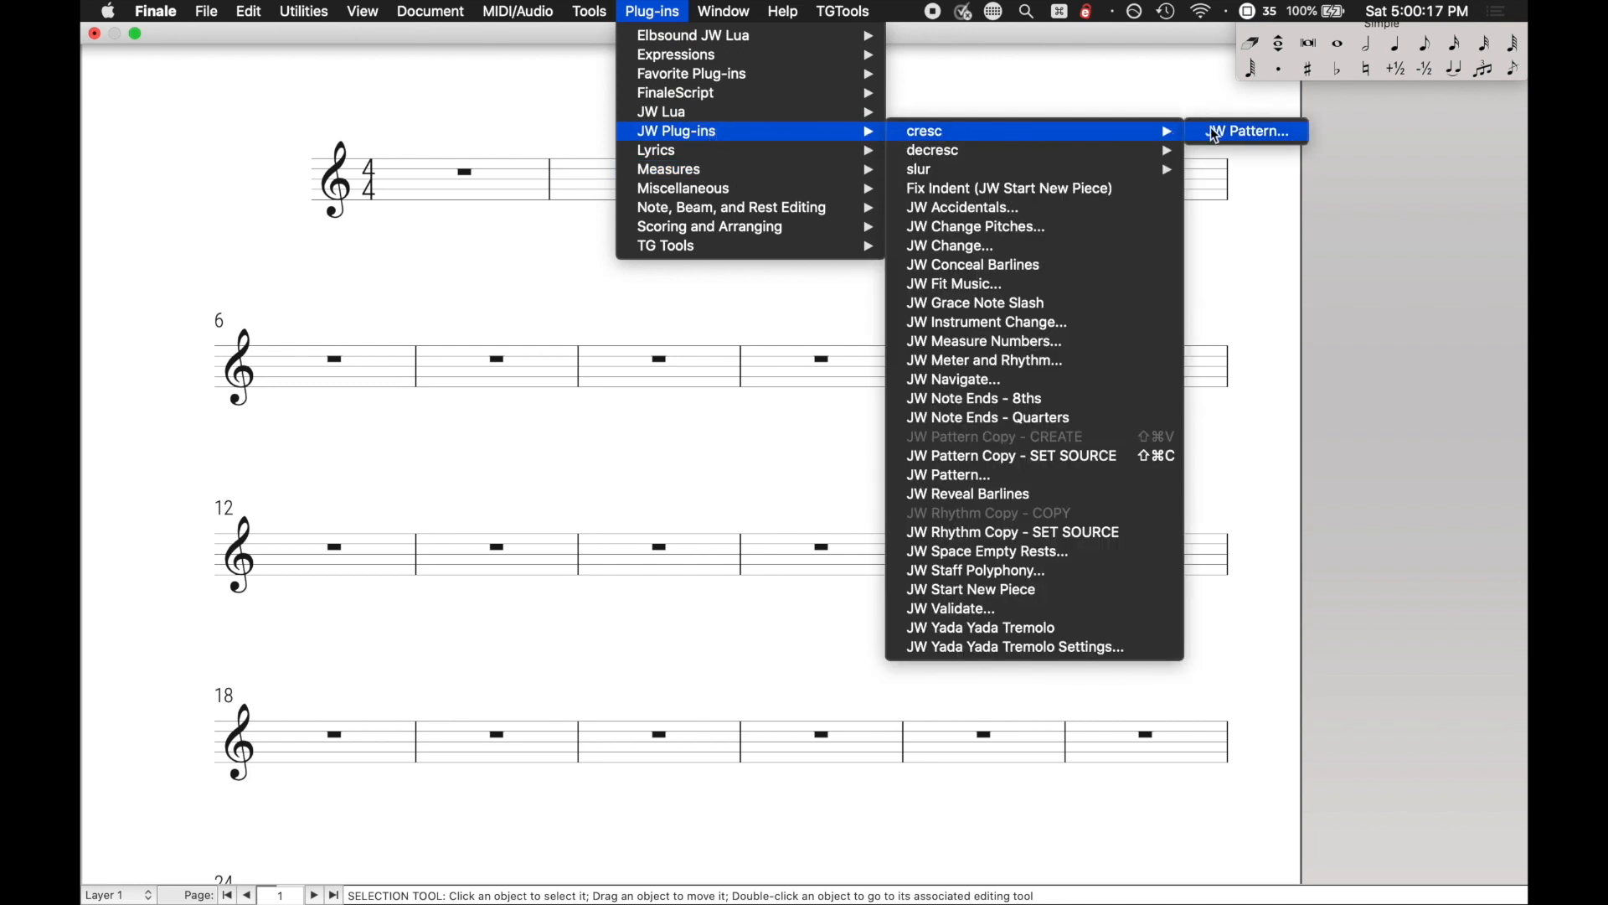
{"action": "mouse_move", "coordinate": [918, 167]}
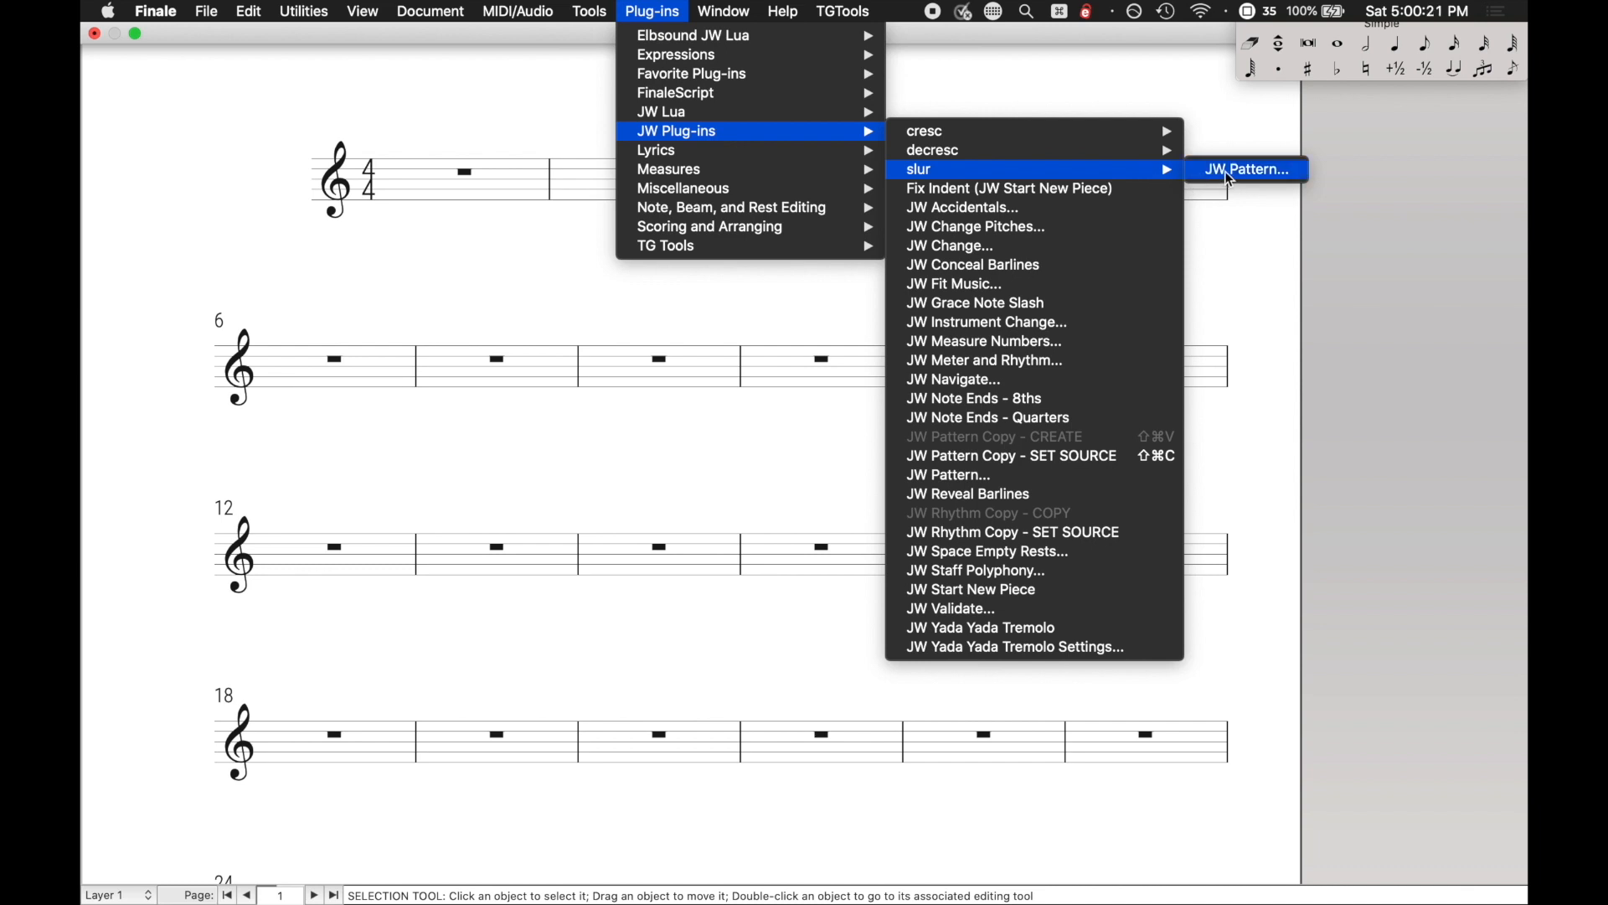
{"action": "mouse_move", "coordinate": [1190, 184]}
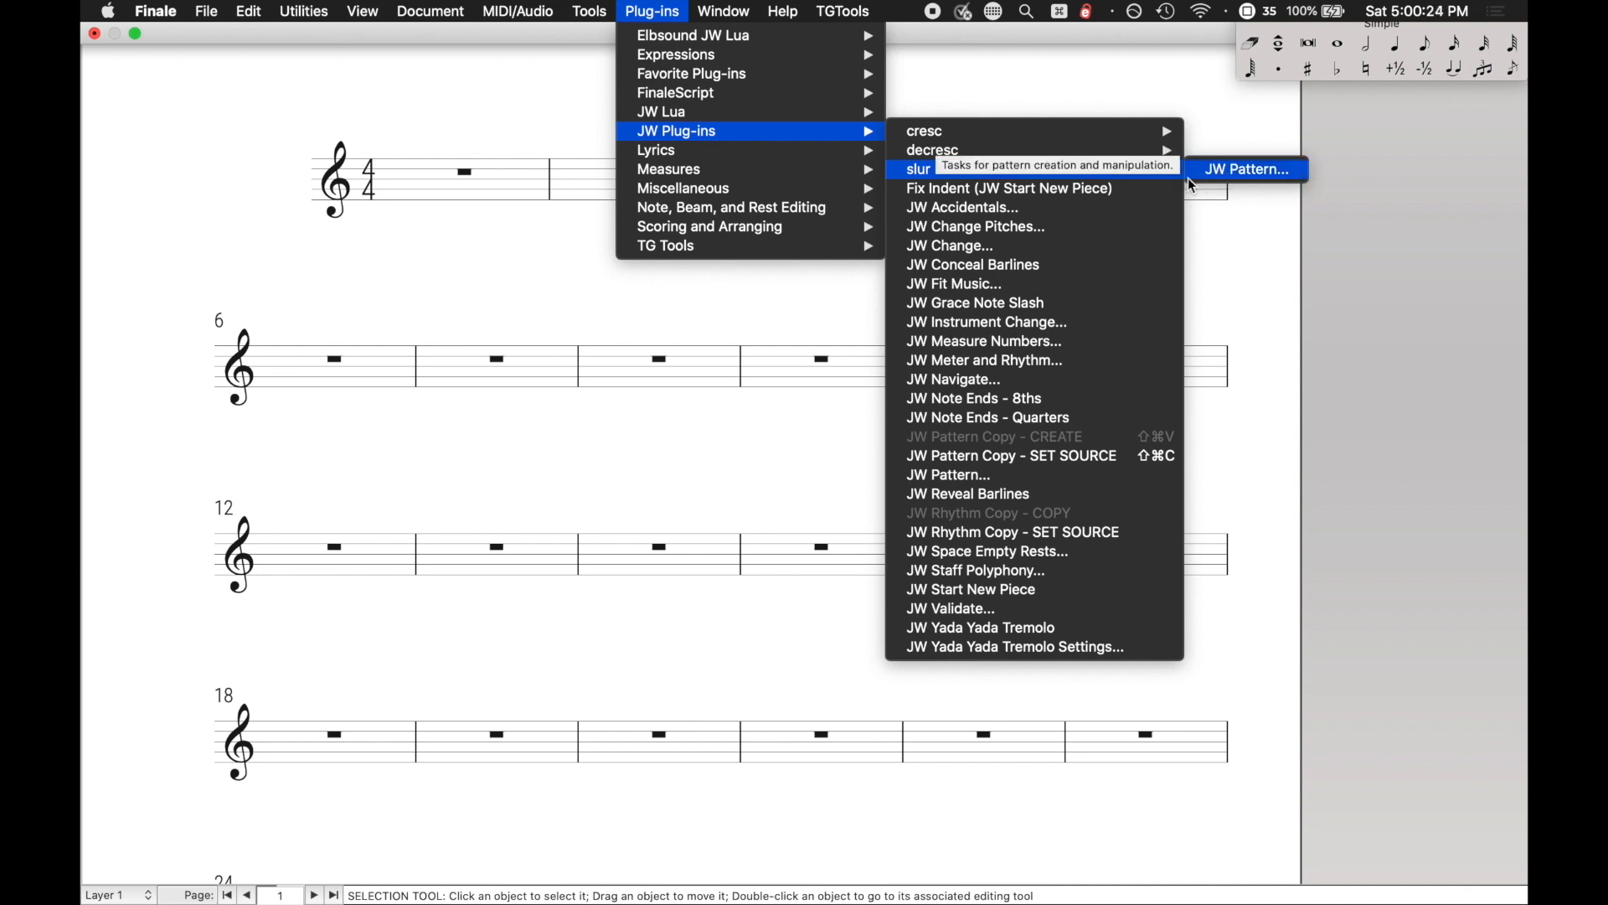
{"action": "mouse_move", "coordinate": [1022, 474]}
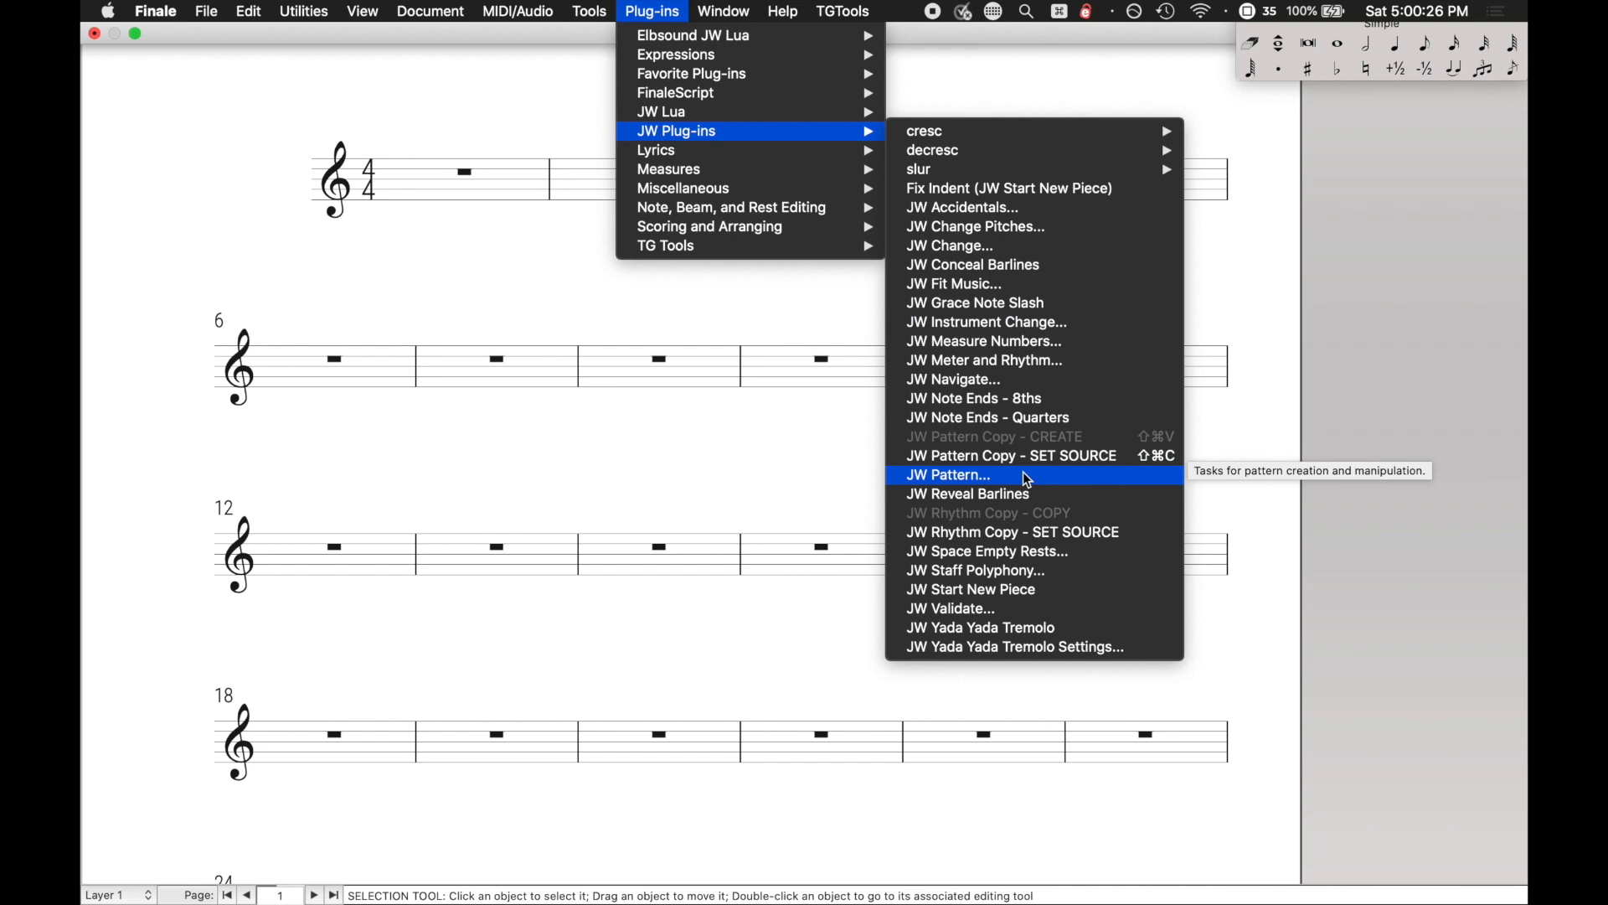
{"action": "mouse_move", "coordinate": [974, 149]}
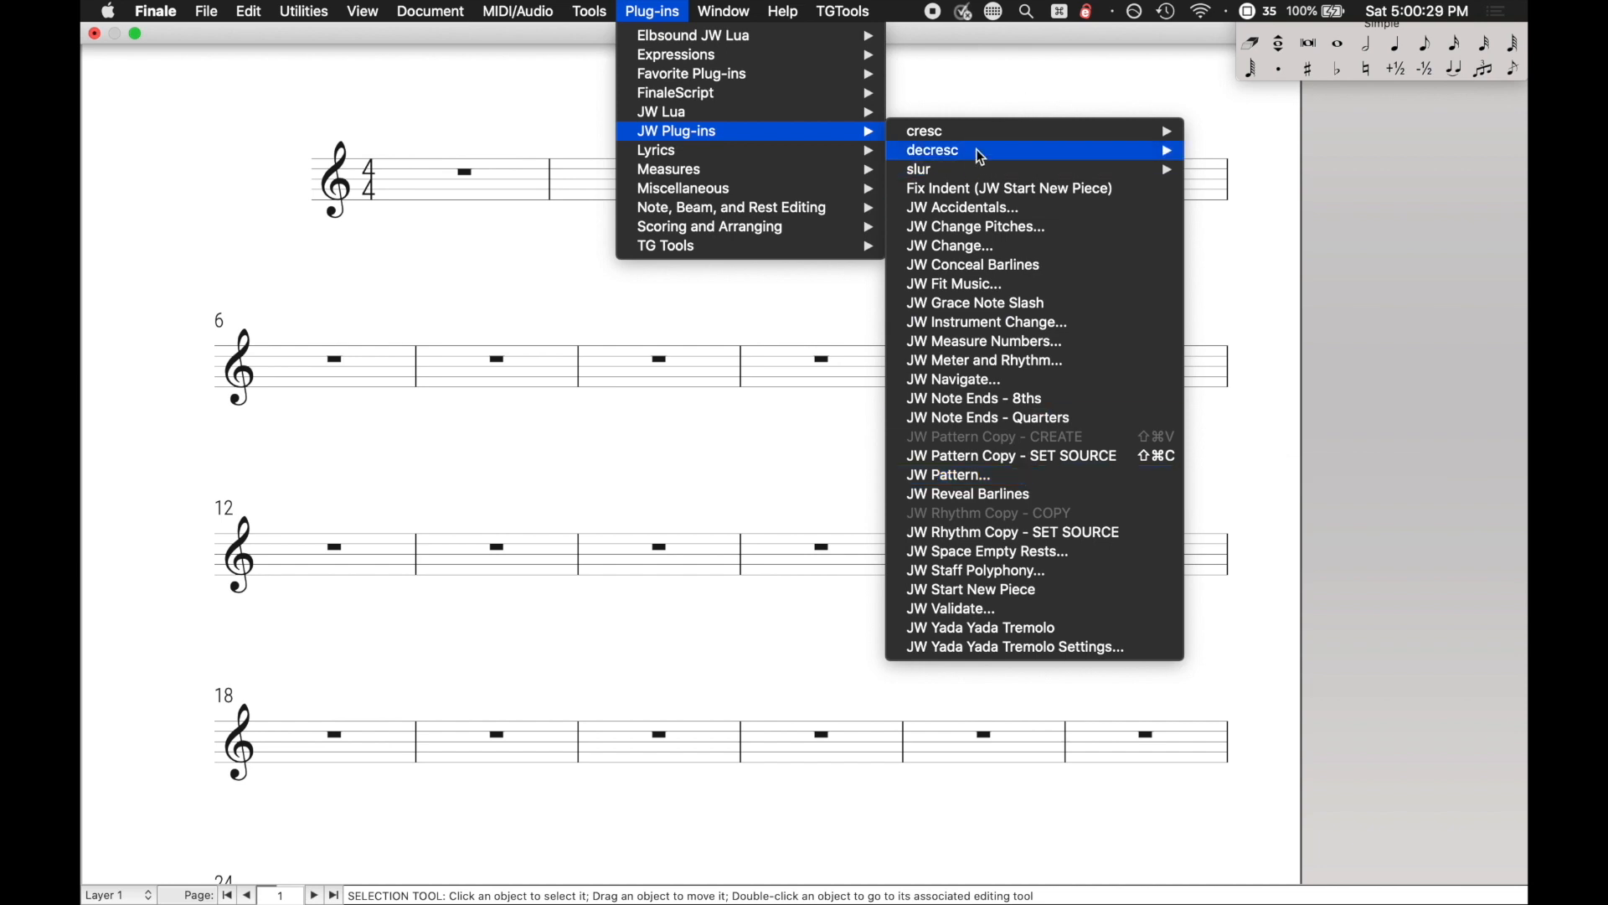
{"action": "mouse_move", "coordinate": [1198, 139]}
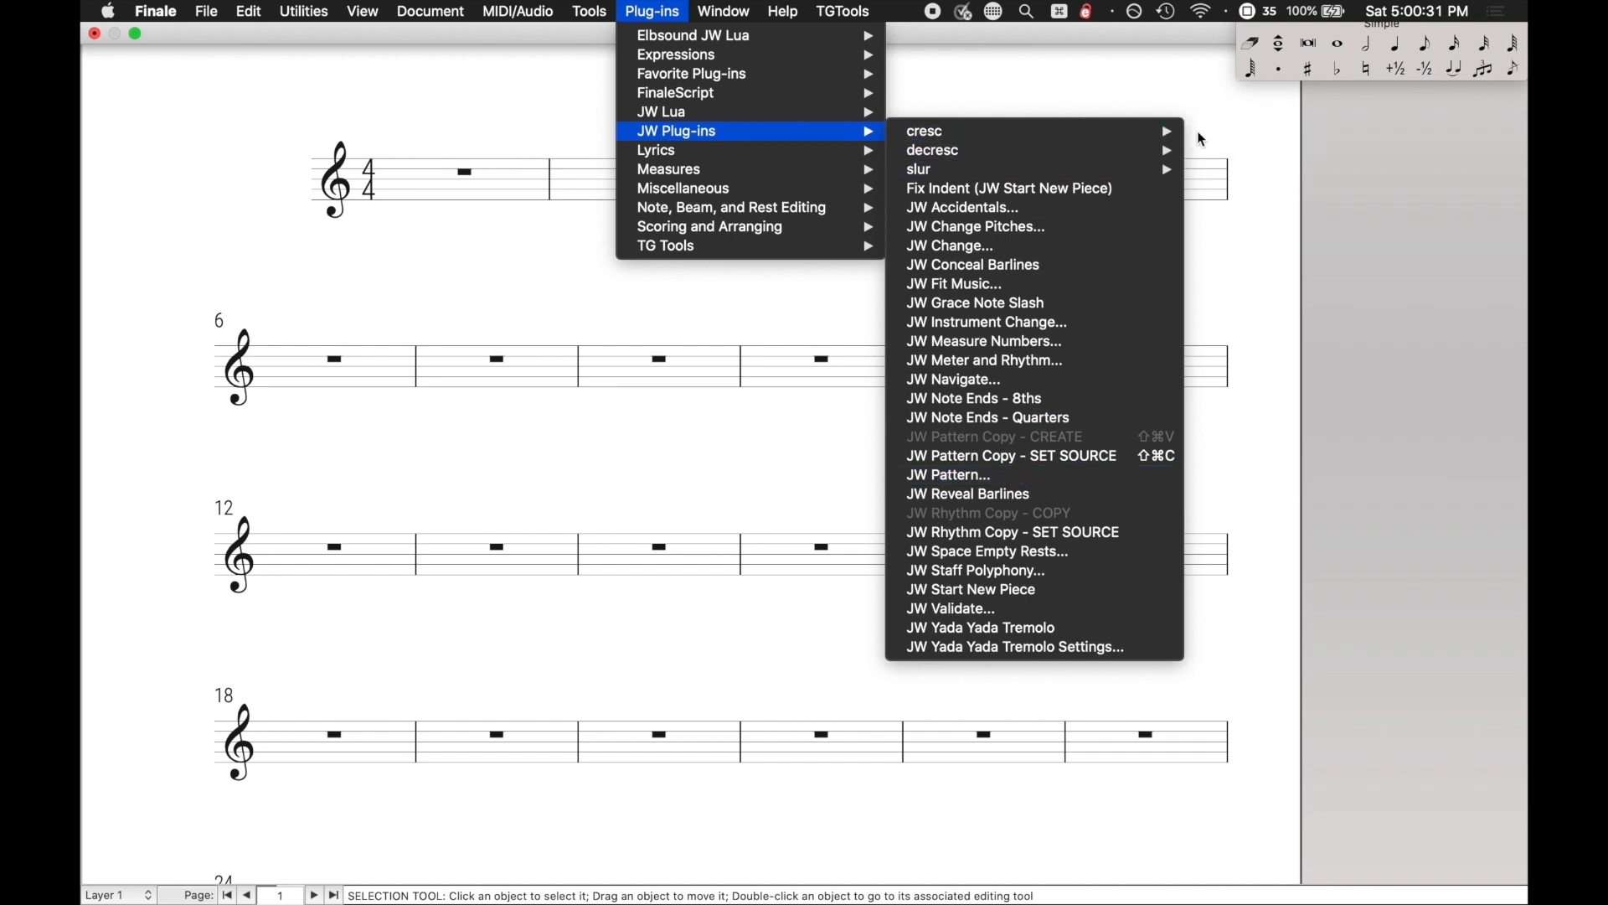
{"action": "mouse_move", "coordinate": [1247, 130]}
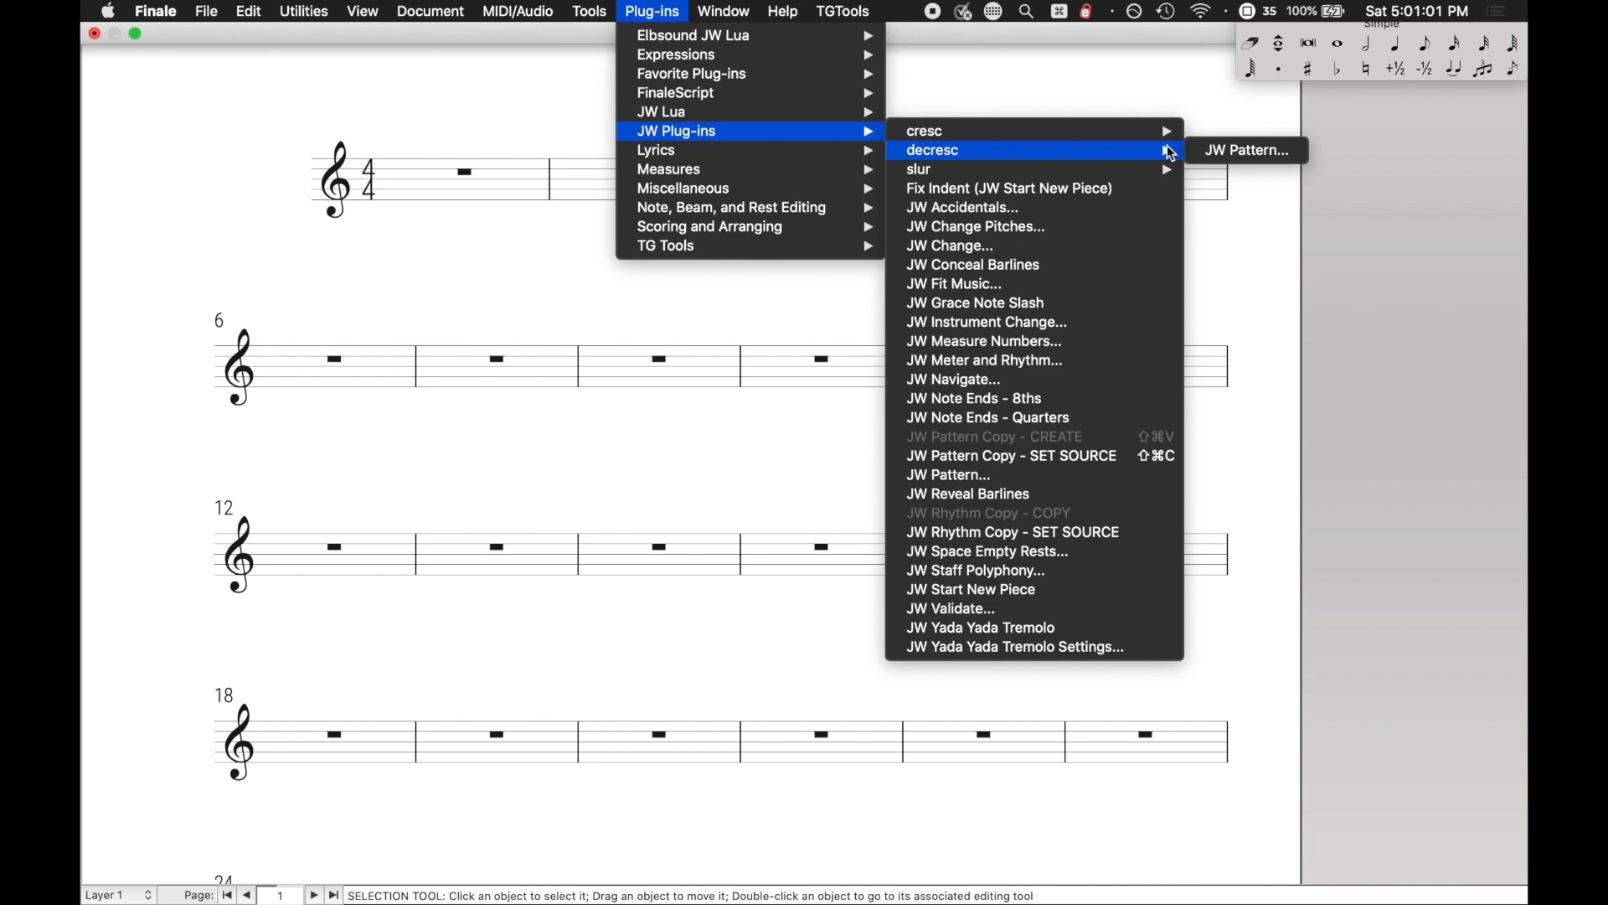
{"action": "mouse_move", "coordinate": [918, 168]}
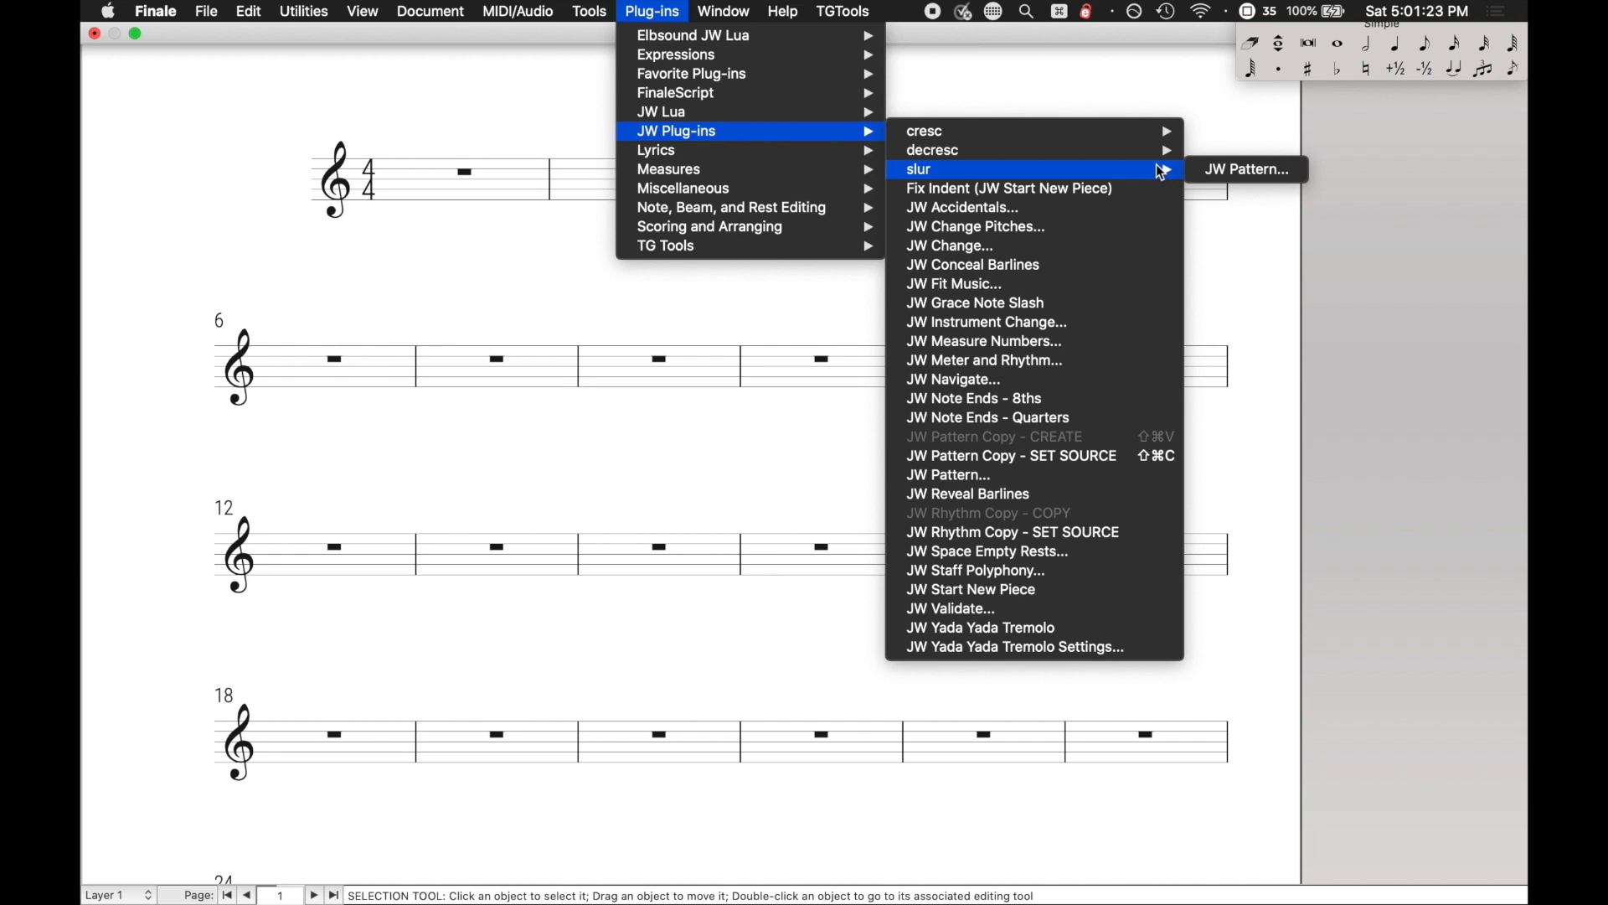
{"action": "mouse_move", "coordinate": [947, 474]}
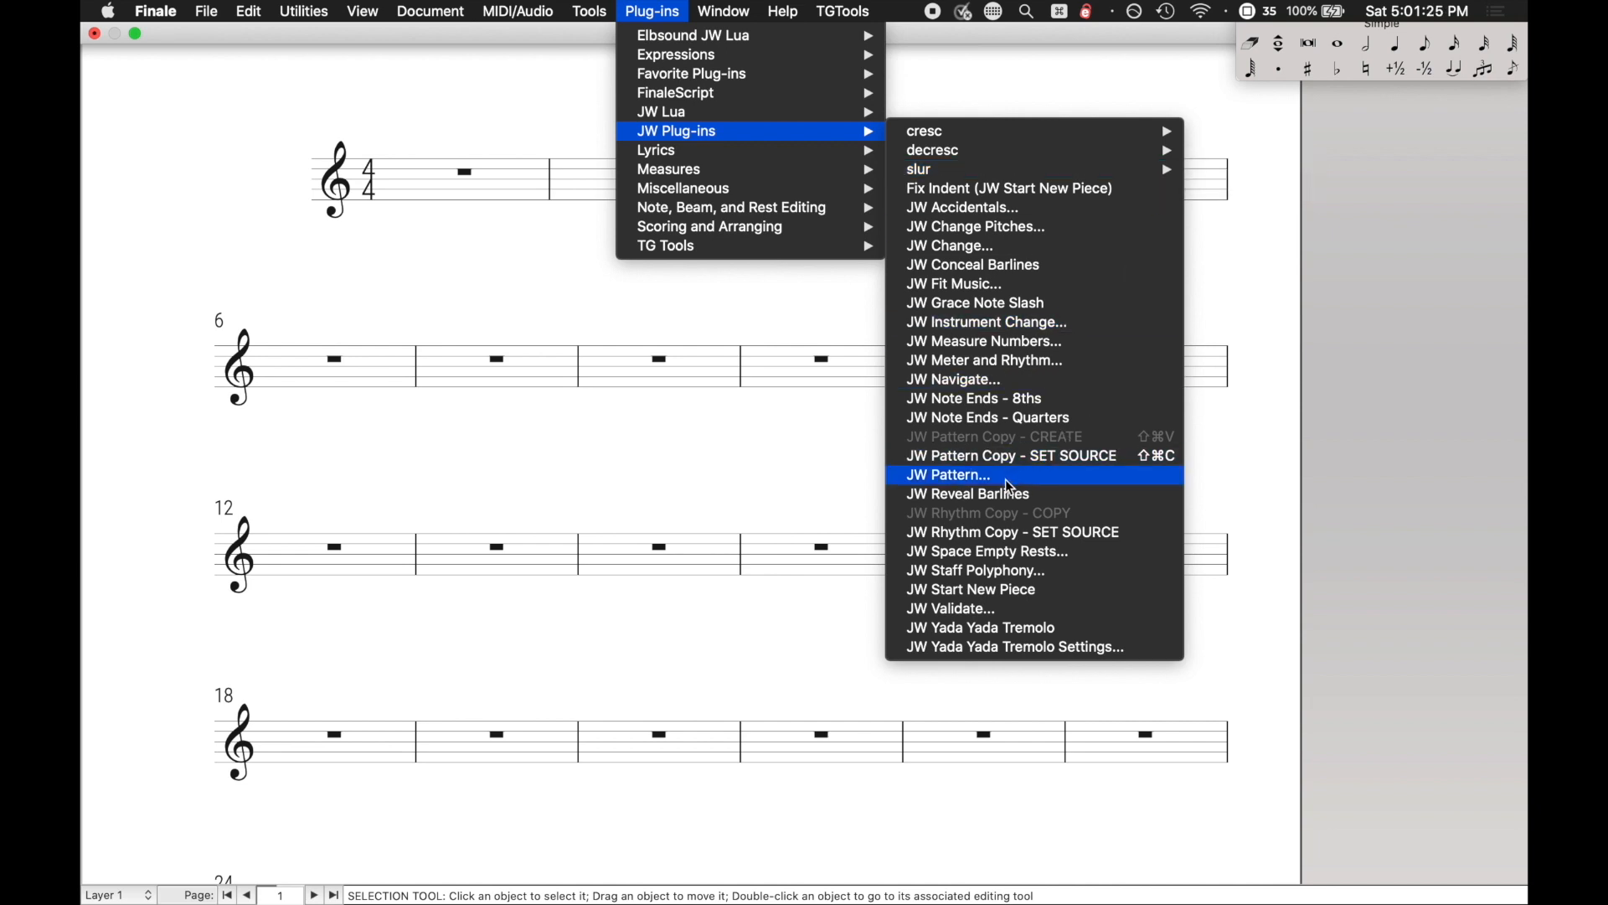
Launch the original JW Pattern, view its Beamed Groups category and close it
{"action": "left_click", "coordinate": [947, 474]}
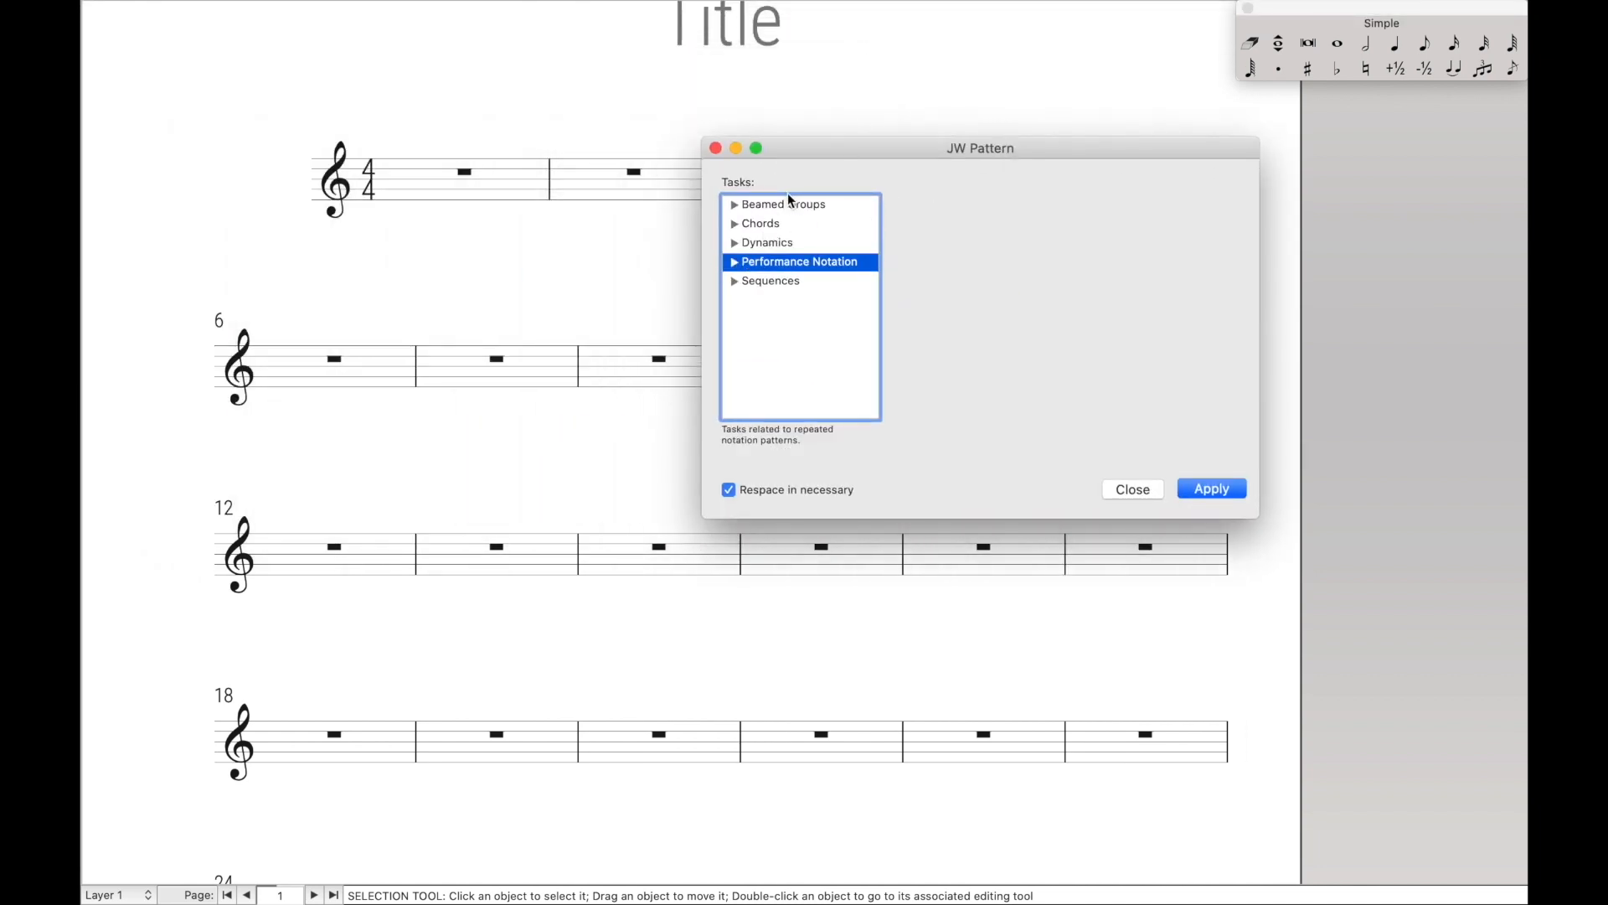
{"action": "left_click", "coordinate": [782, 203]}
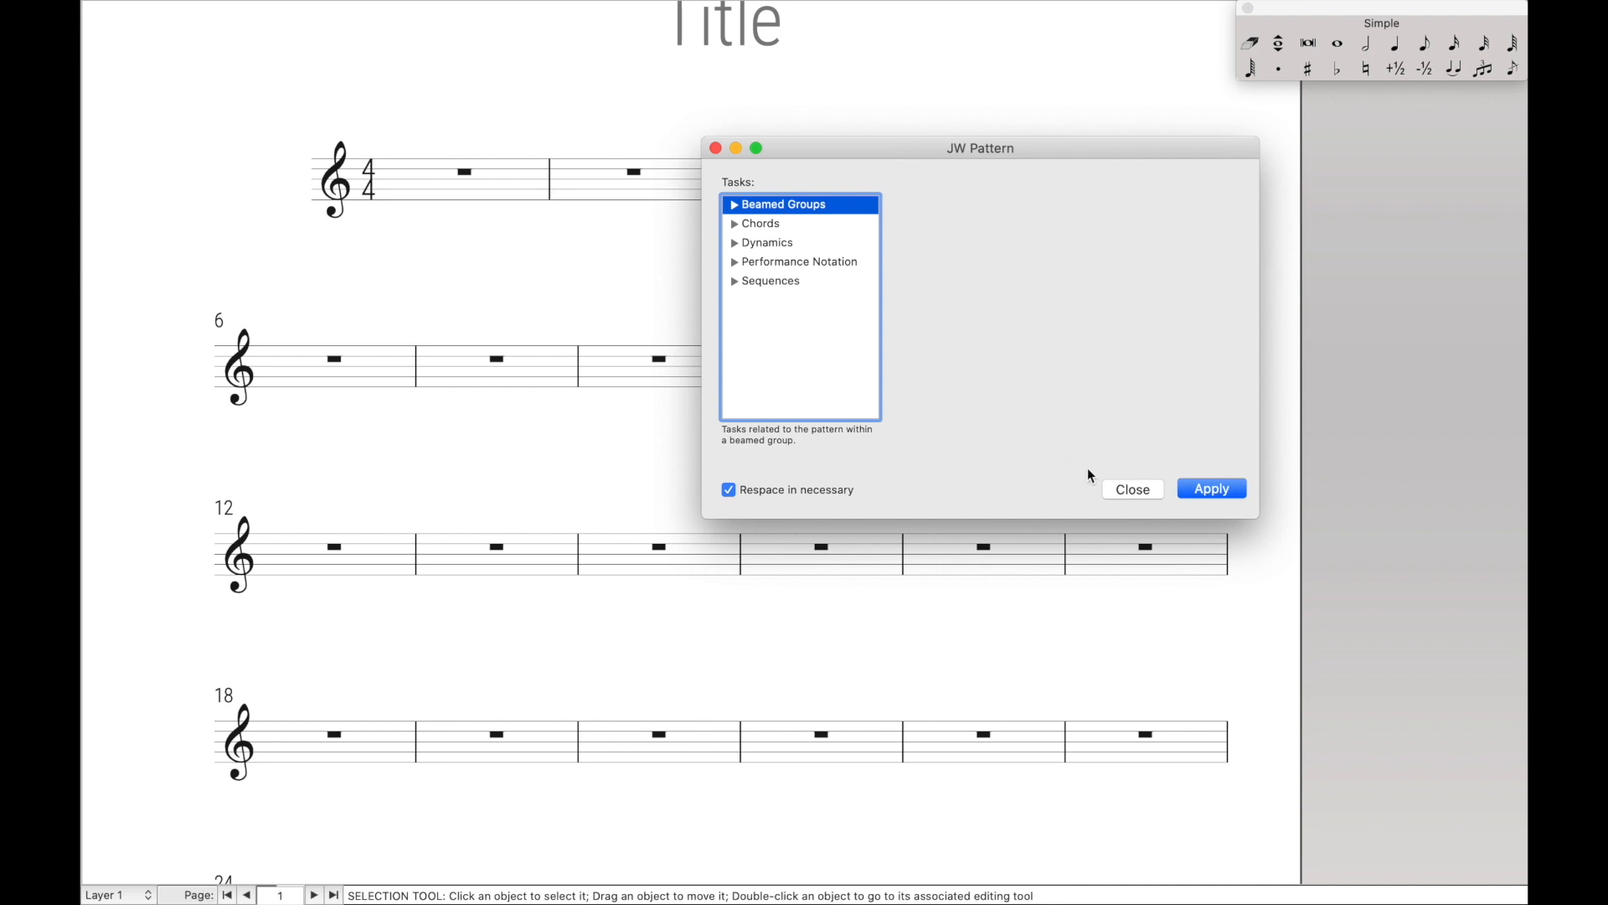
{"action": "mouse_move", "coordinate": [1046, 243]}
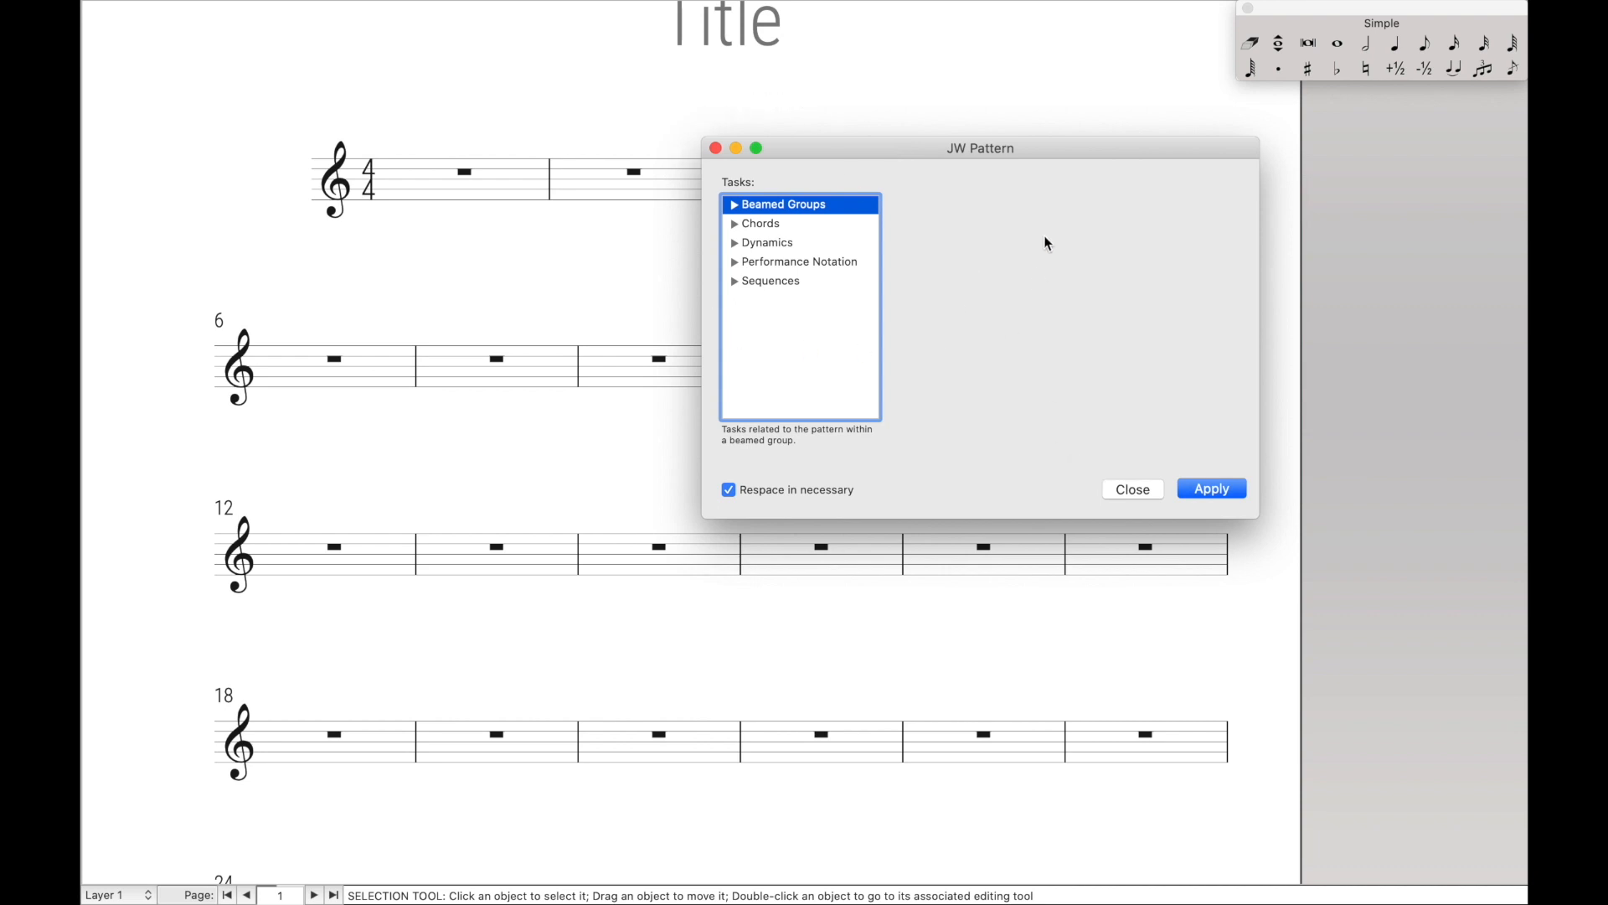
{"action": "mouse_move", "coordinate": [1003, 328]}
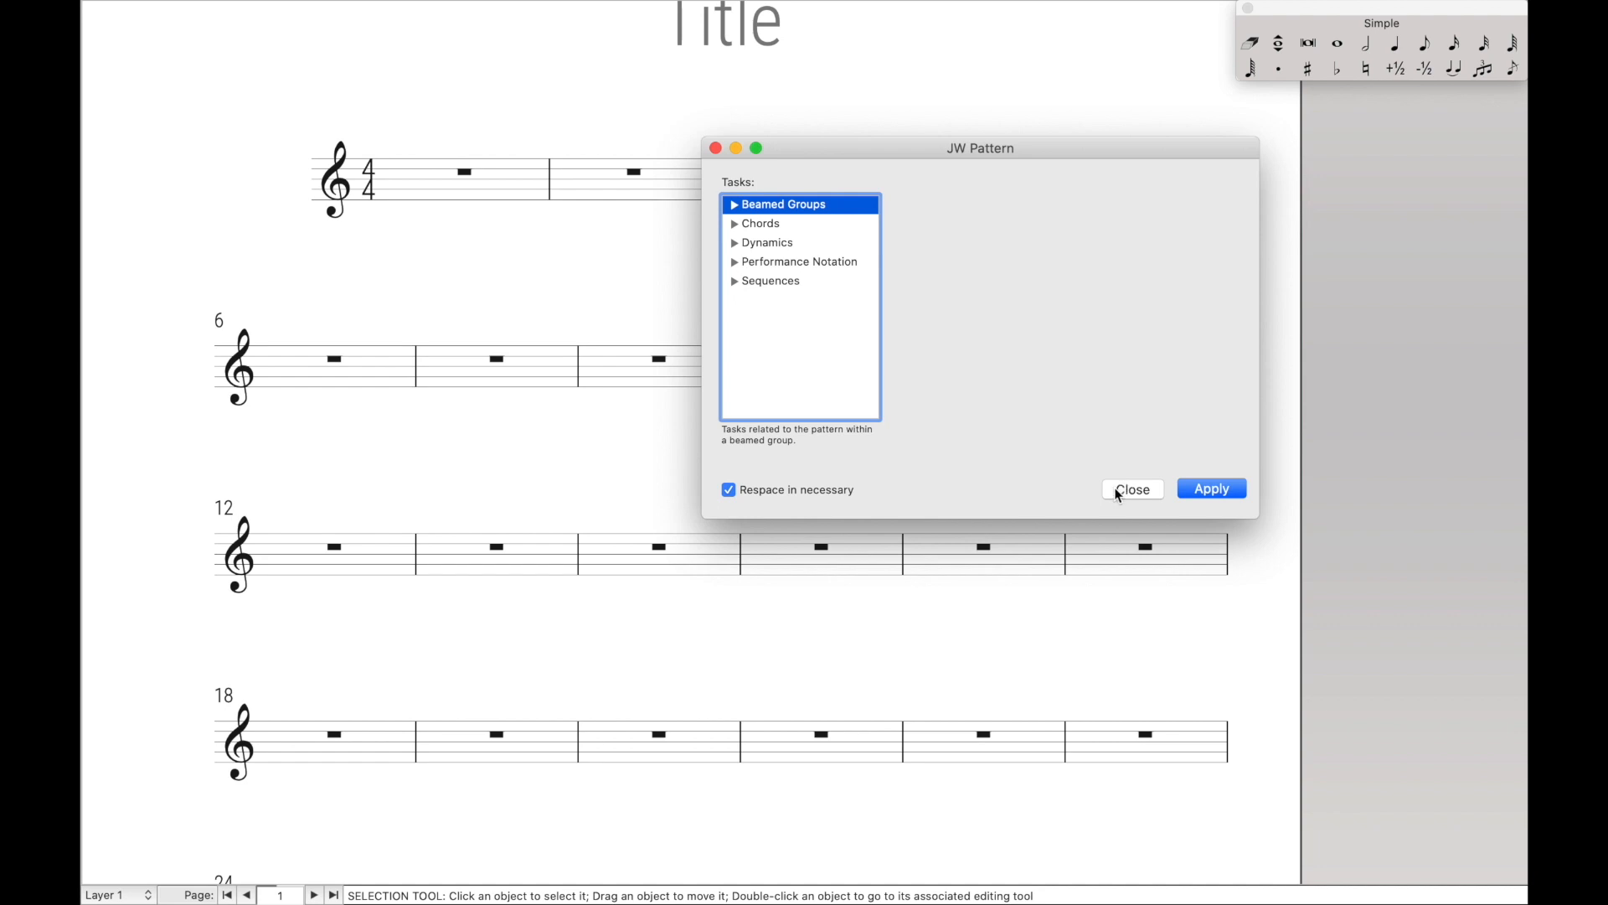
{"action": "left_click", "coordinate": [1133, 487]}
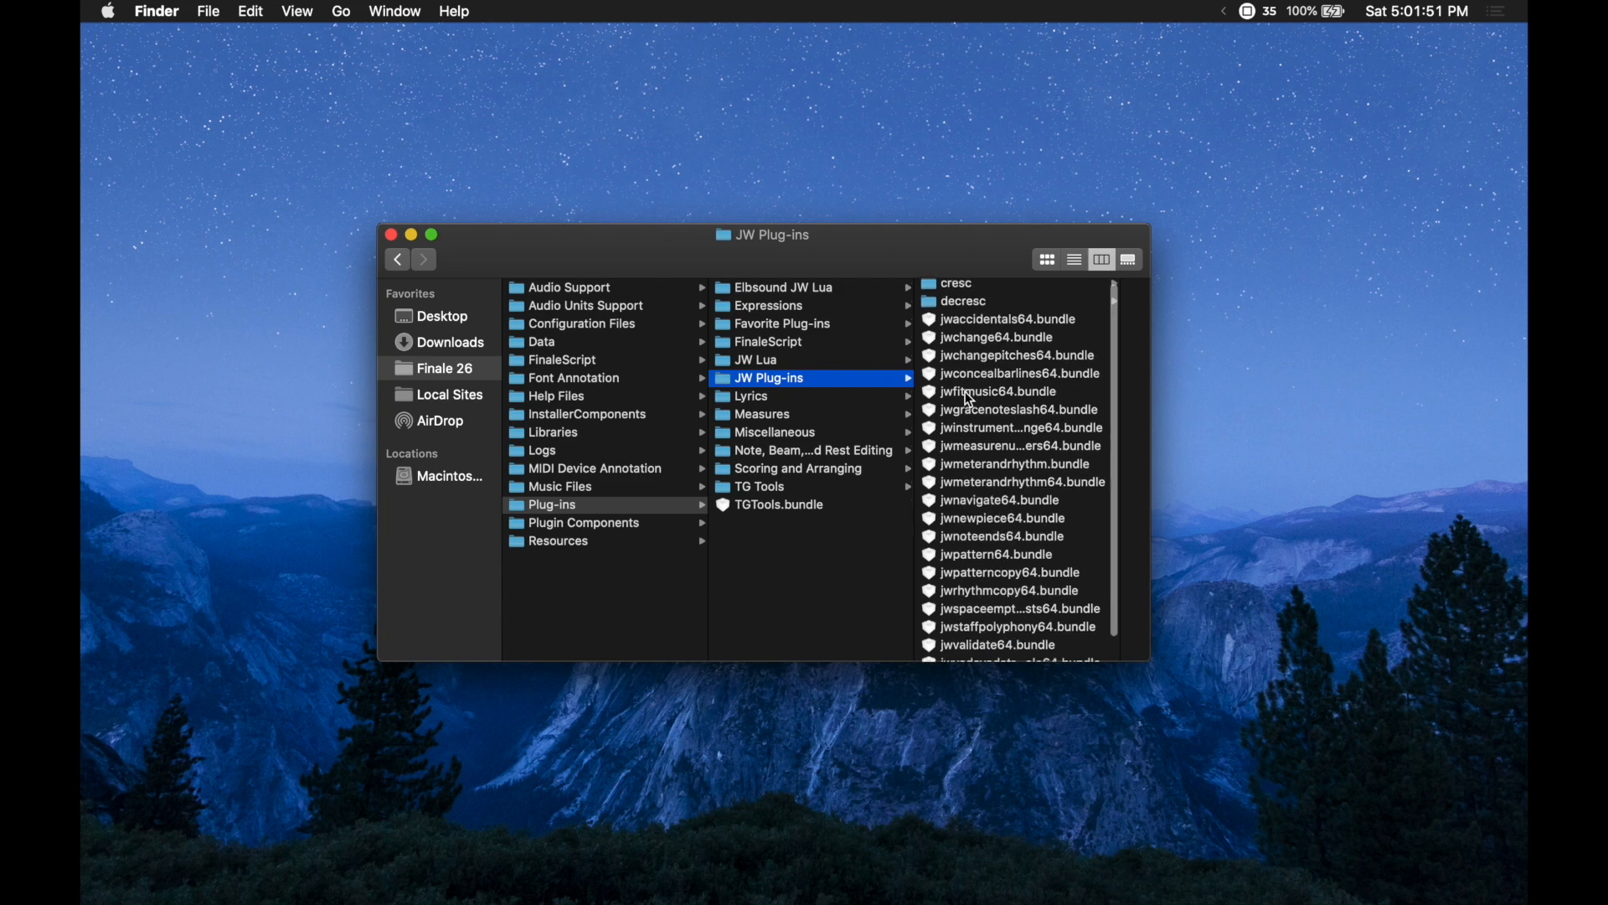
Browse the JW Plug-ins cresc and decresc folders, each holding its own jwpattern64.bundle copy
{"action": "scroll", "scroll_direction": "down", "scroll_amount": 3}
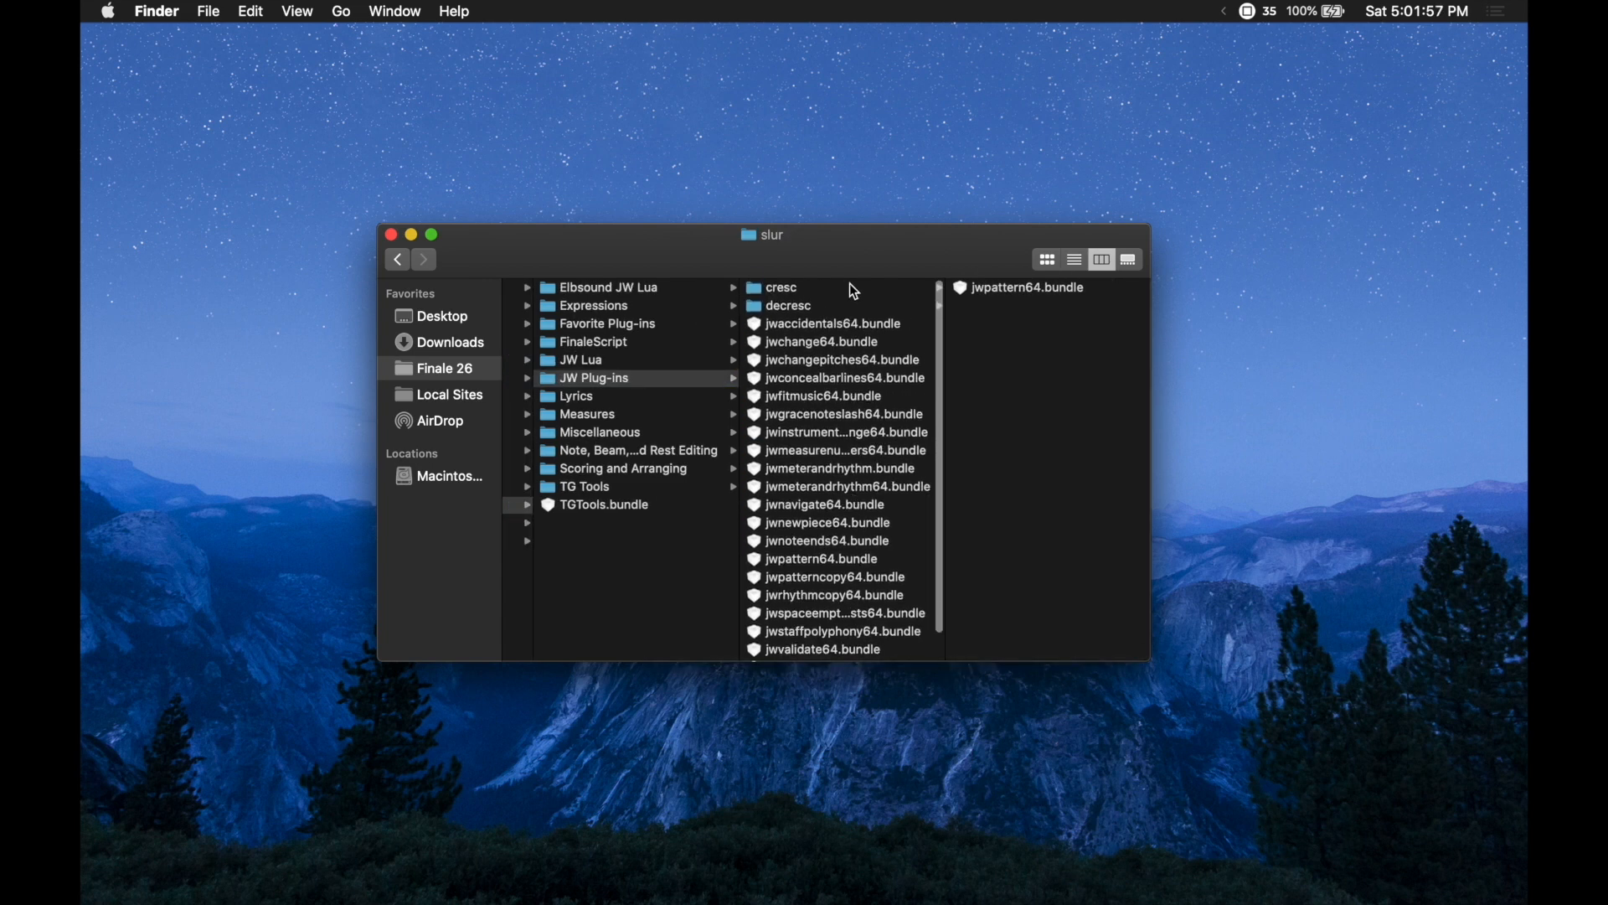
{"action": "left_click", "coordinate": [783, 286]}
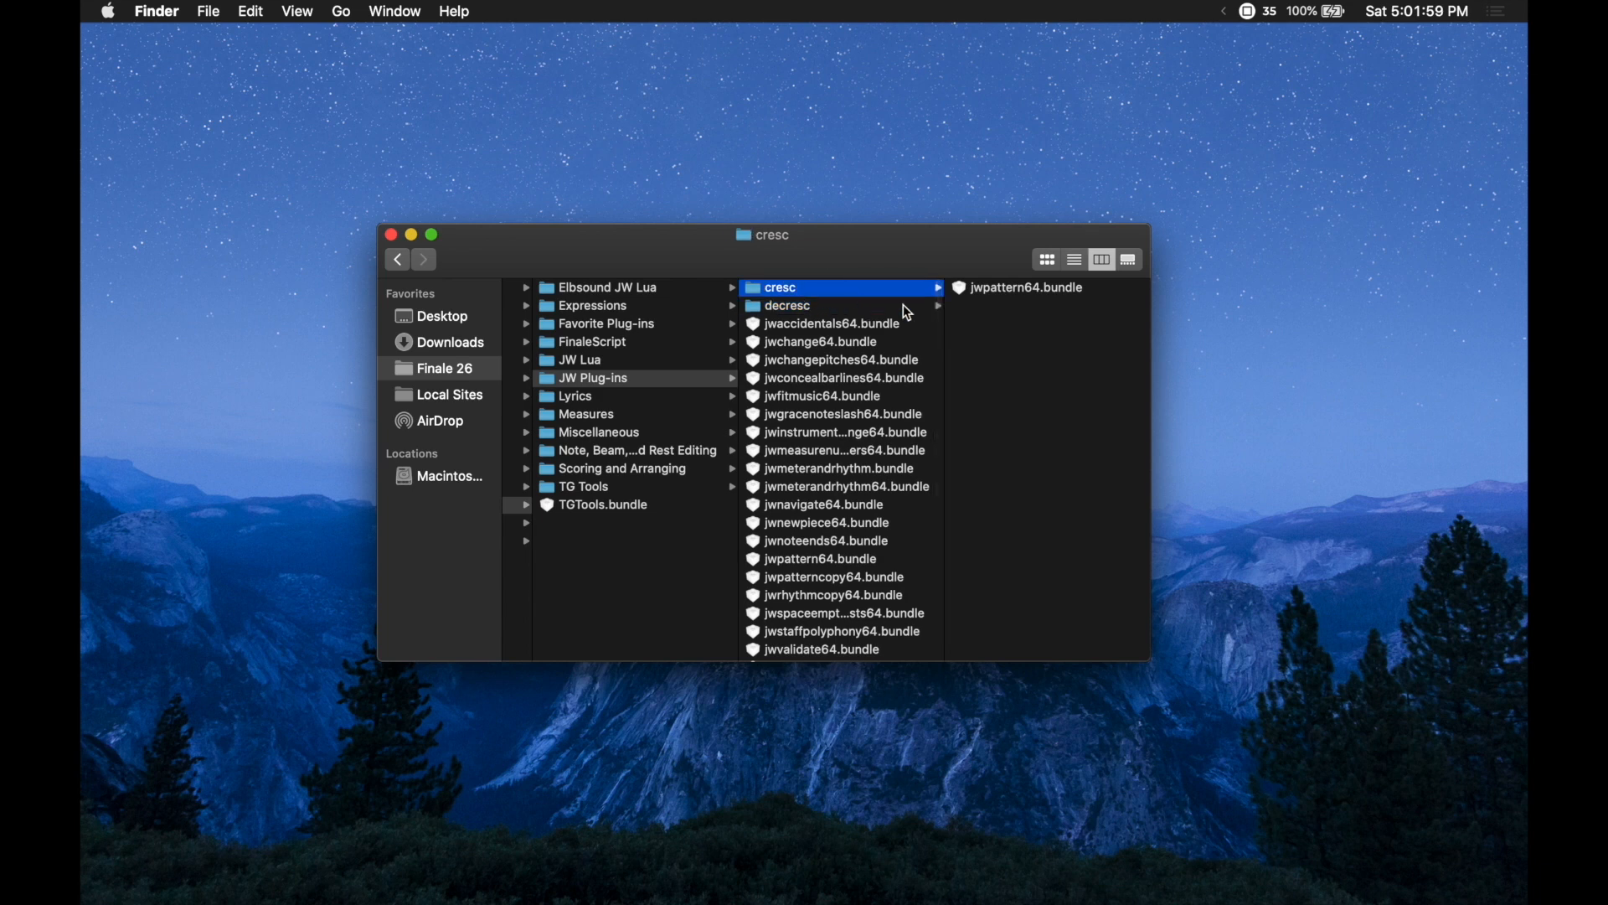
{"action": "left_click", "coordinate": [1021, 286]}
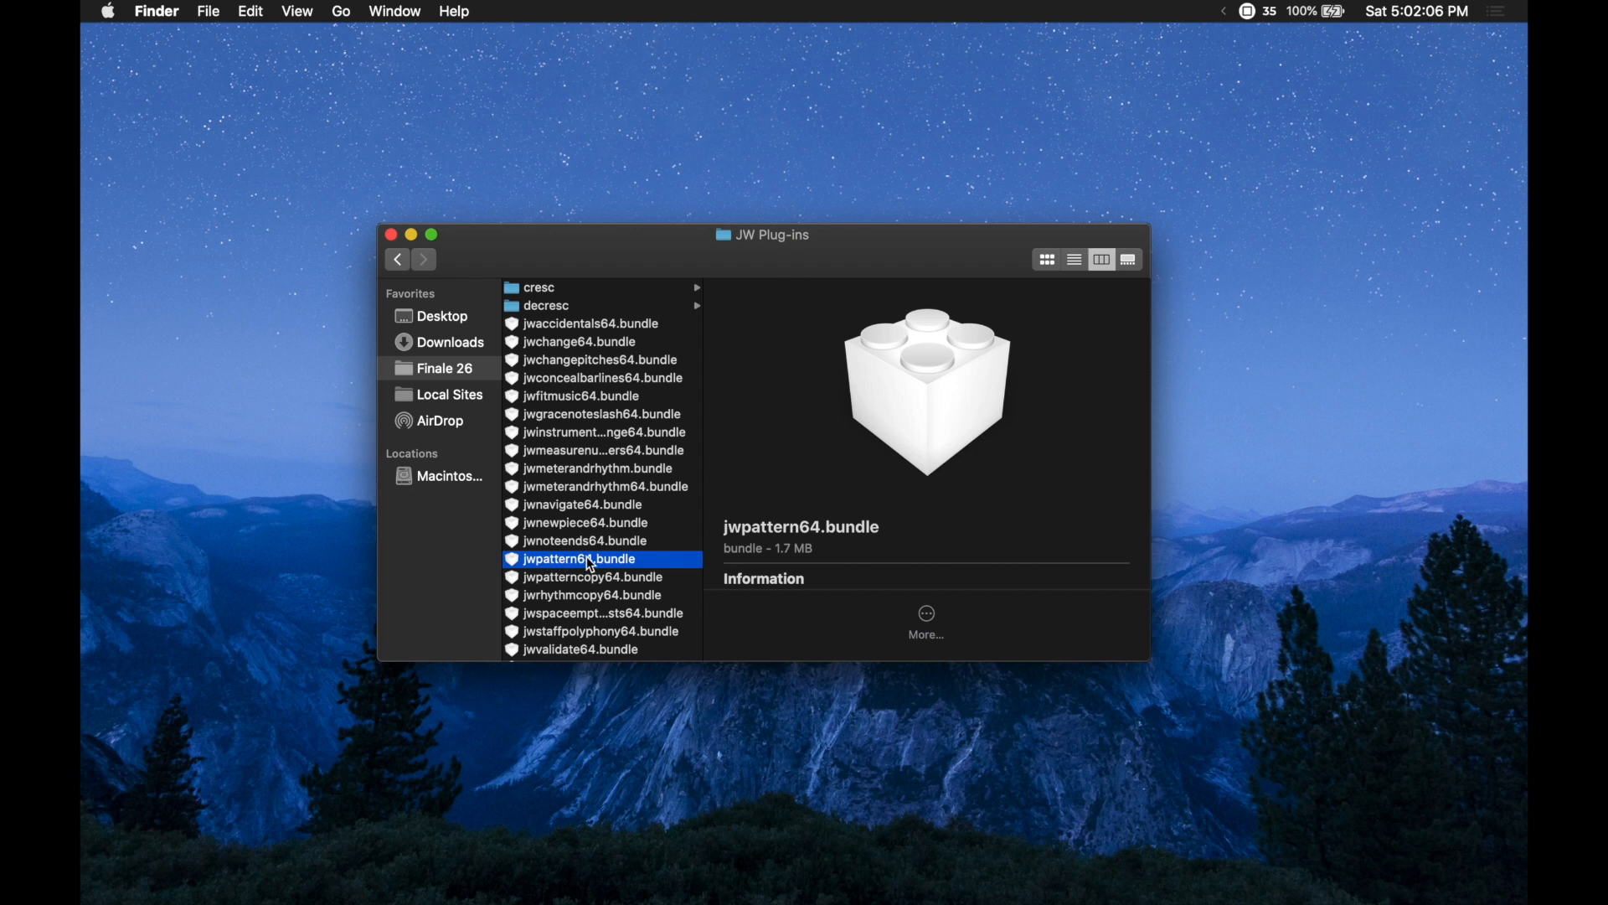
{"action": "left_click", "coordinate": [550, 305]}
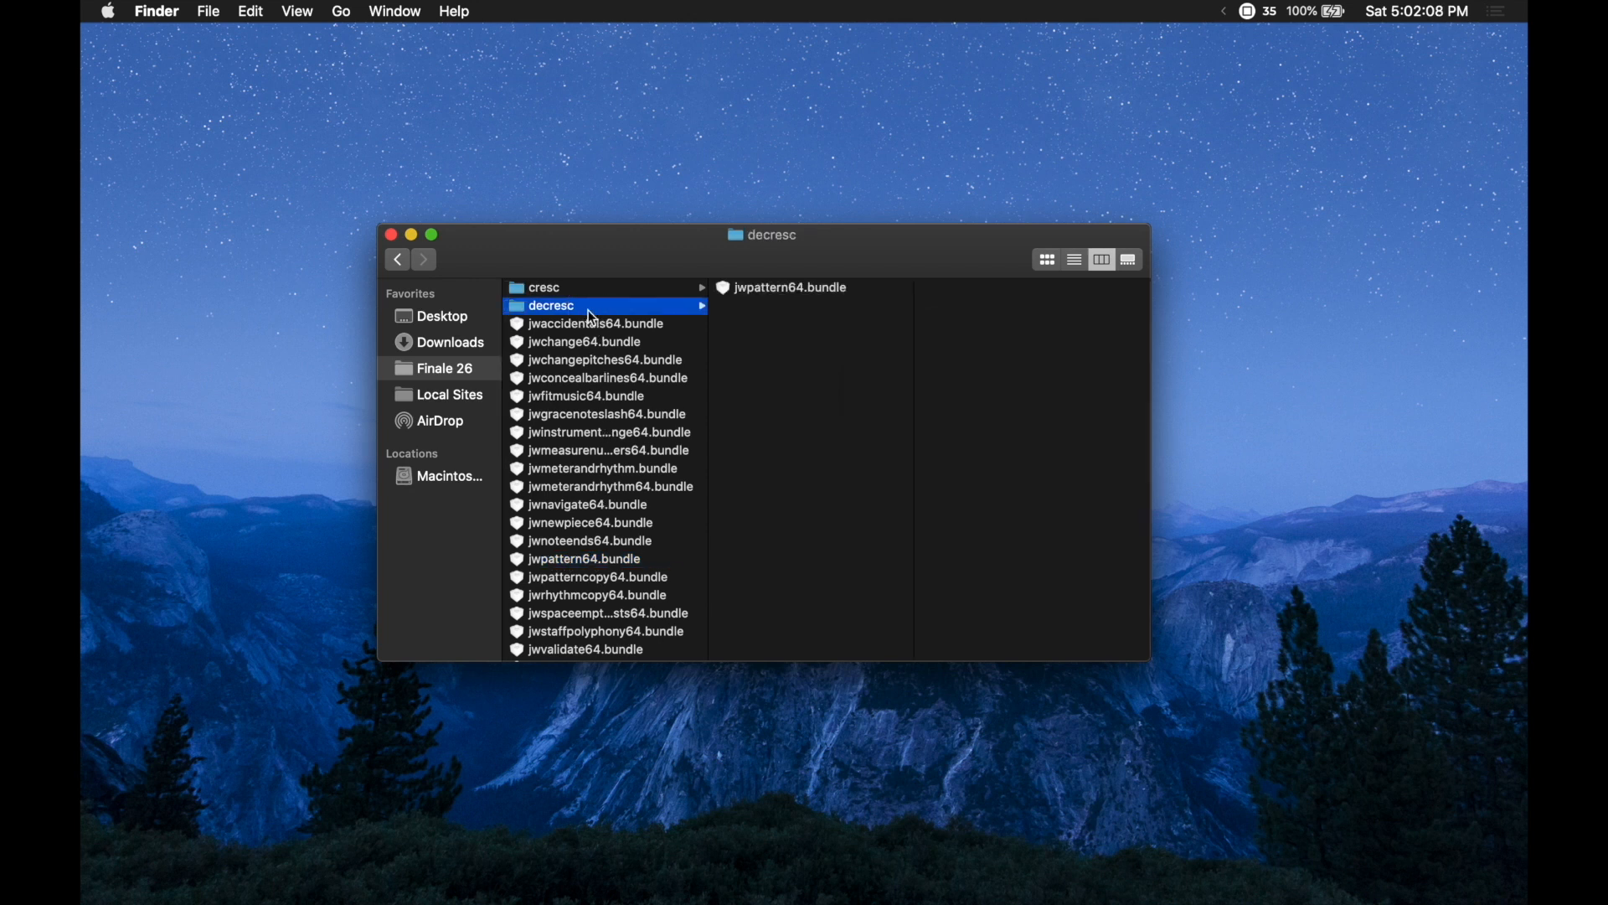
{"action": "mouse_move", "coordinate": [728, 298]}
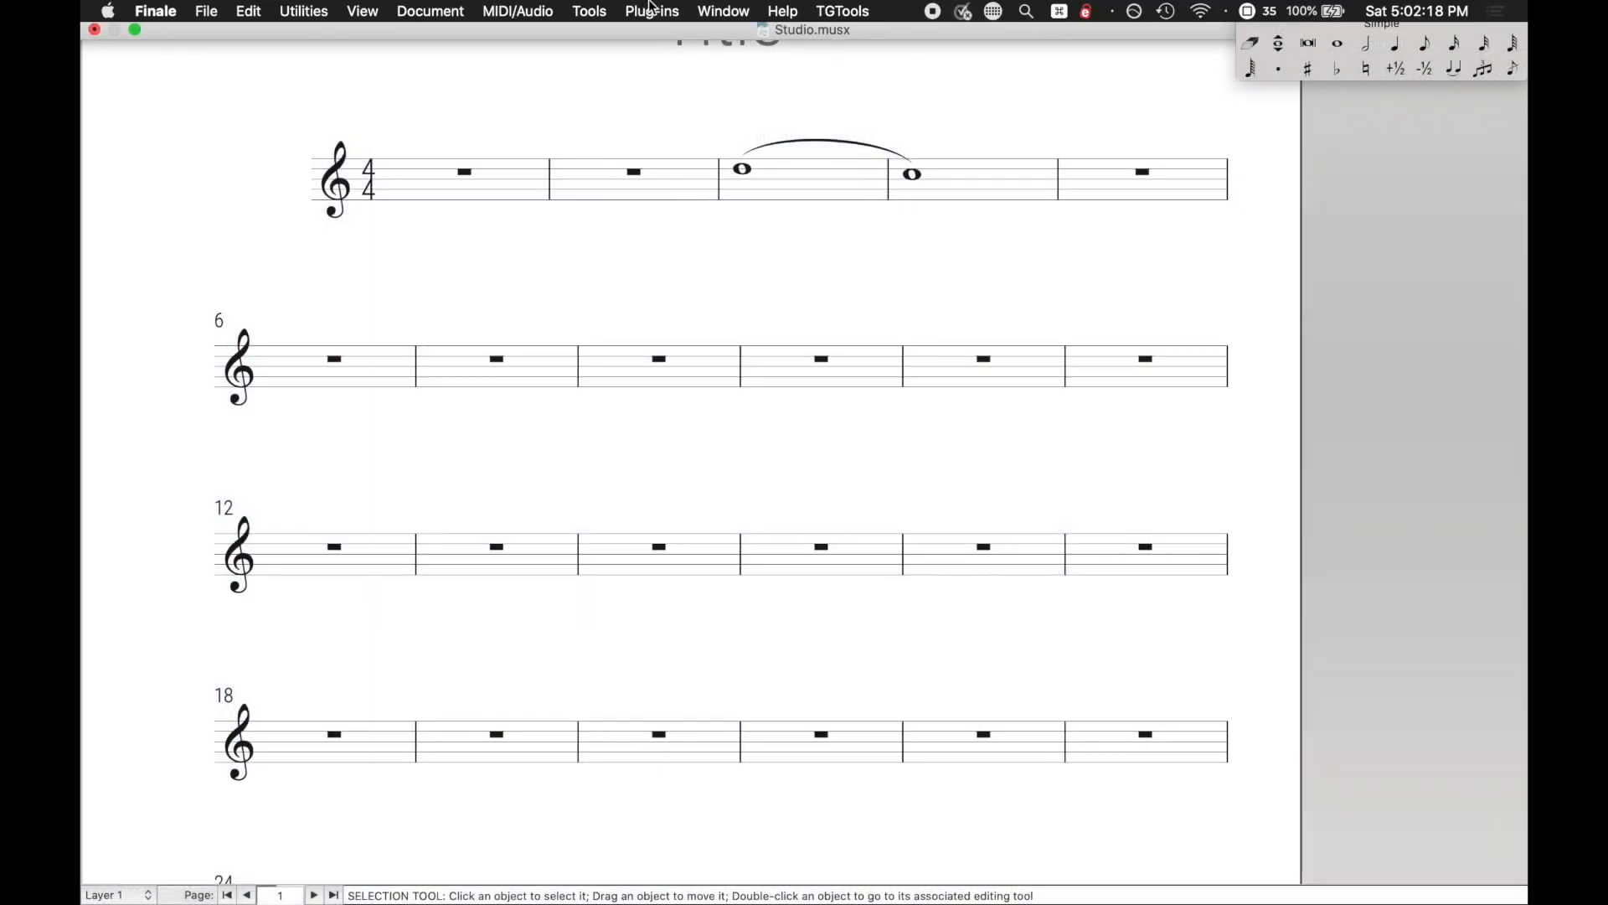
Reach the decresc submenu's JW Pattern… entry under Plug-ins > JW Plug-ins
{"action": "left_click", "coordinate": [652, 12]}
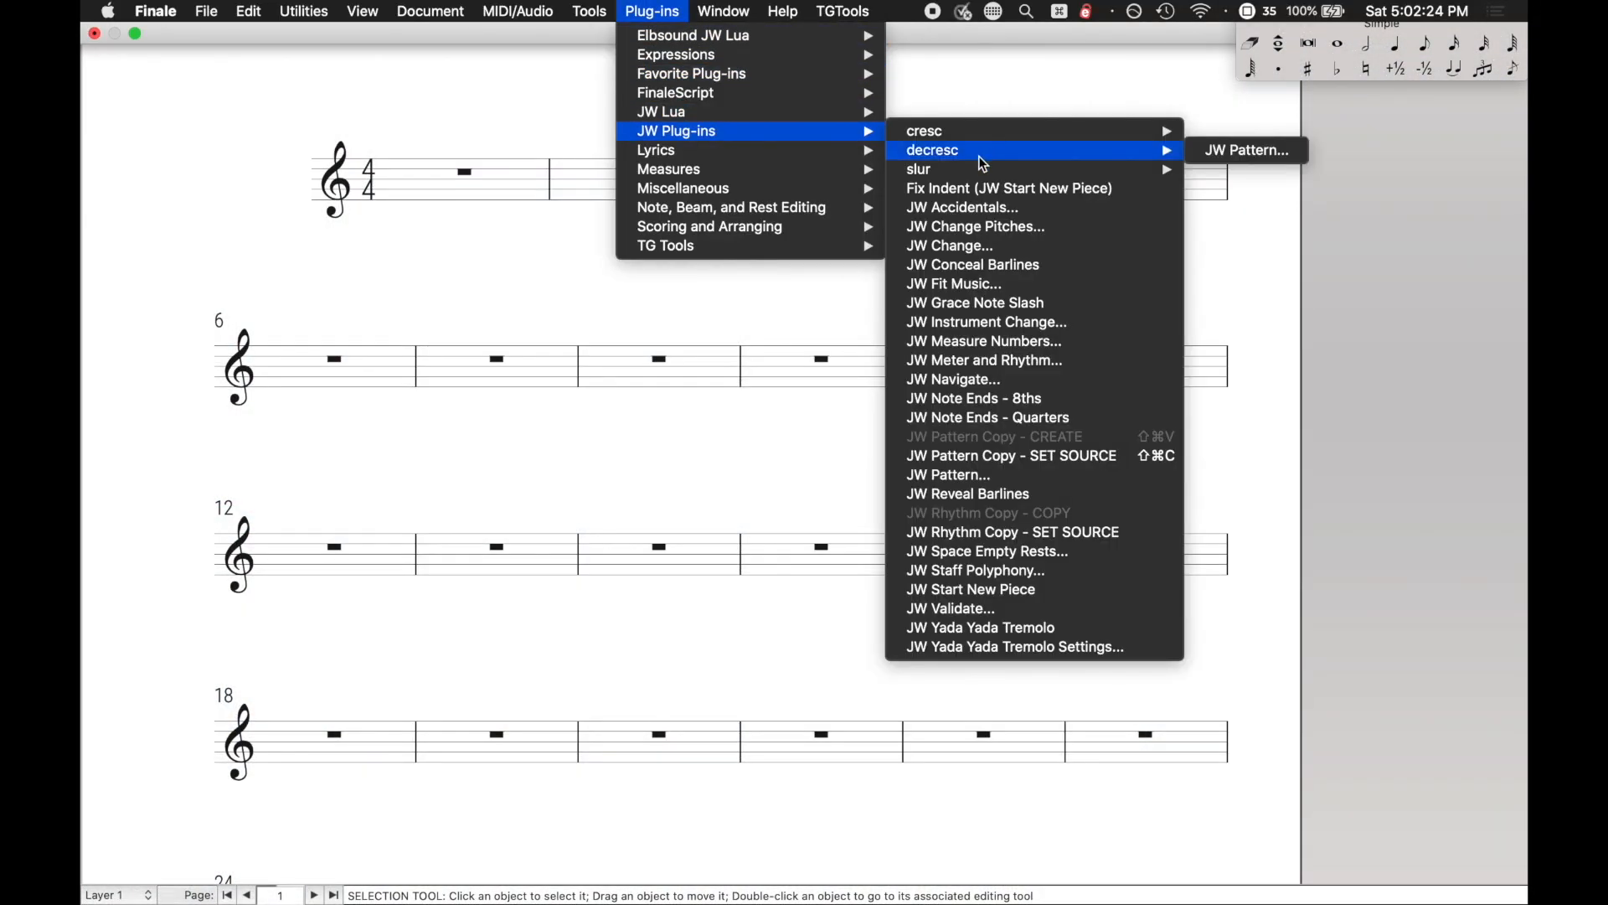
{"action": "left_click", "coordinate": [1246, 149]}
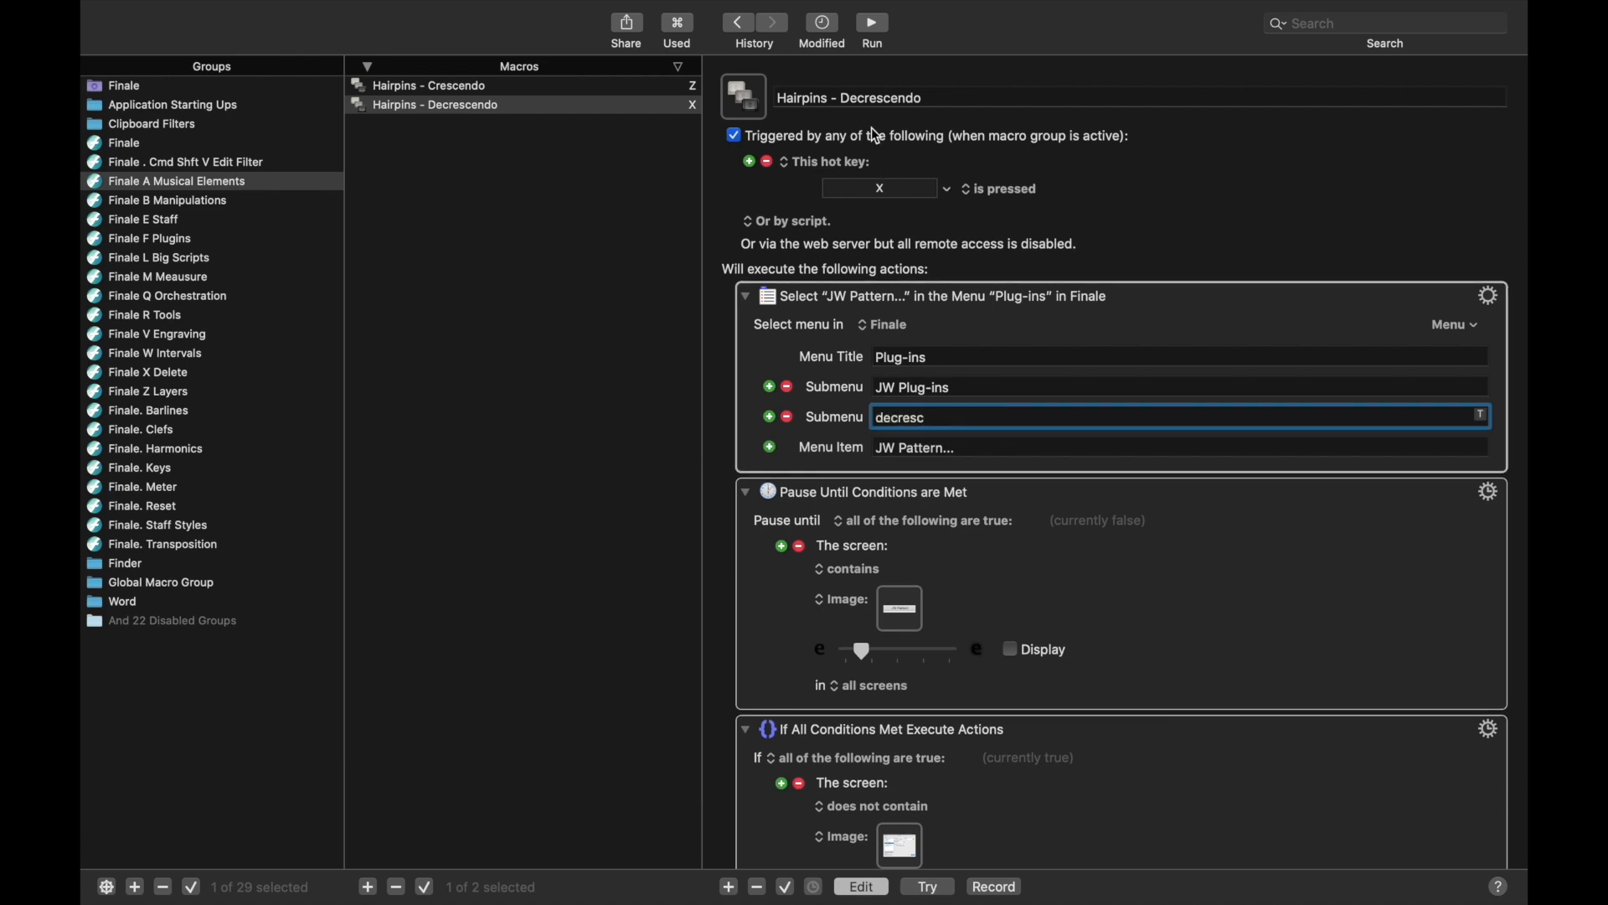
Add a Submenu level named cresc to the Hairpins - Crescendo macro's Select Menu action
{"action": "left_click", "coordinate": [427, 86]}
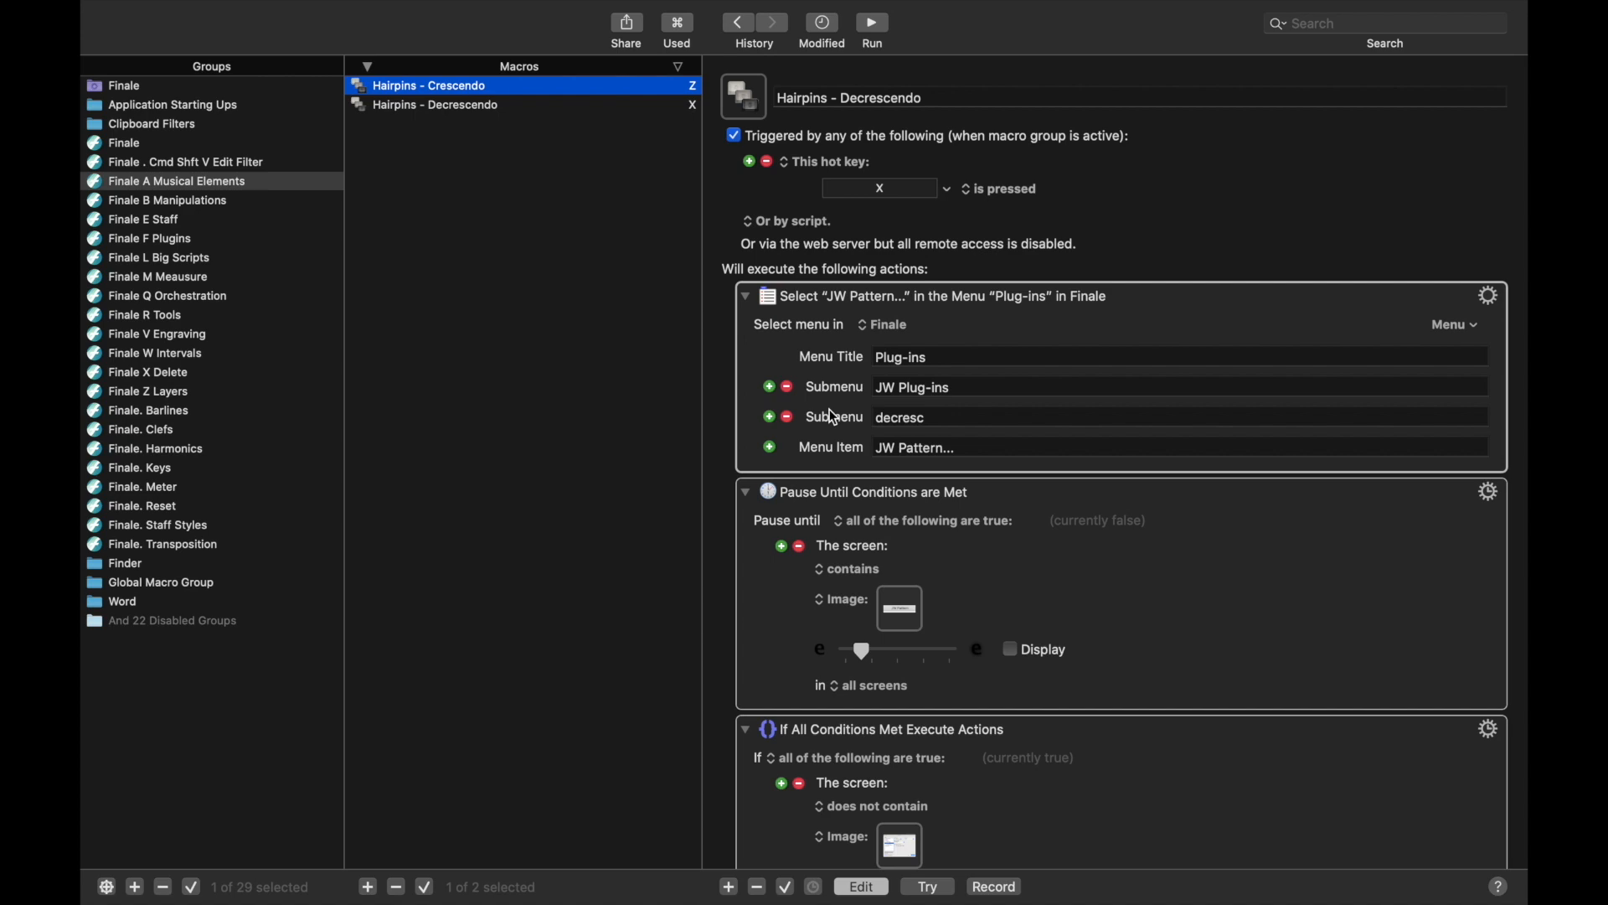
{"action": "left_click", "coordinate": [427, 85]}
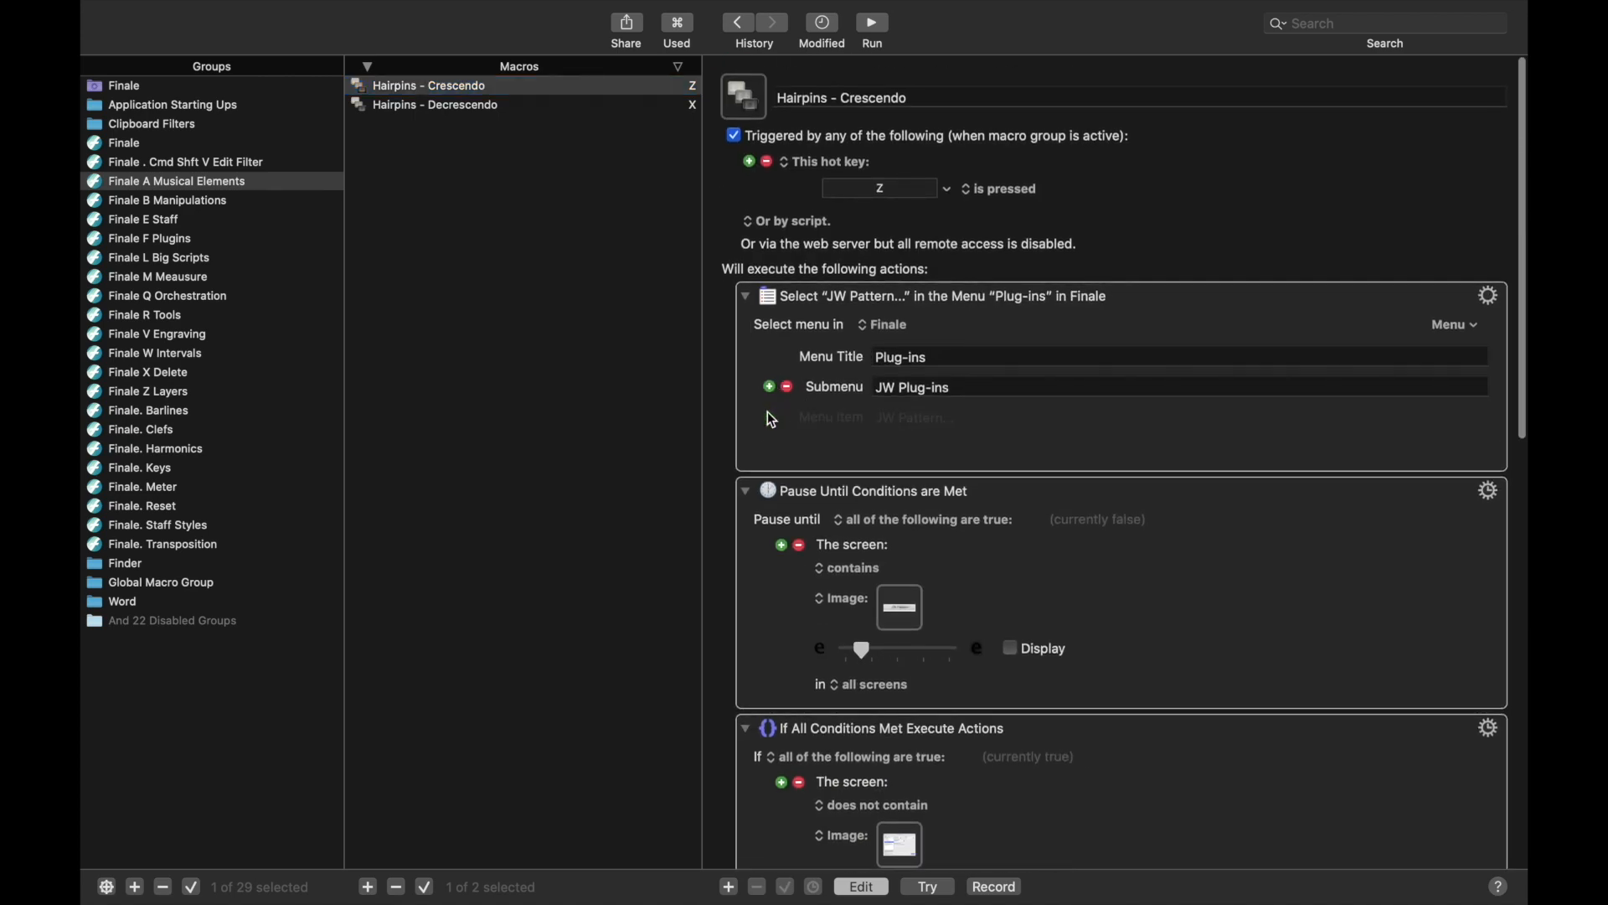
{"action": "type", "text": "cresc"}
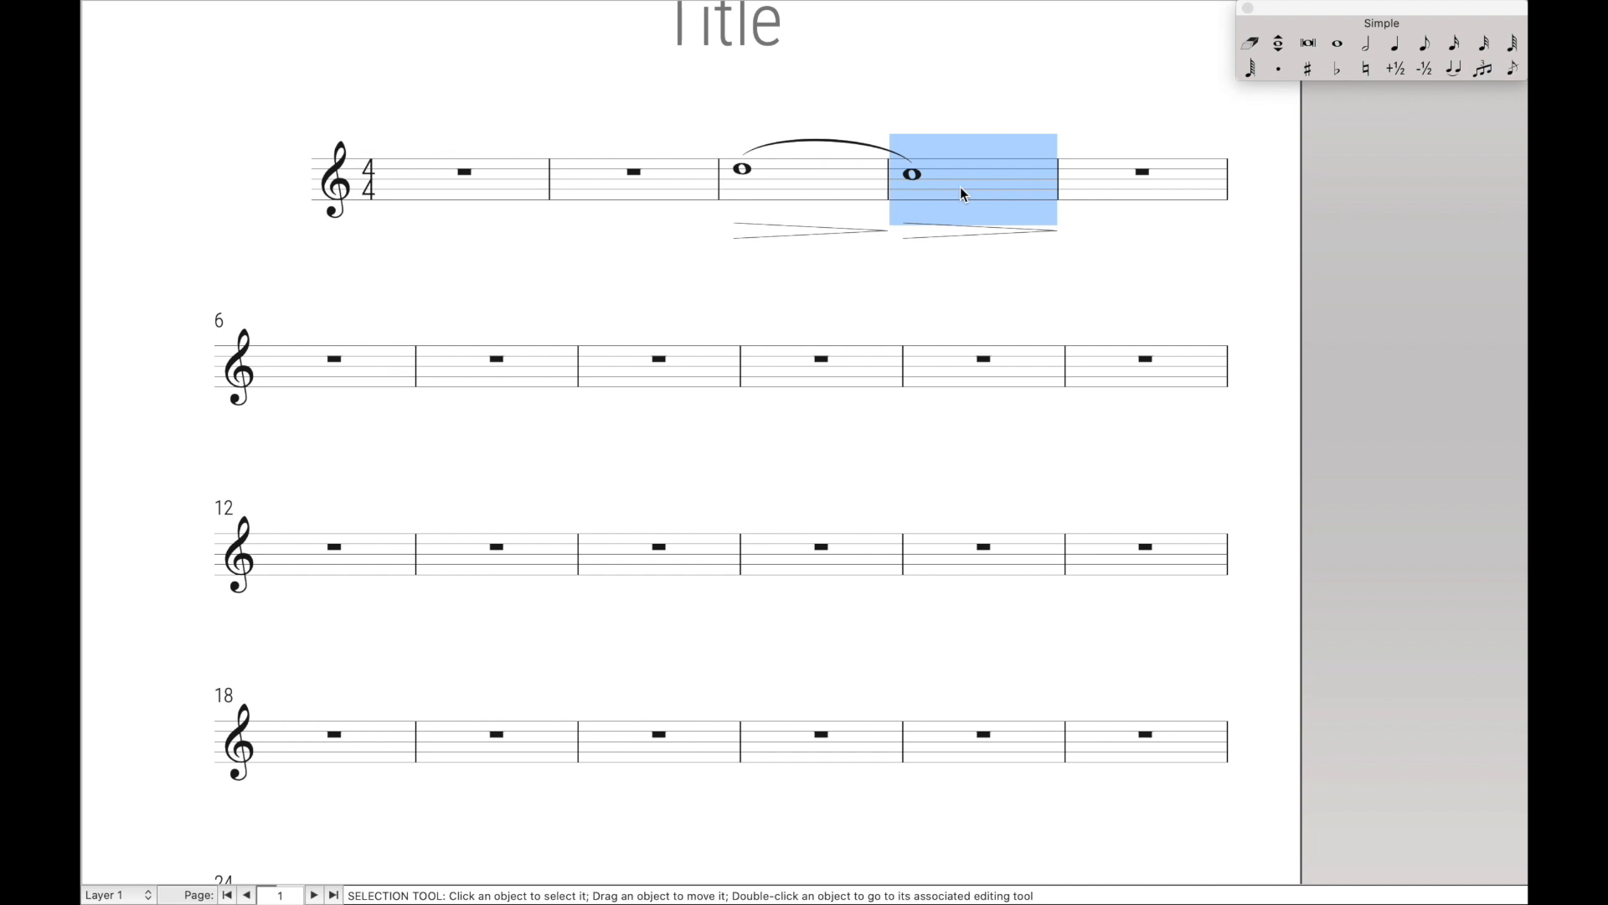
{"action": "mouse_move", "coordinate": [916, 295]}
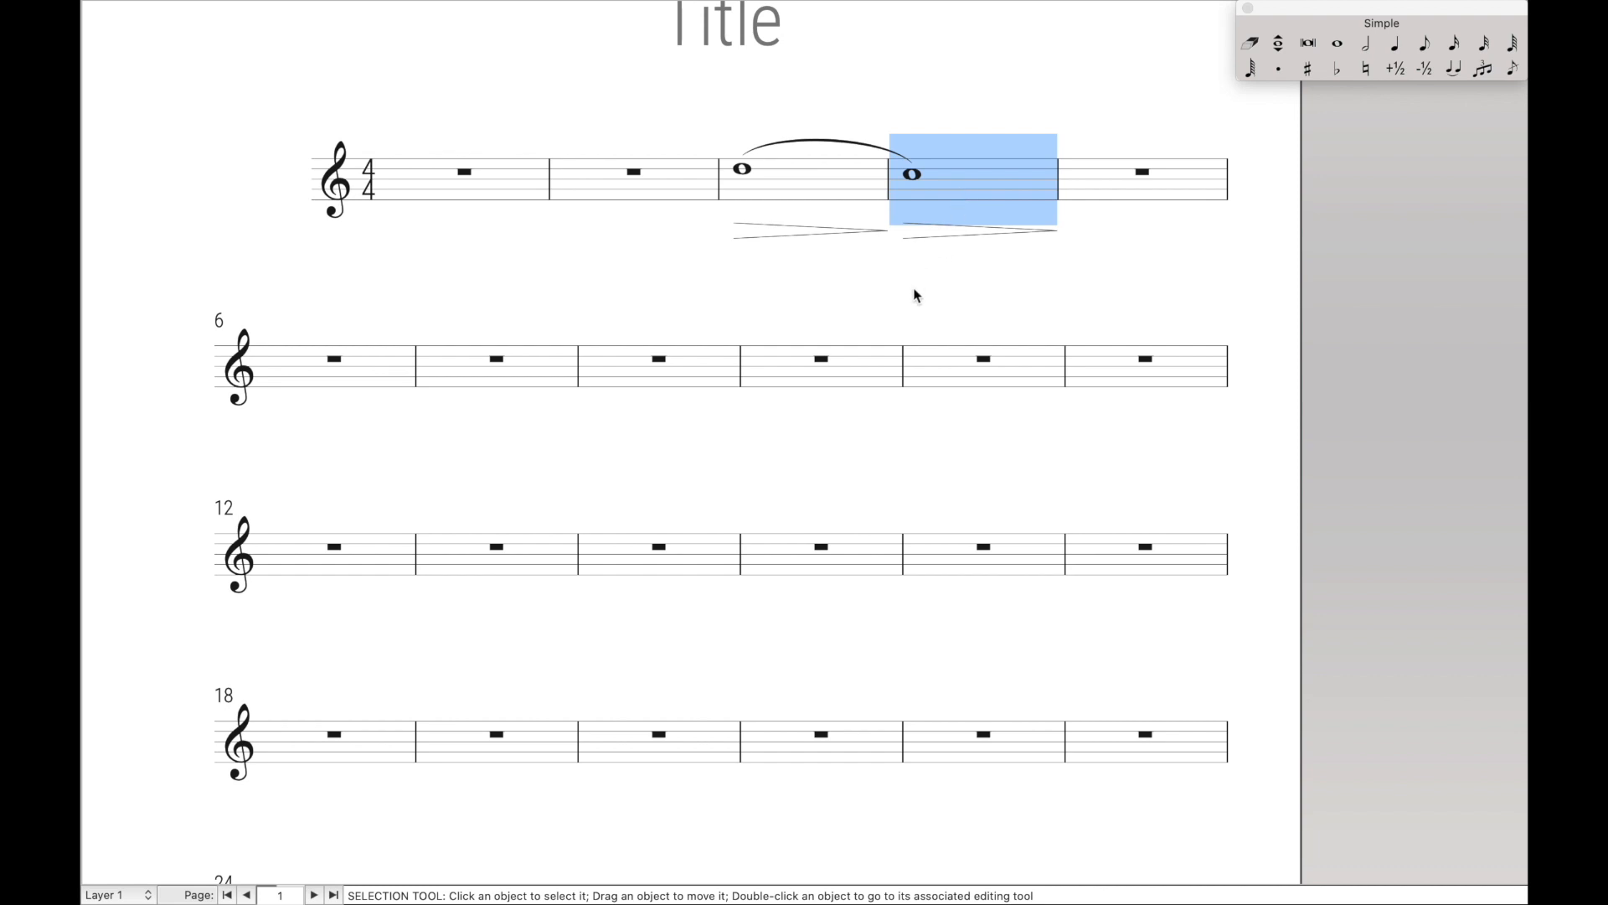
{"action": "mouse_move", "coordinate": [962, 440]}
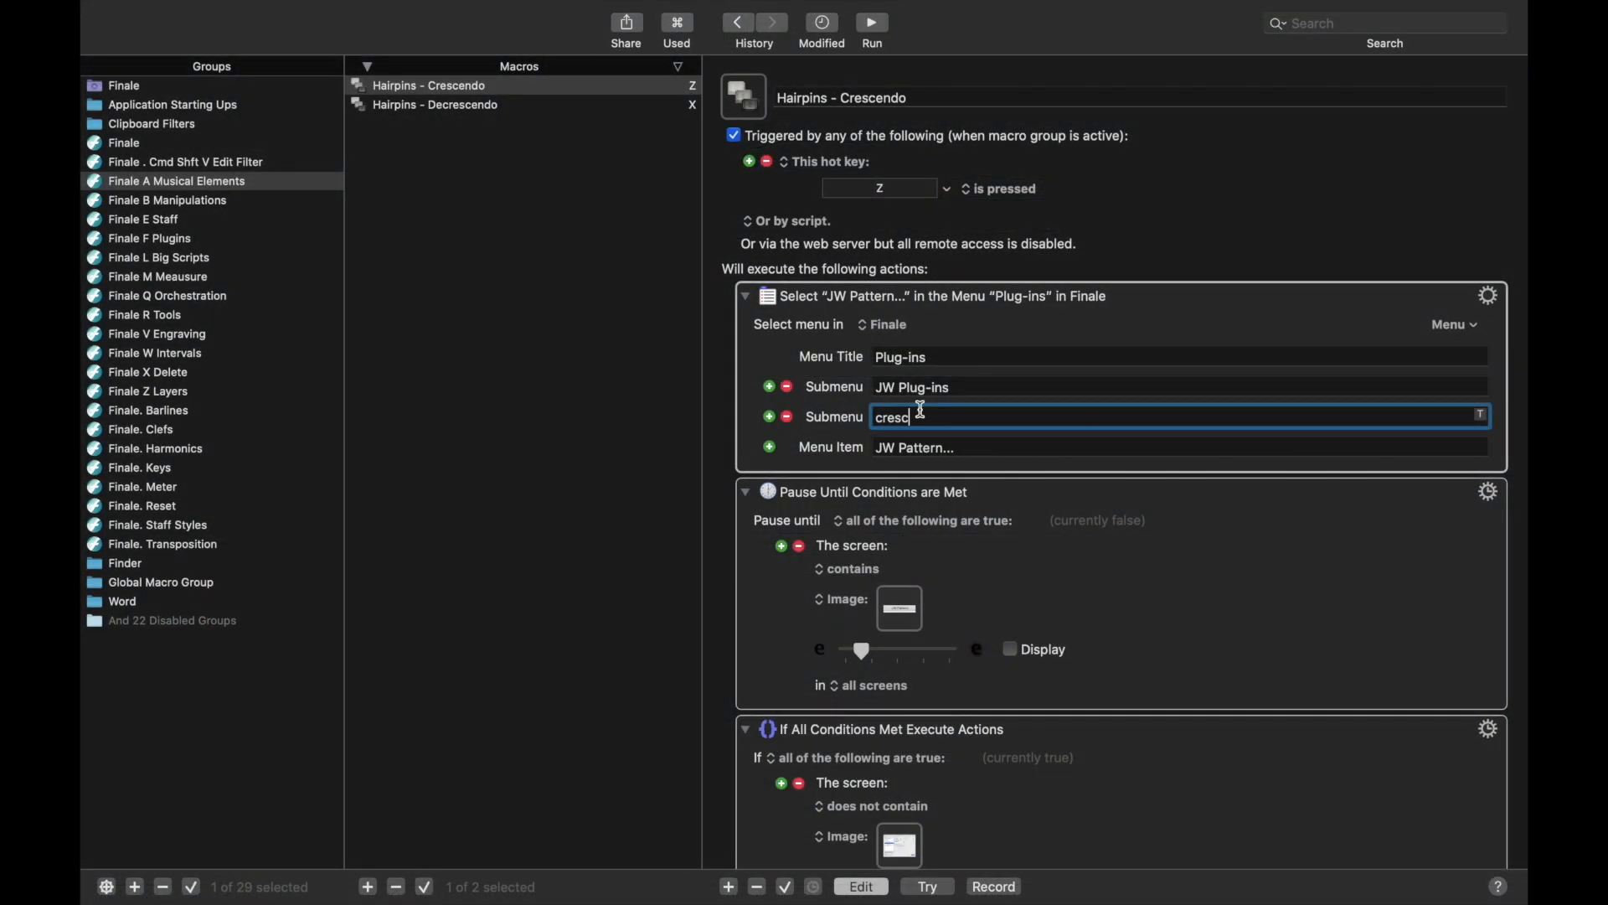
Duplicate Hairpins - Decrescendo as Slurs, set its Submenu field to slu, and review its actions
{"action": "left_click", "coordinate": [434, 104]}
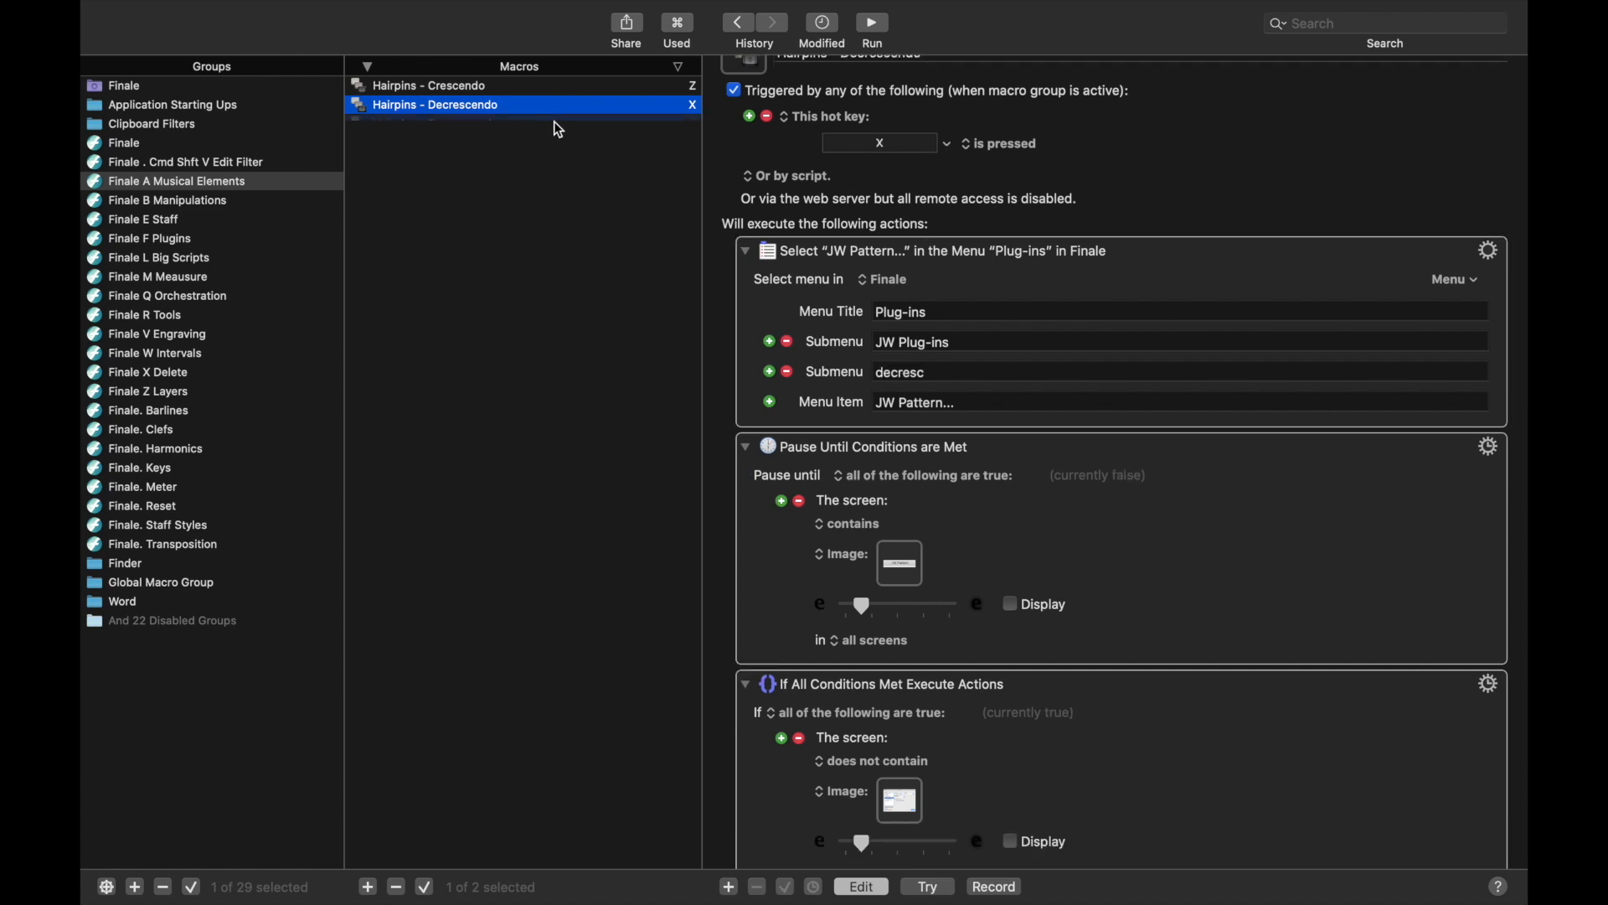
{"action": "type", "text": "Slur"}
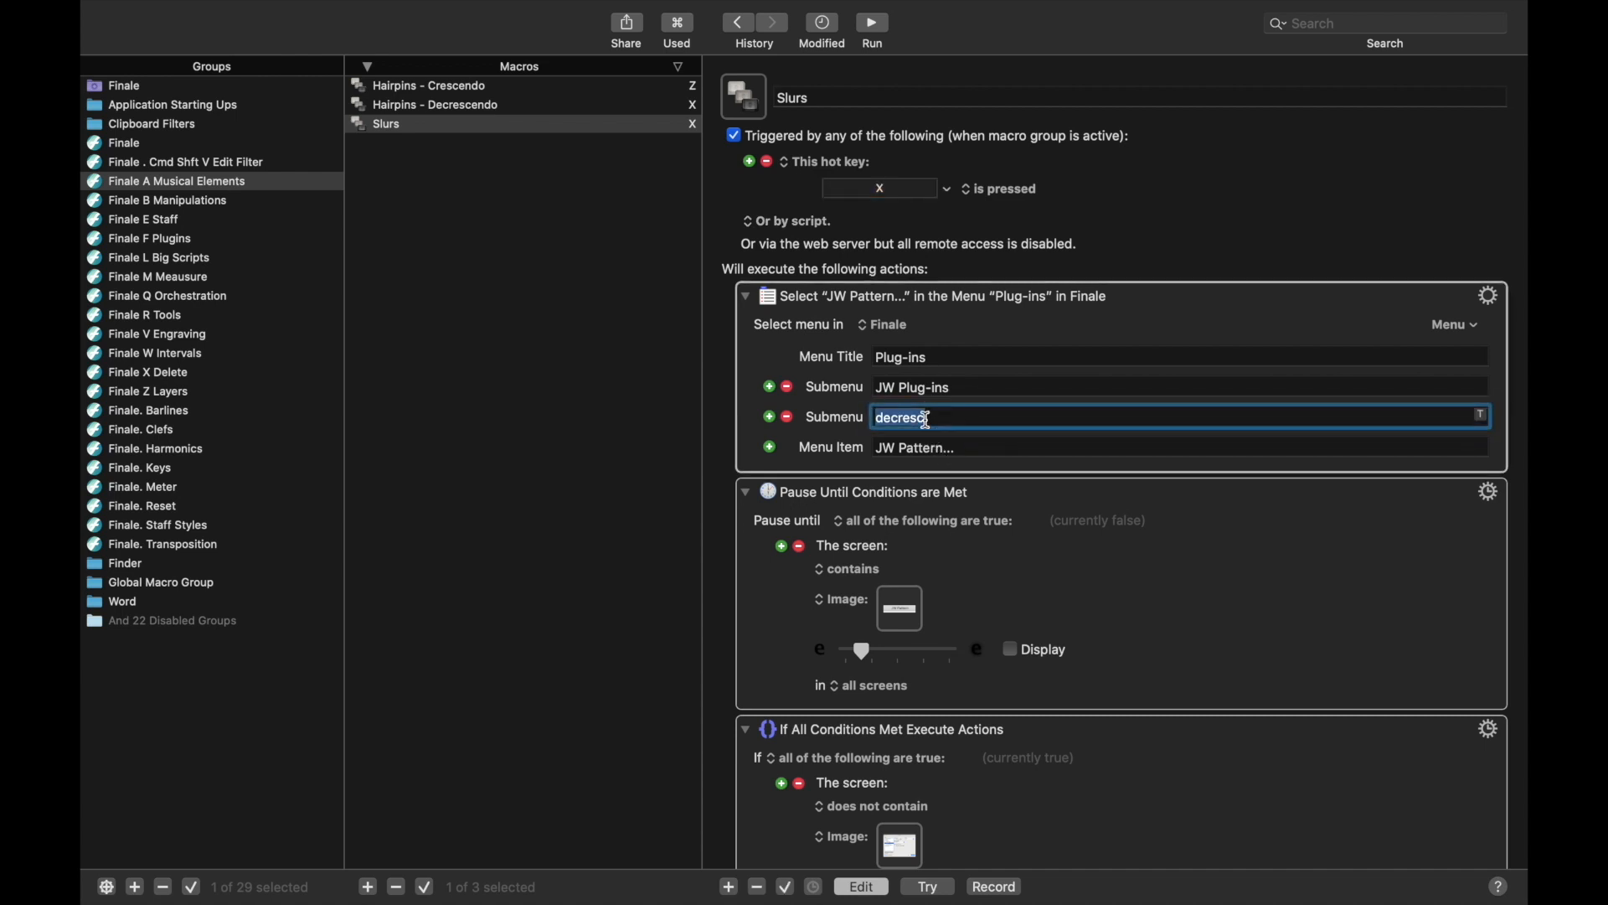
{"action": "type", "text": "slur"}
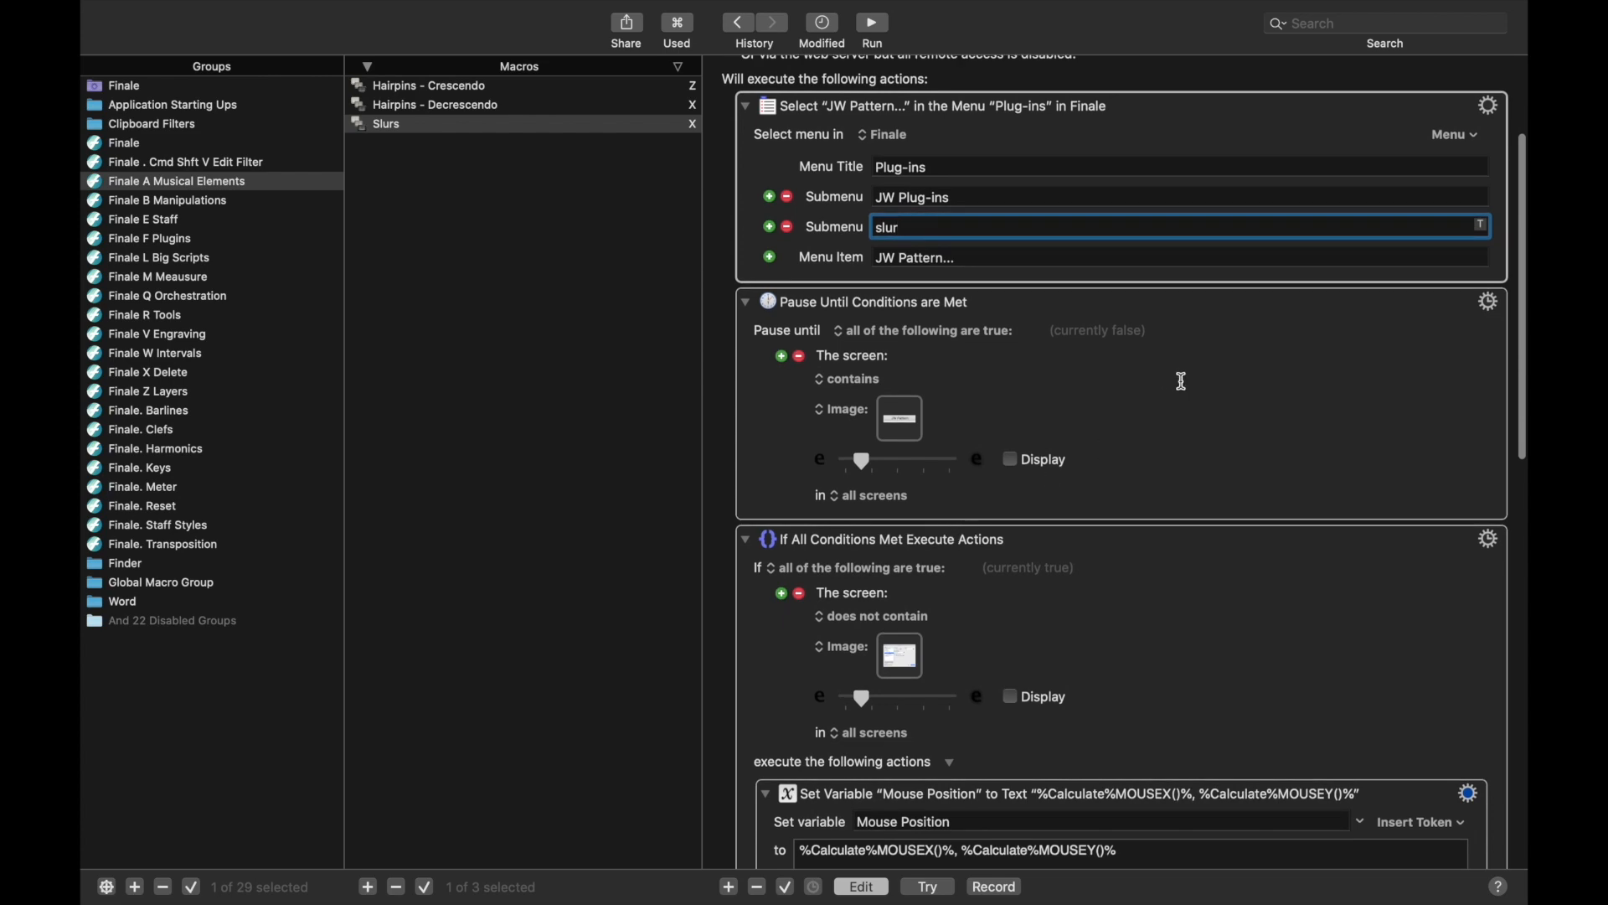
{"action": "scroll", "scroll_direction": "down", "scroll_amount": 3}
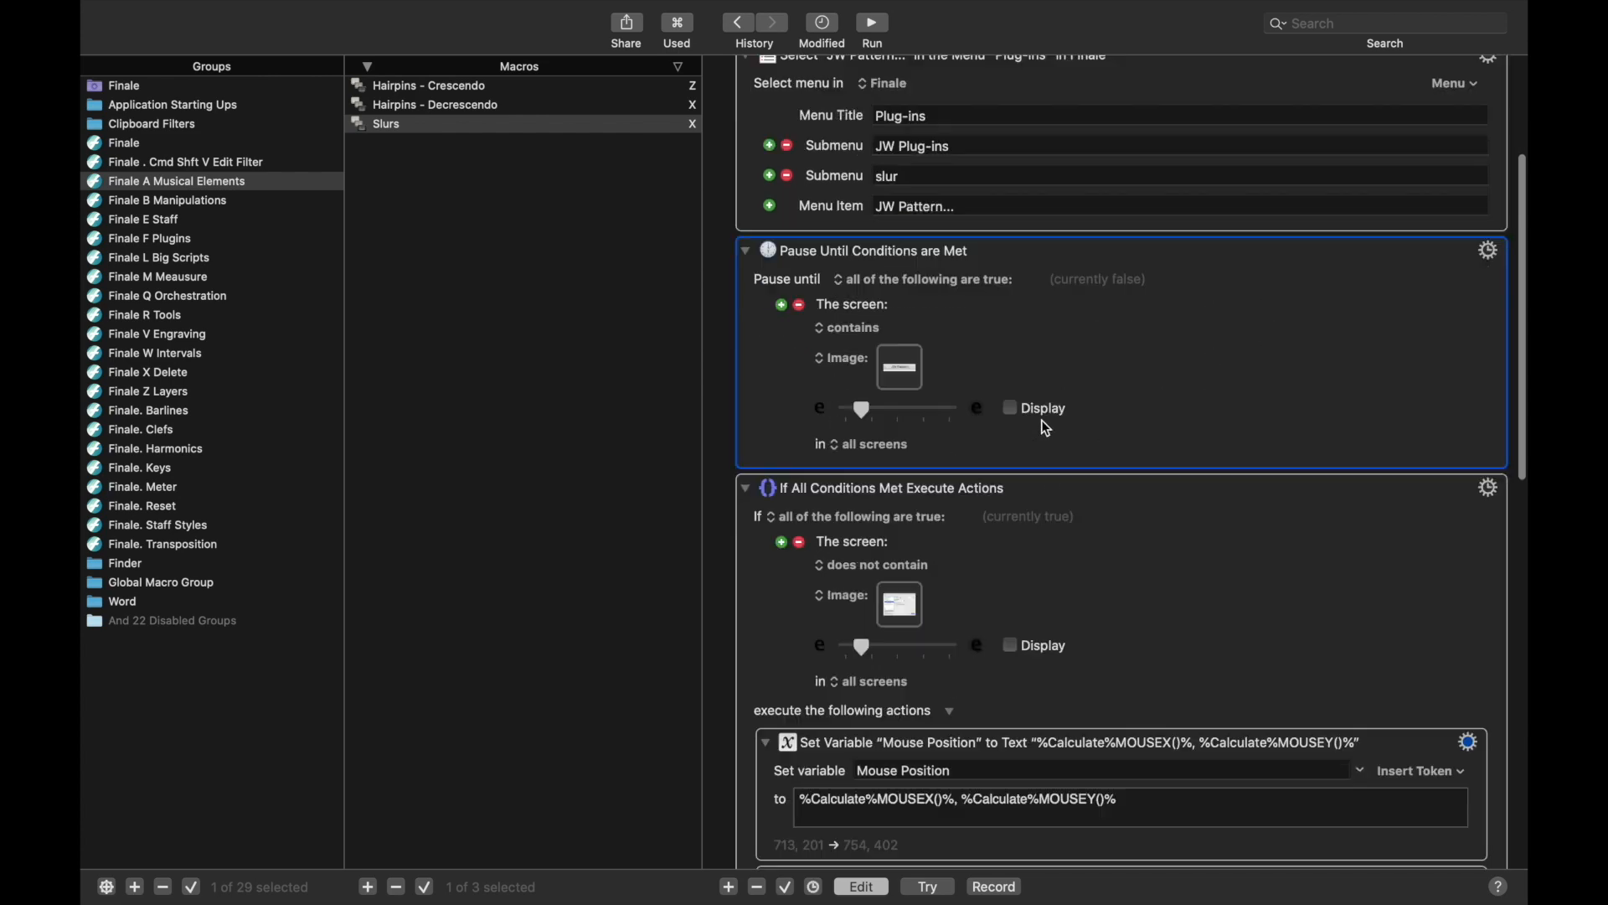
{"action": "scroll", "scroll_direction": "down", "scroll_amount": 3}
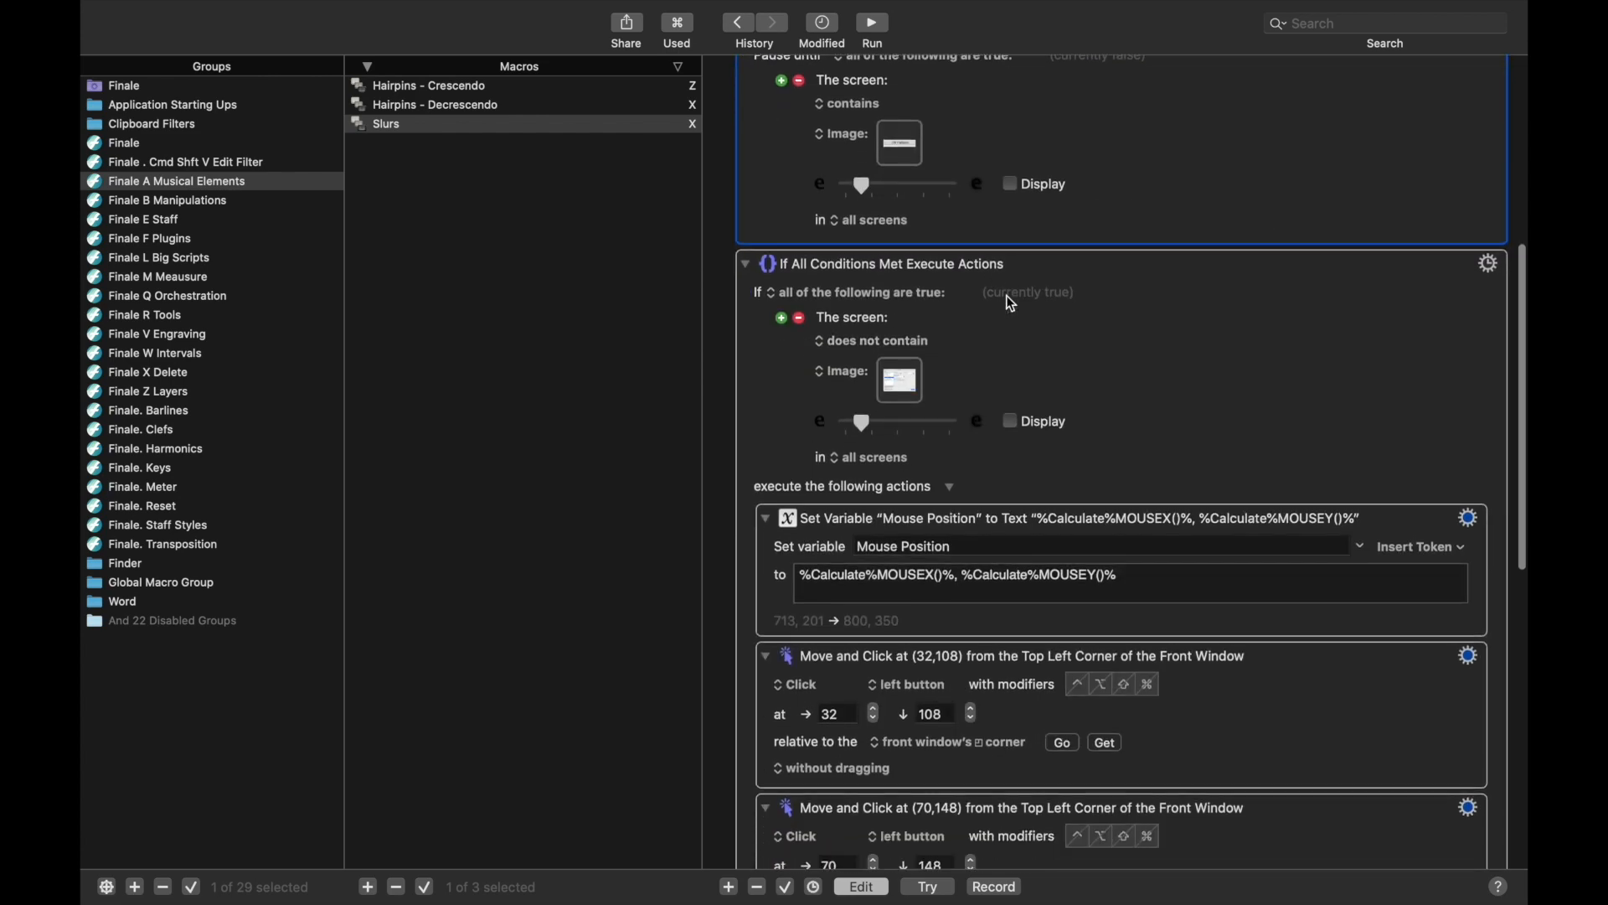
{"action": "scroll", "scroll_direction": "down", "scroll_amount": 3}
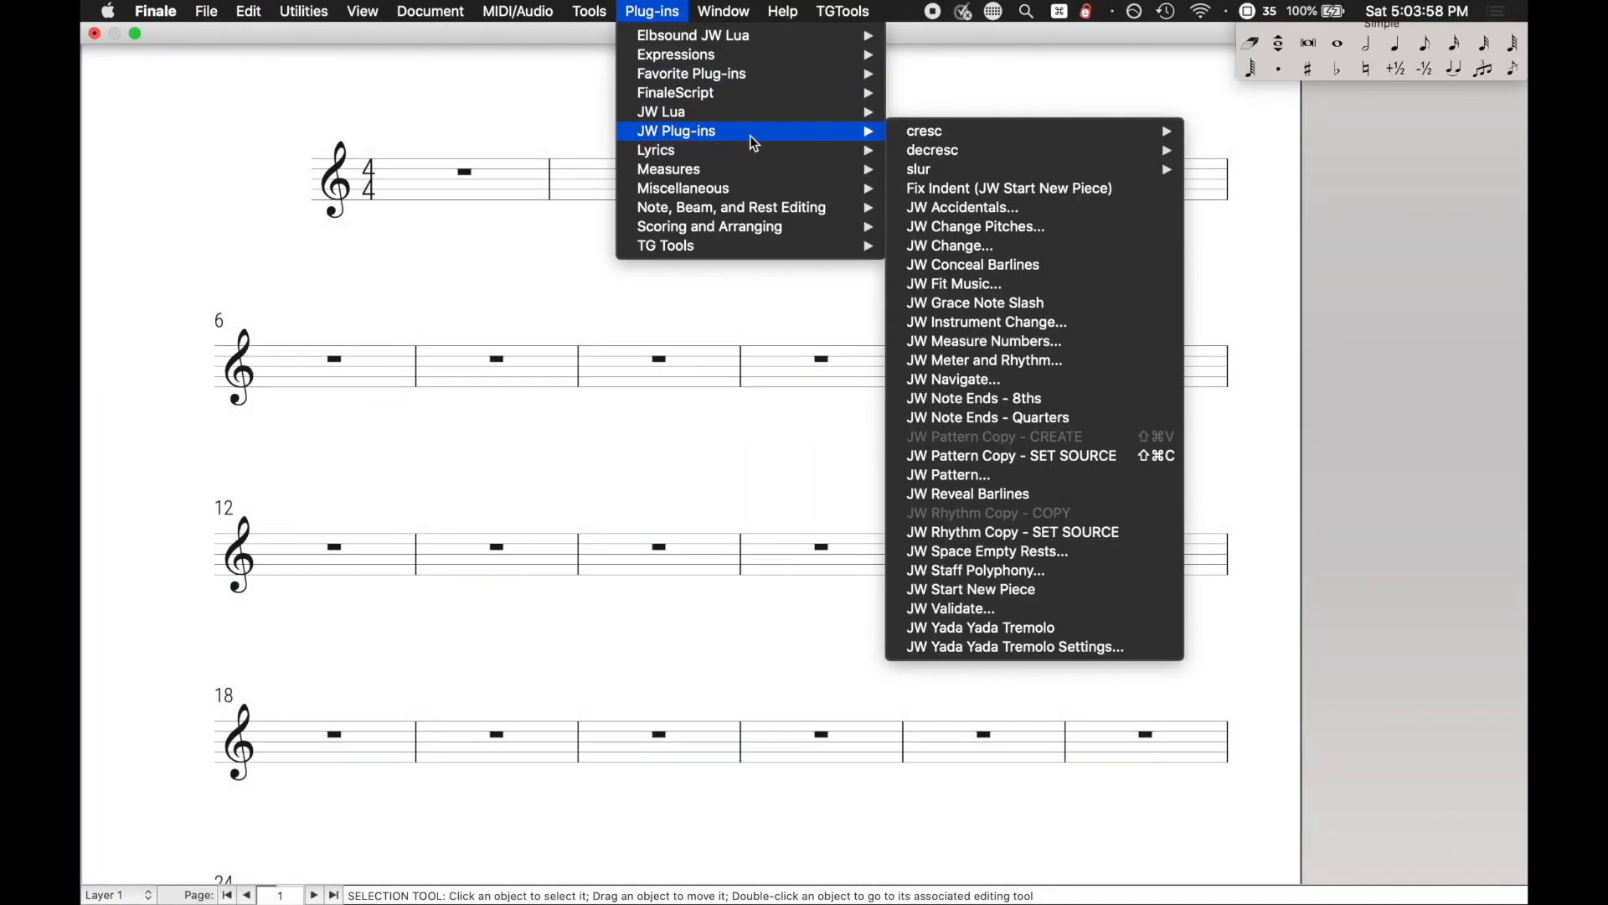
{"action": "mouse_move", "coordinate": [918, 170]}
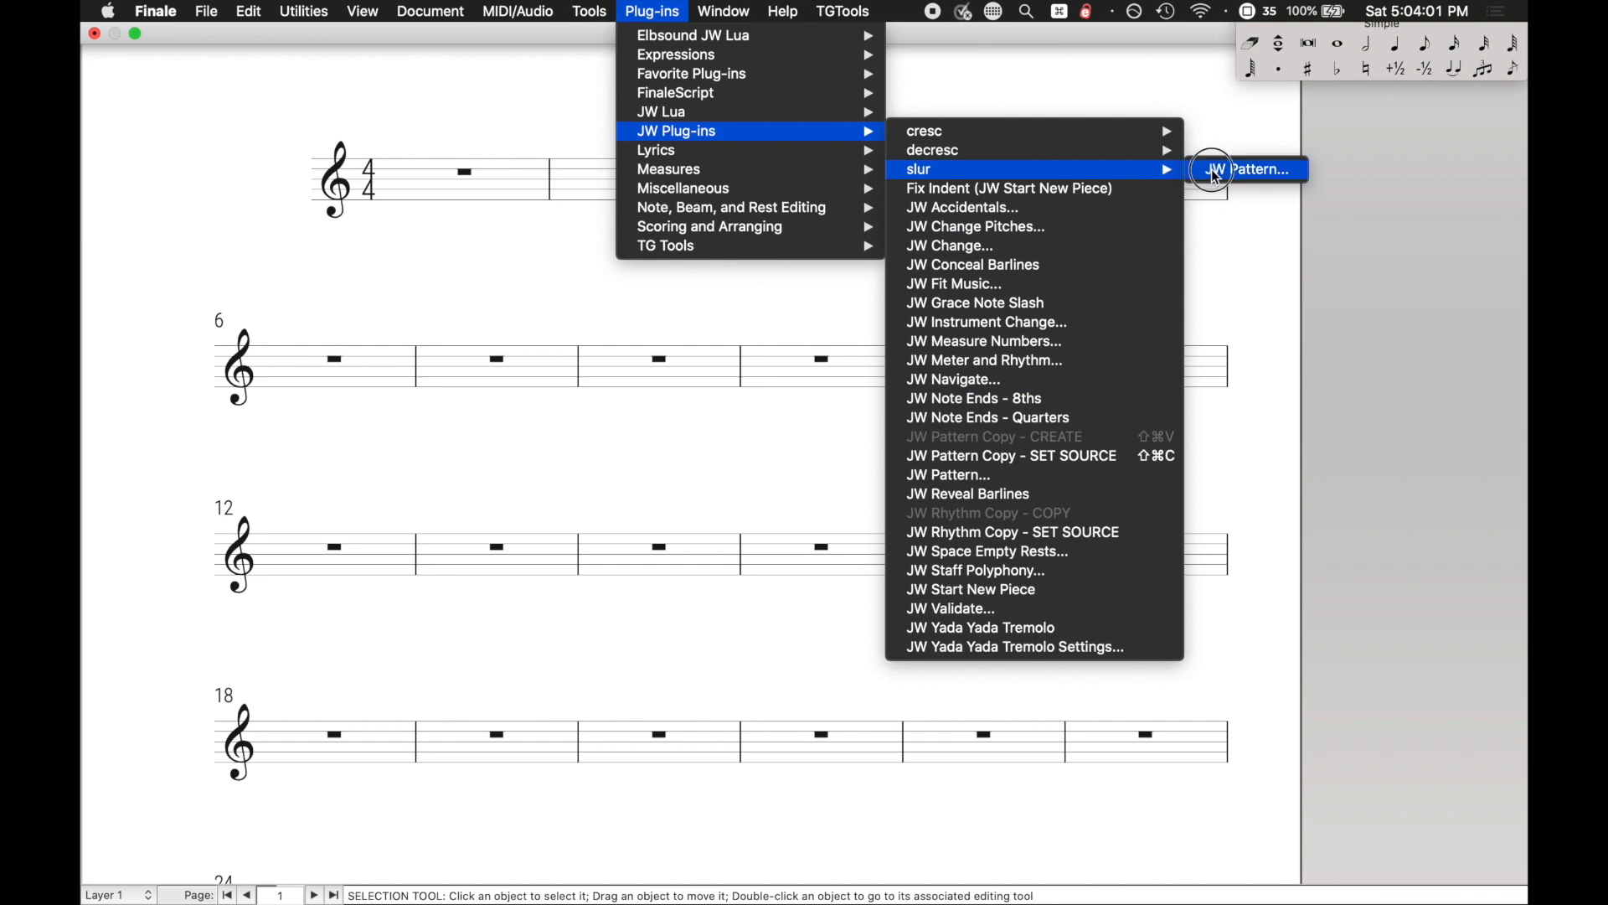
Launch the JW Pattern copy under Plug-ins > JW Plug-ins > slur, preset to the Slurs task
{"action": "left_click", "coordinate": [1250, 170]}
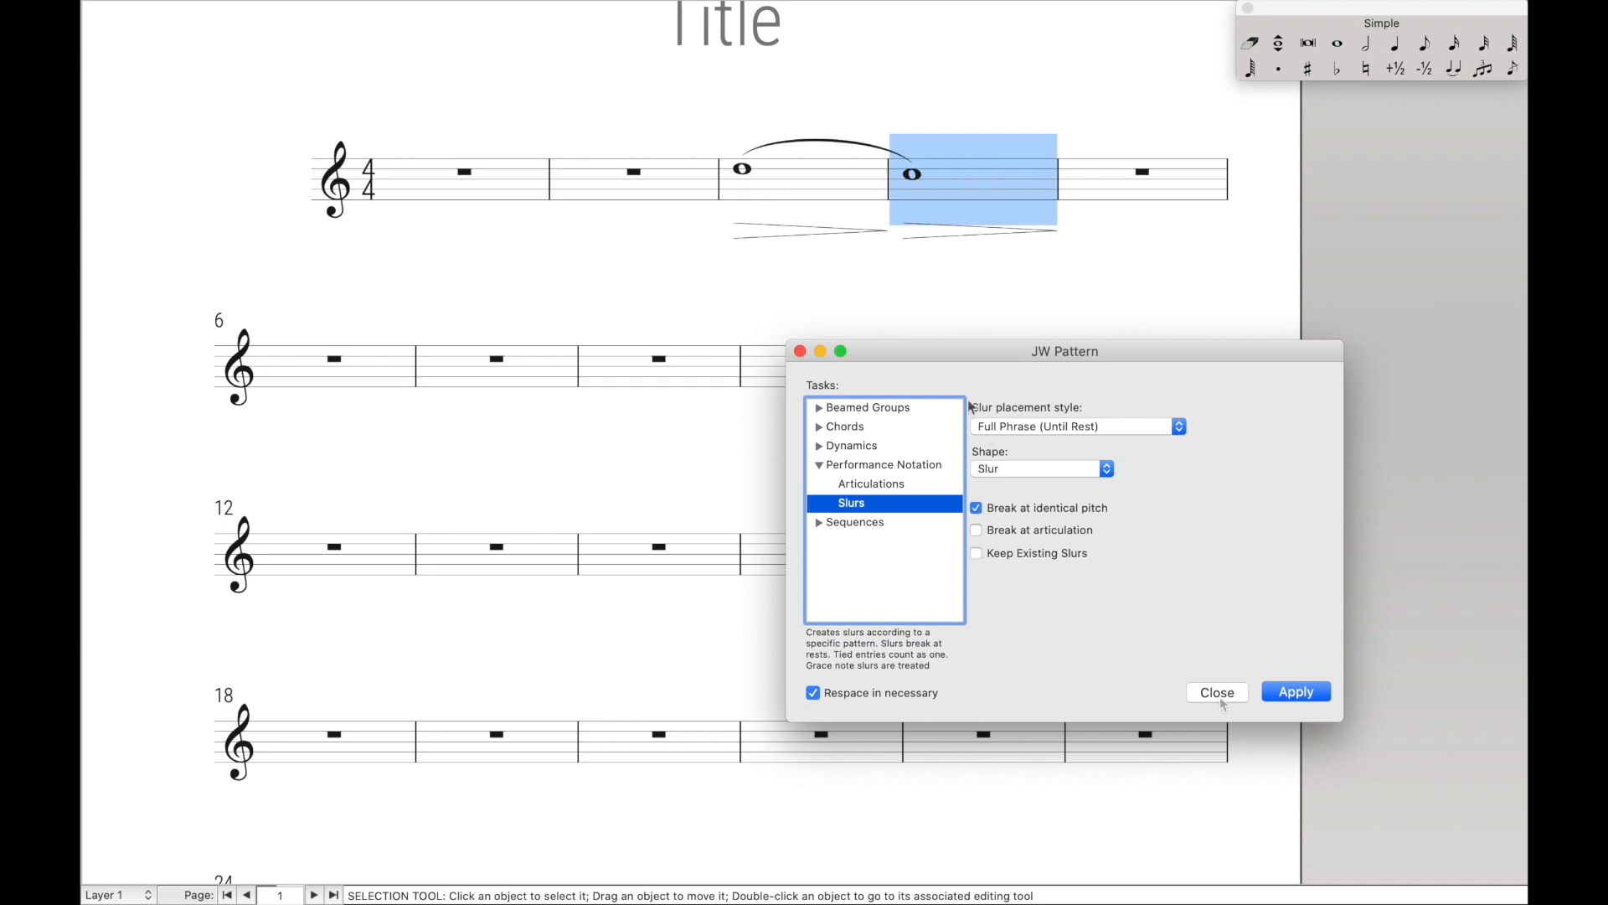
{"action": "mouse_move", "coordinate": [1062, 387]}
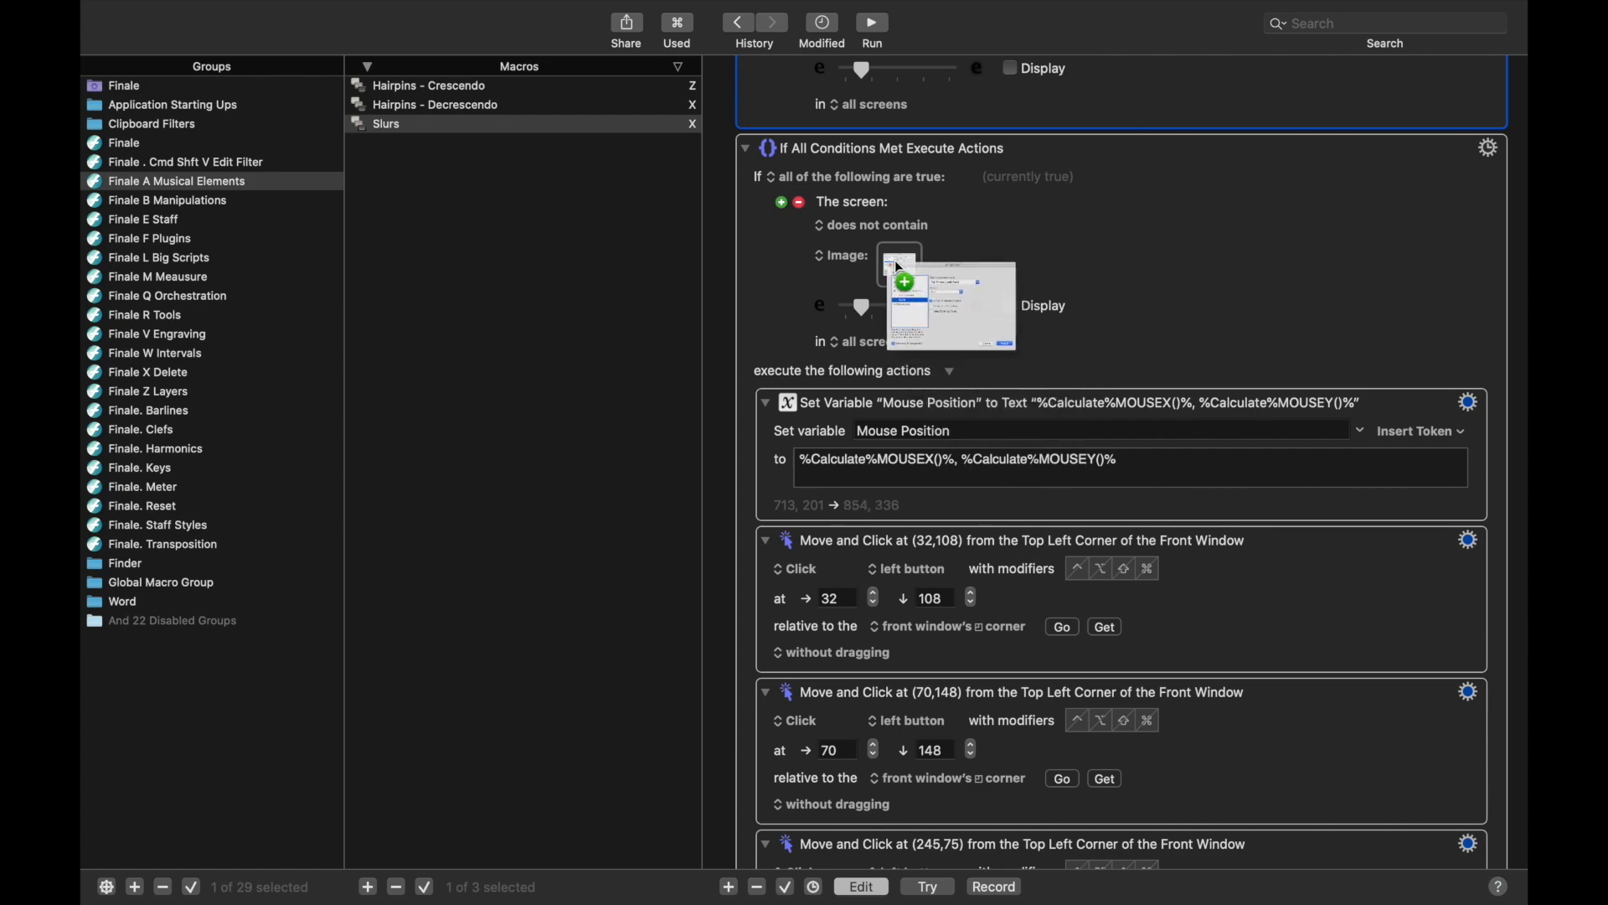
Set the Slurs macro's first Move and Click Y to 128 and the second Y to 164
{"action": "scroll", "scroll_direction": "down", "scroll_amount": 3}
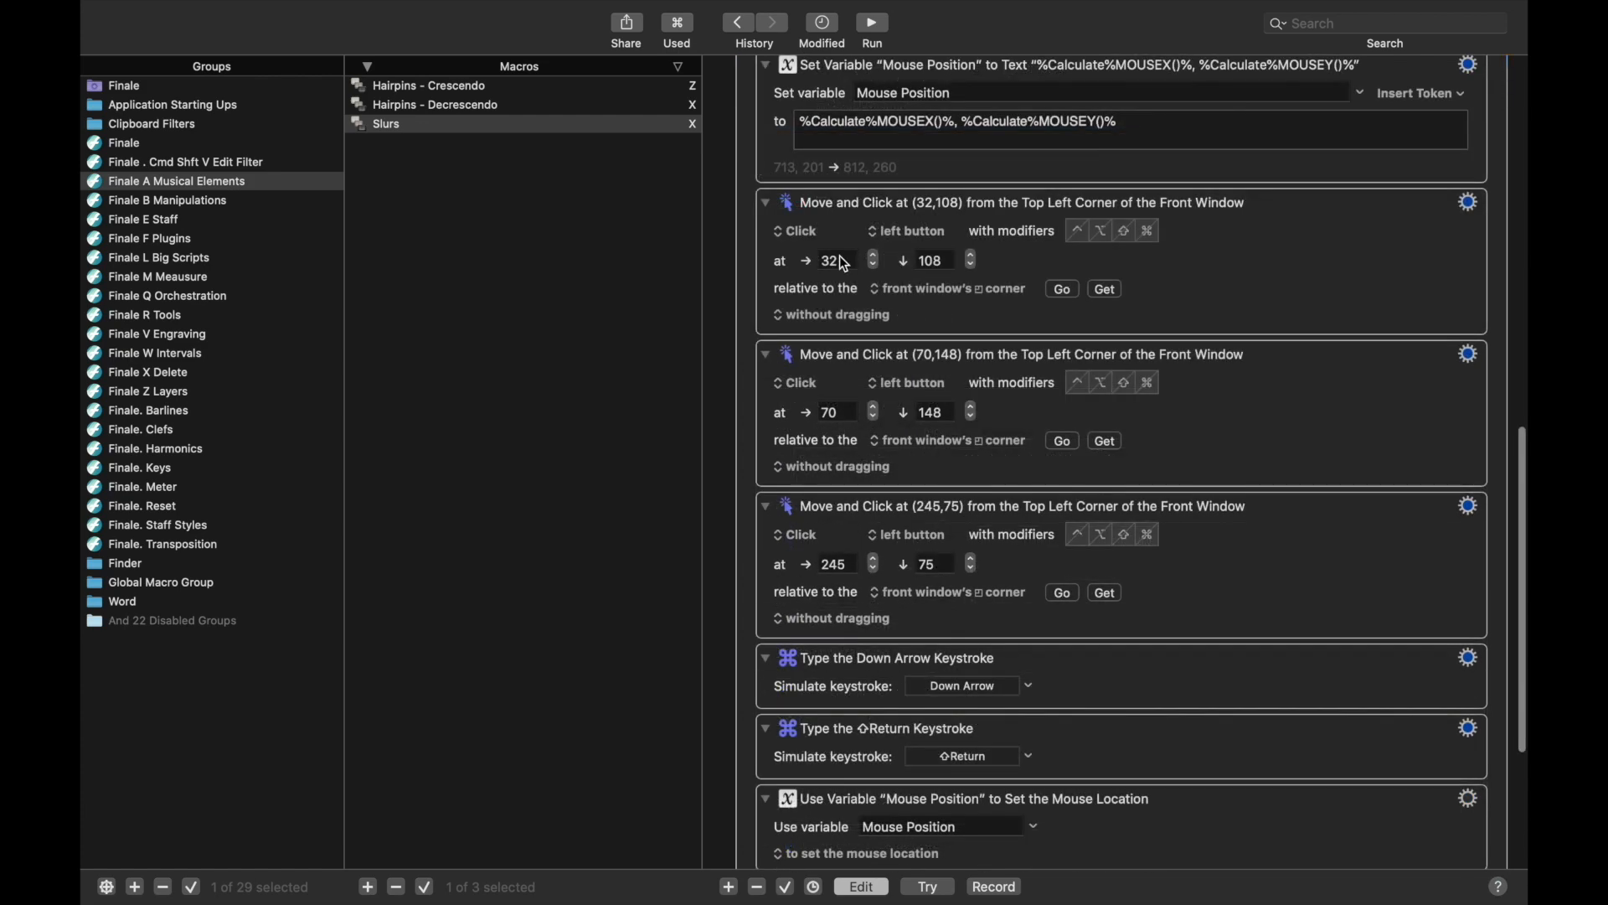
{"action": "left_click", "coordinate": [834, 260]}
{"action": "type", "text": "128"}
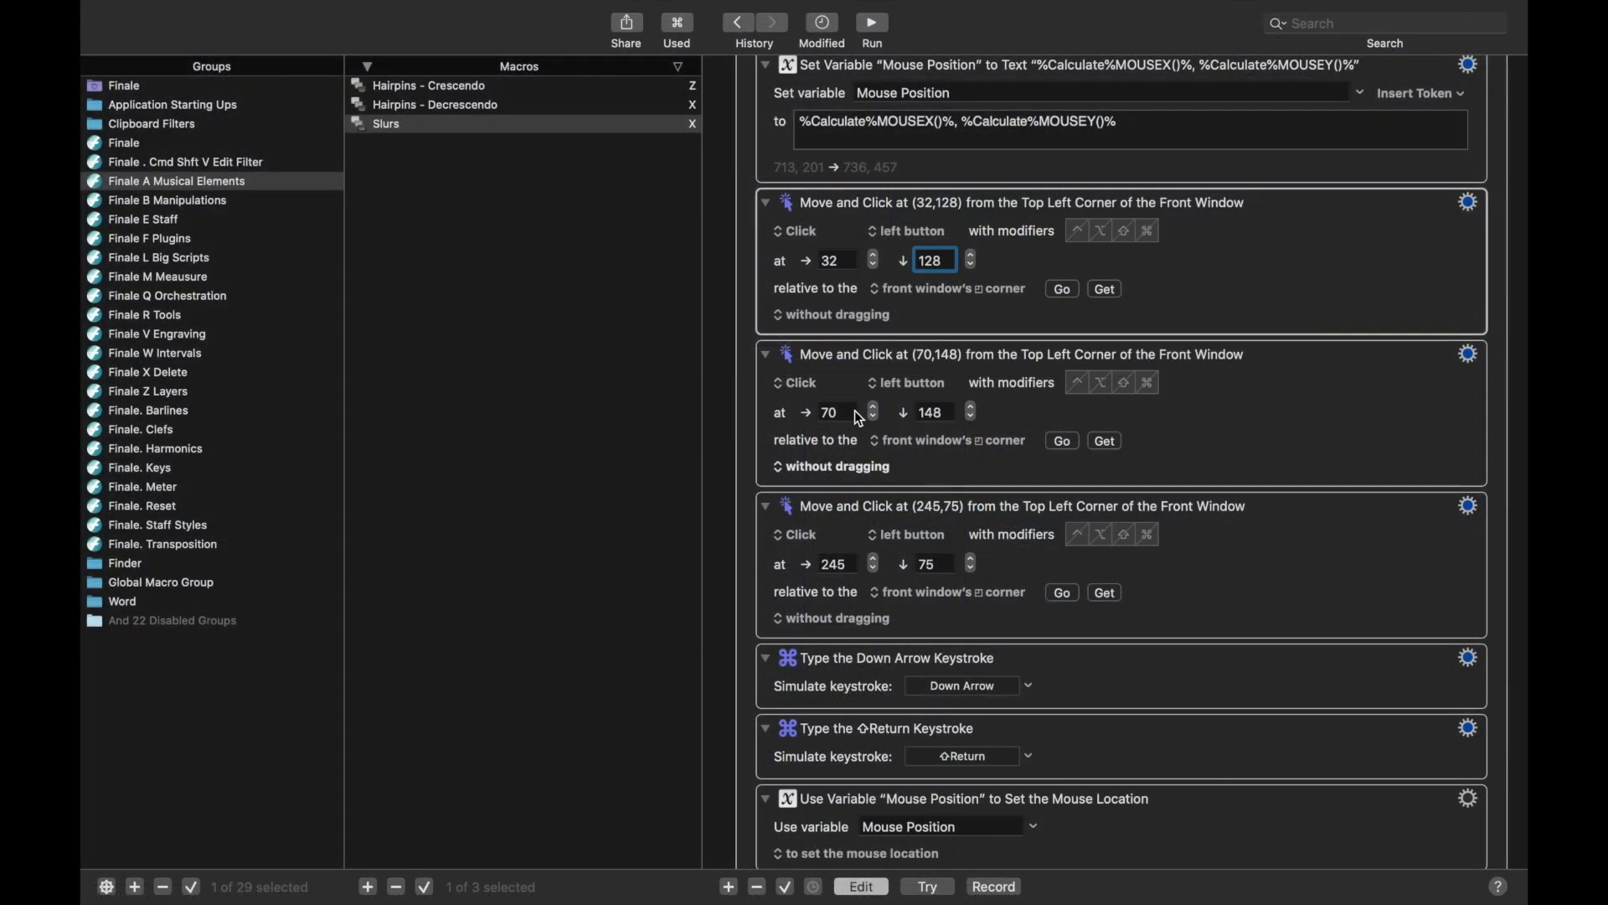
{"action": "left_click", "coordinate": [928, 412]}
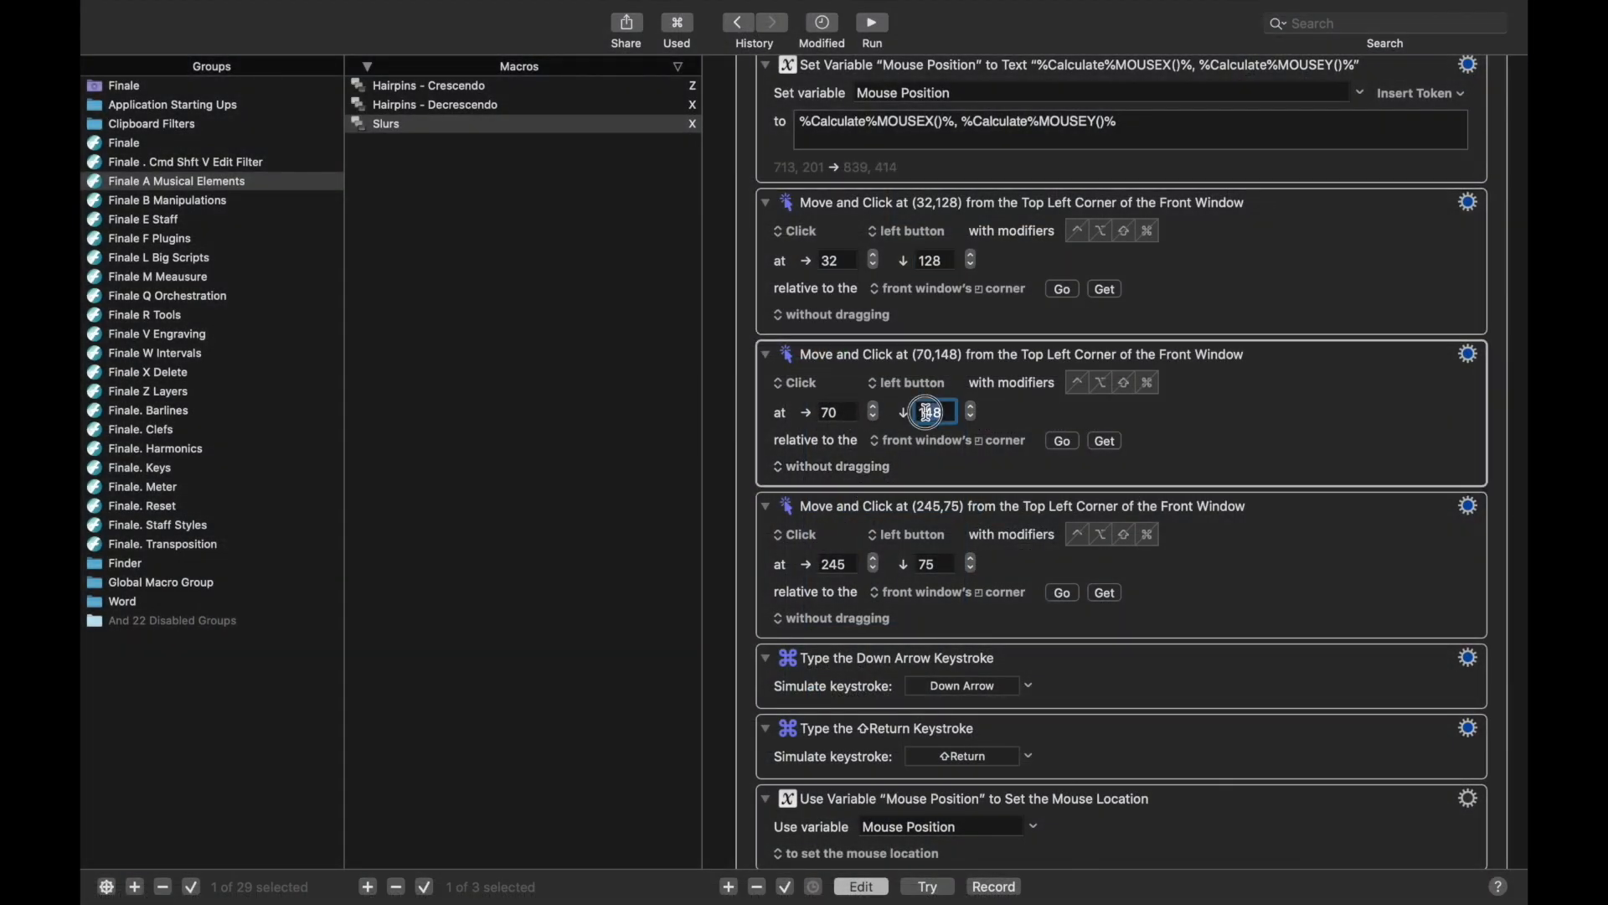
{"action": "type", "text": "164"}
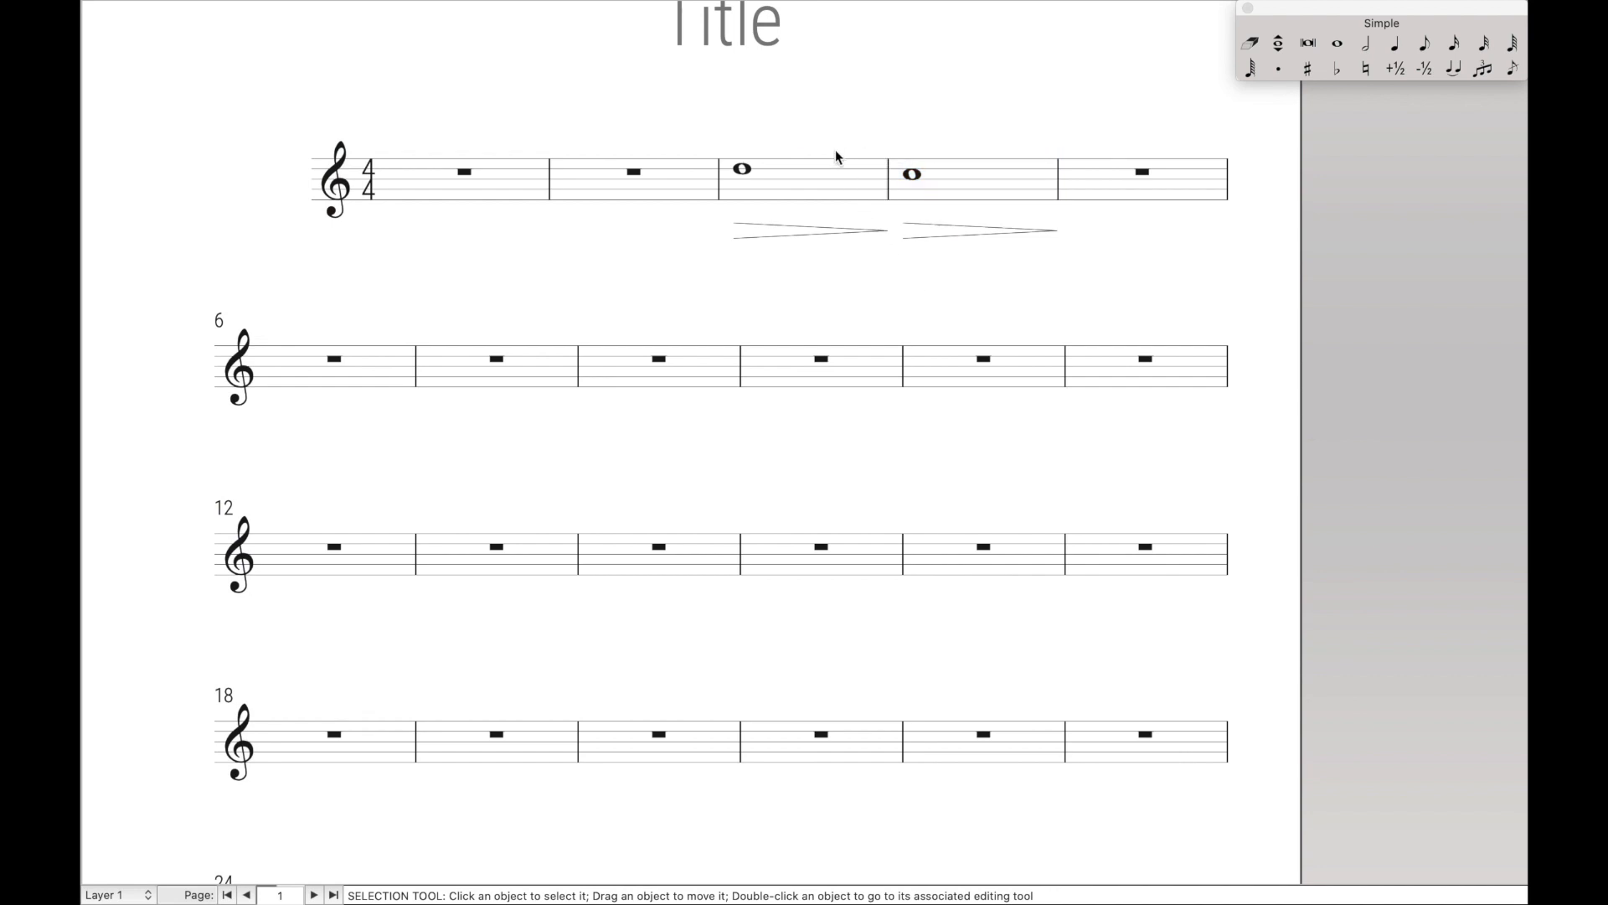
Select the whole notes in measures 3–4 and apply slurs with the Slurs macro
{"action": "left_click_drag", "start_coordinate": [806, 175], "coordinate": [958, 174]}
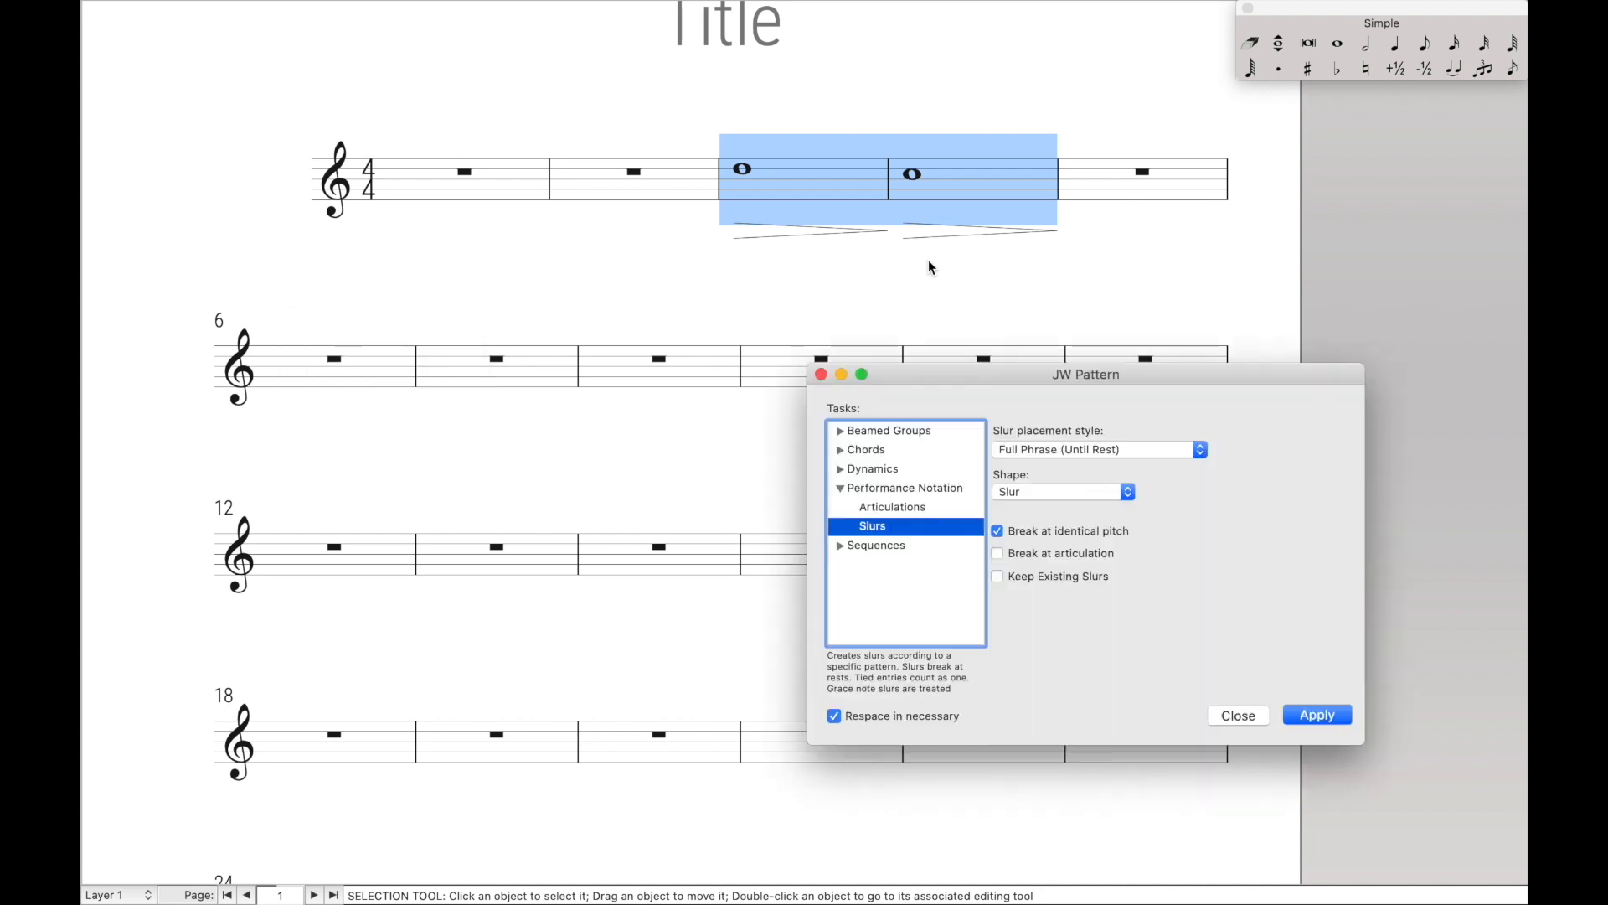
{"action": "left_click", "coordinate": [1316, 715]}
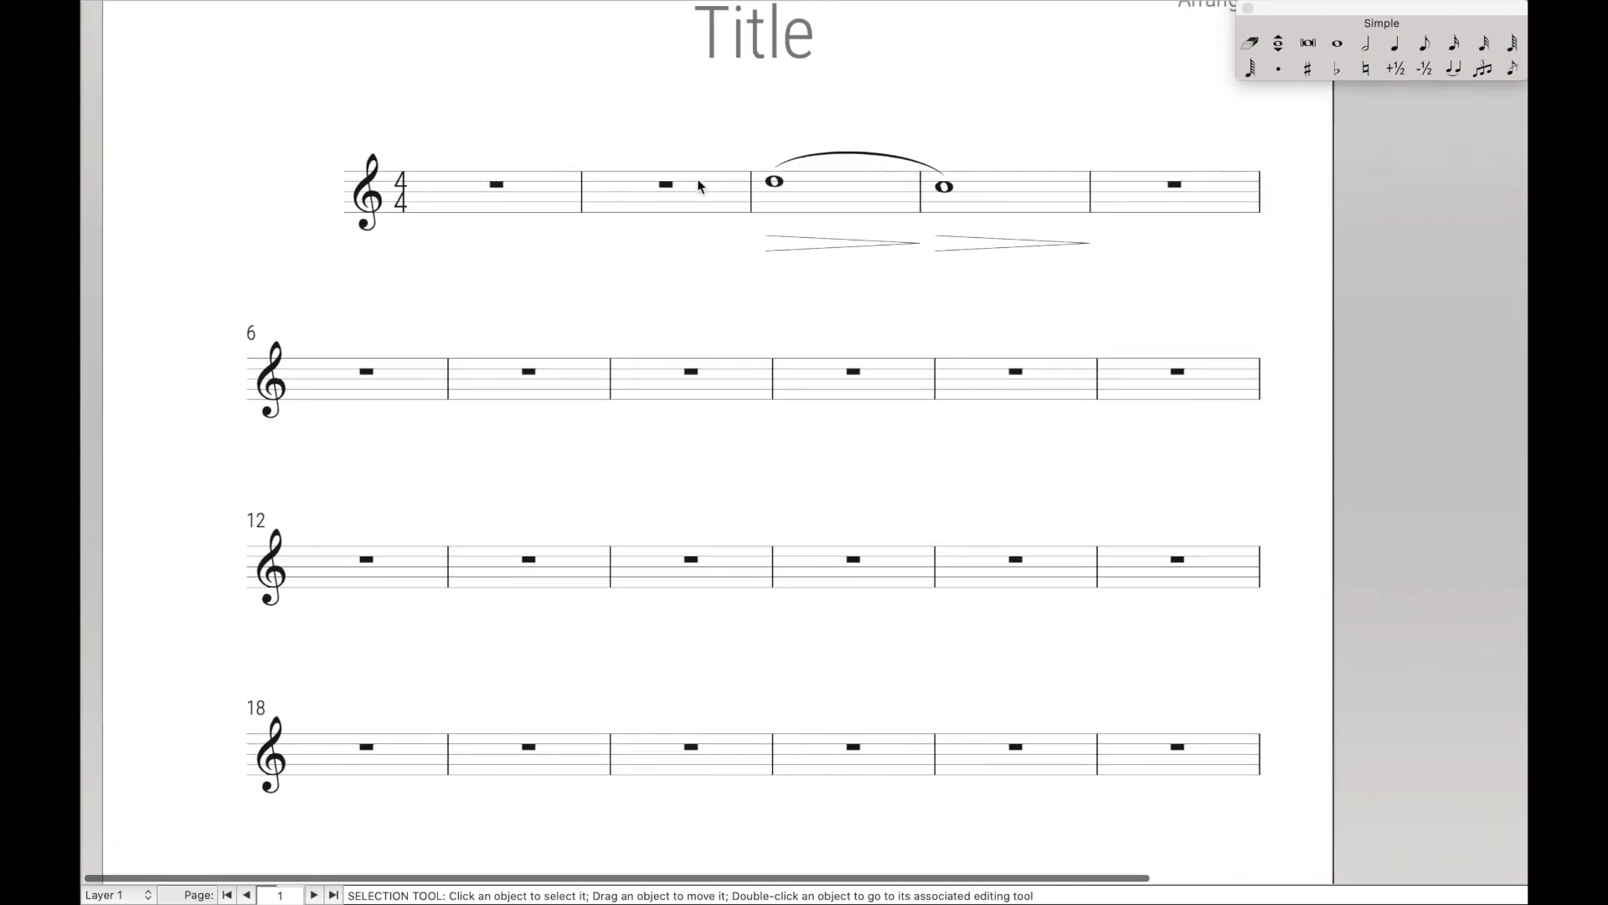
Enter beamed eighth notes in measure 2 and select that measure
{"action": "left_click", "coordinate": [677, 189]}
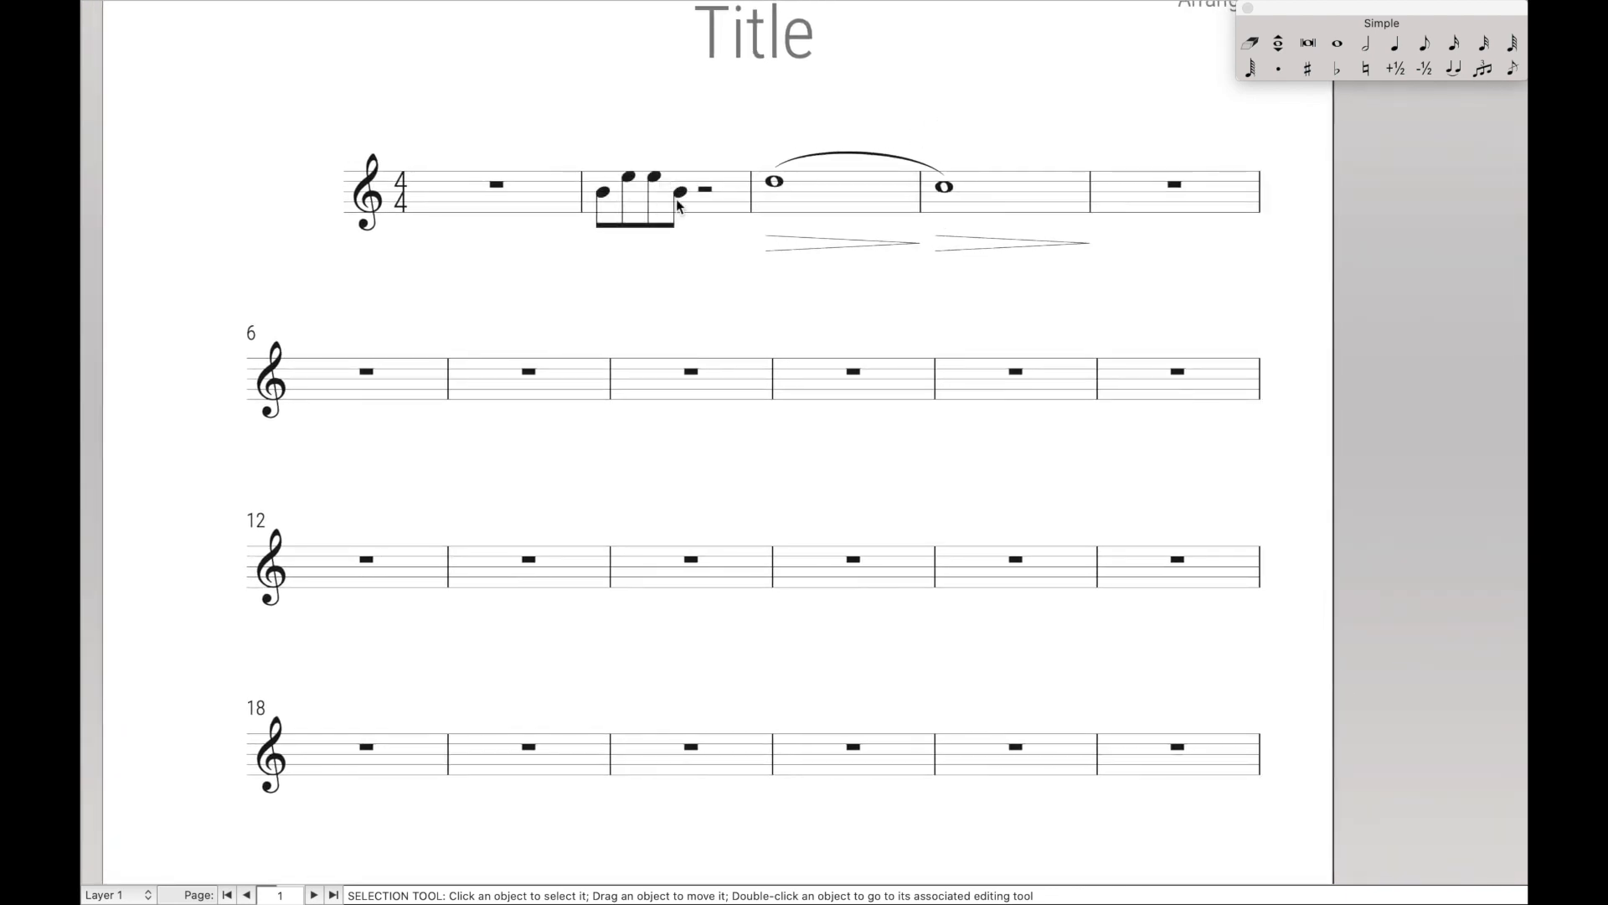
{"action": "left_click", "coordinate": [651, 199]}
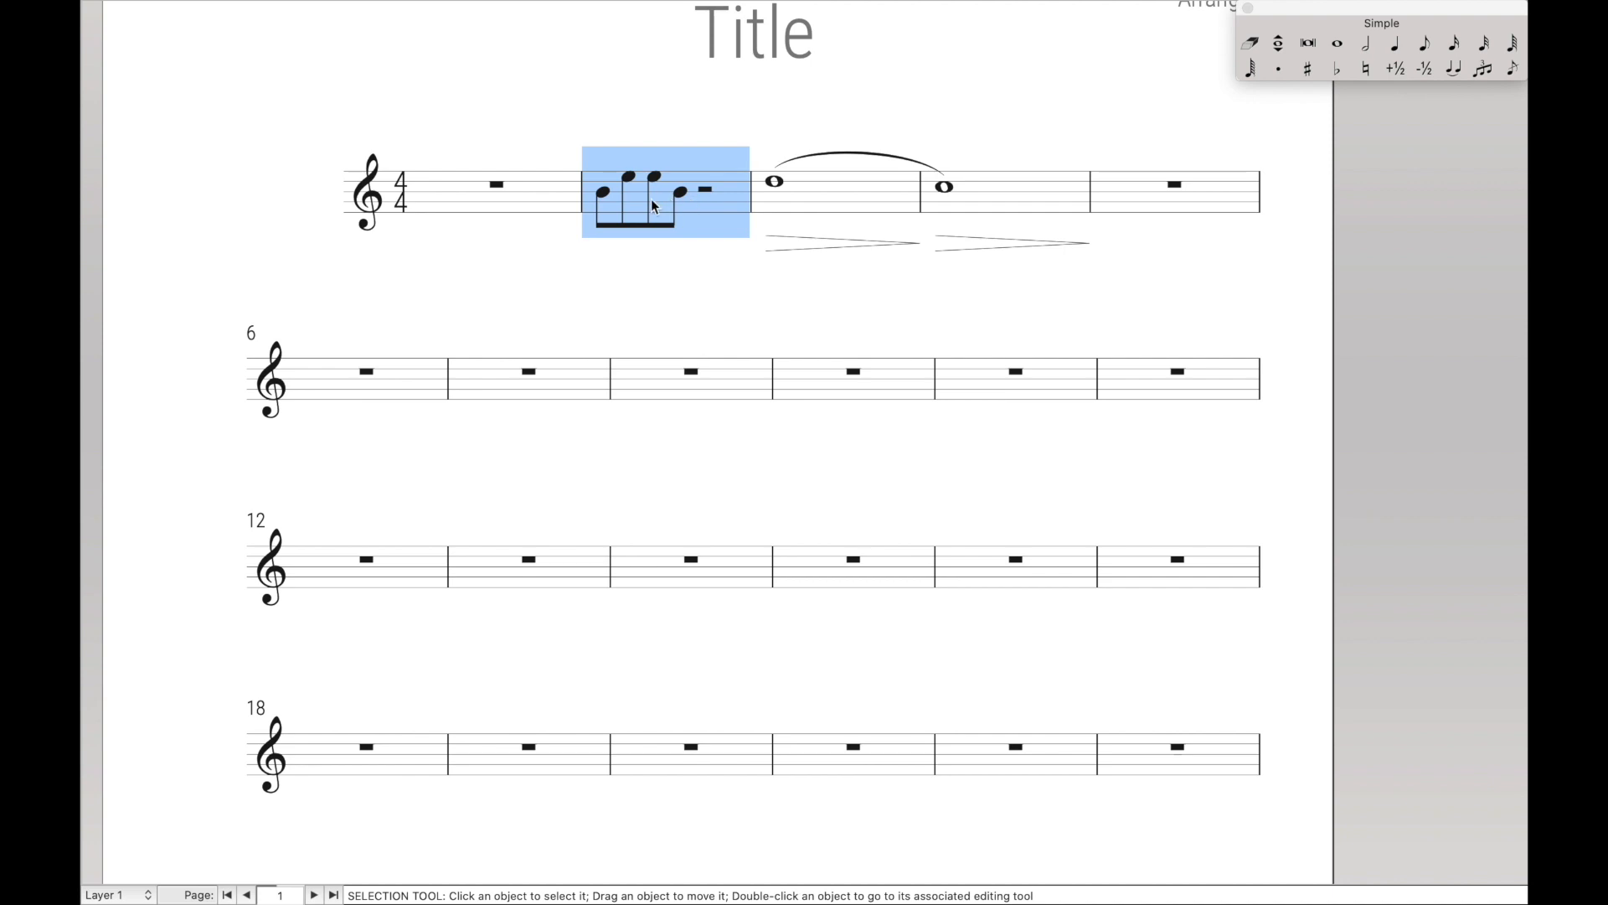
{"action": "mouse_move", "coordinate": [612, 205]}
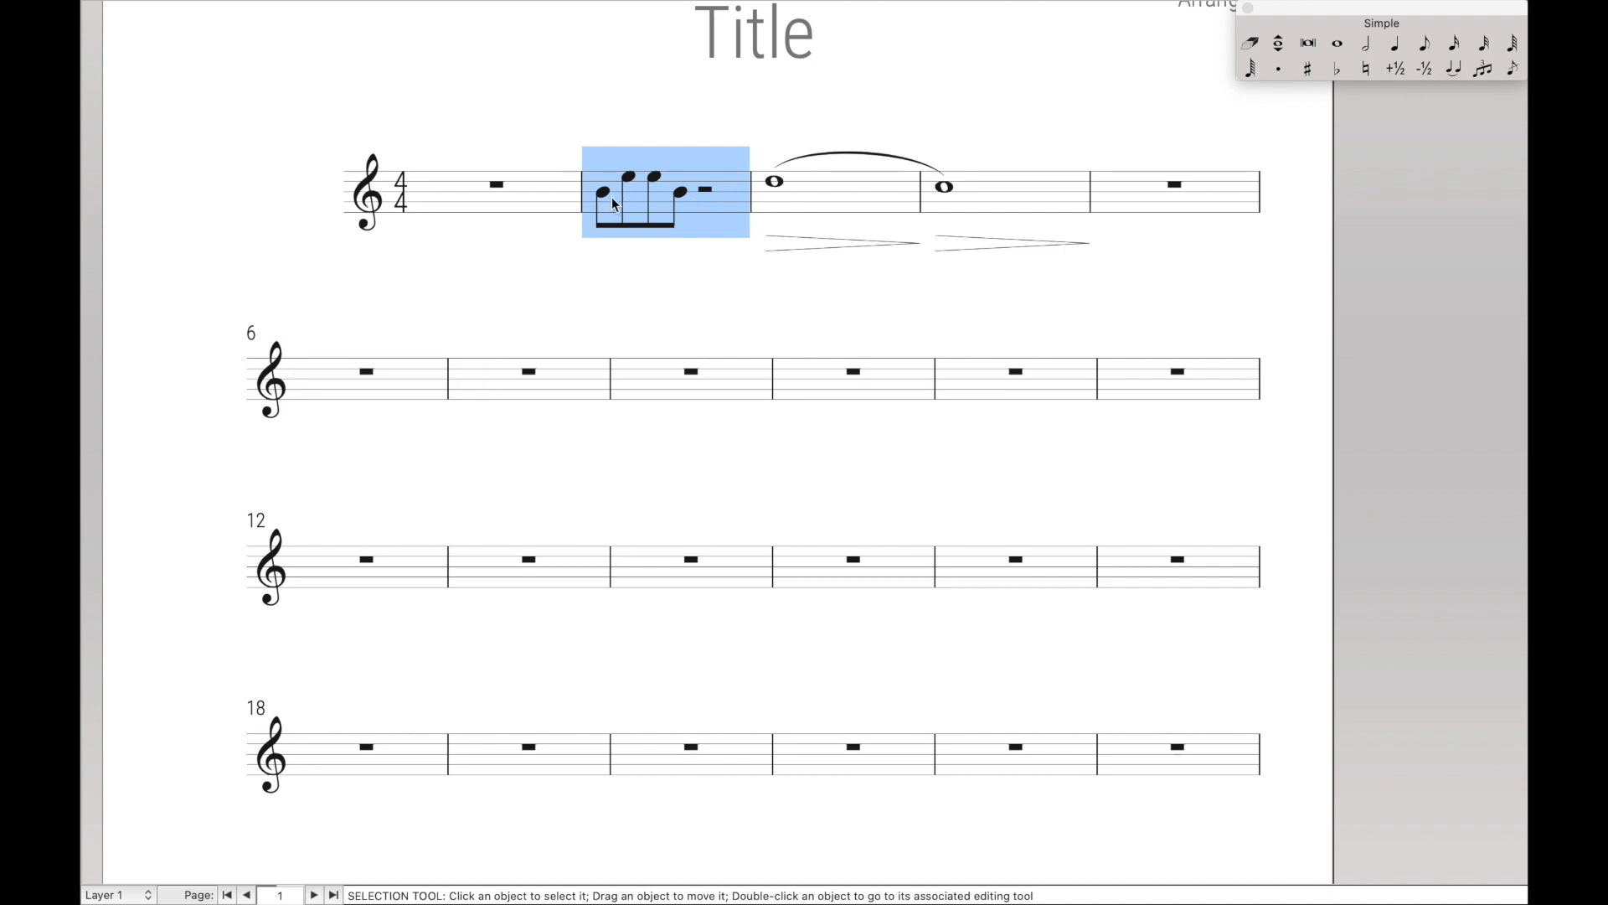